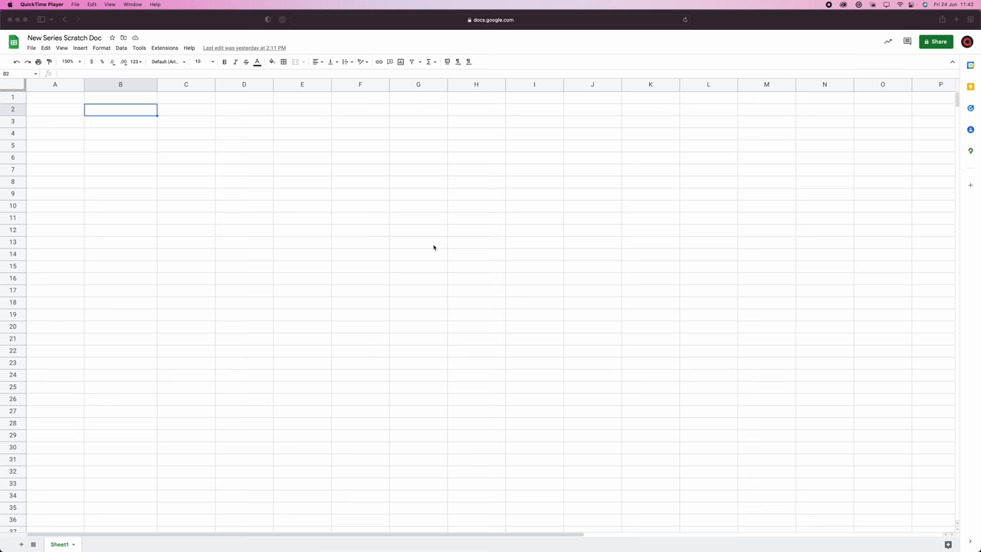
pyautogui.moveTo(117, 142)
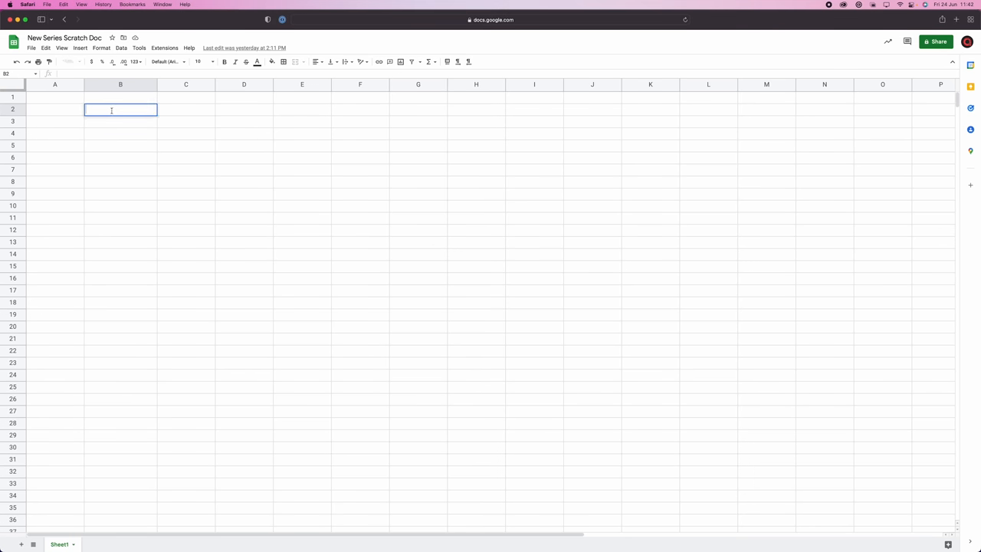
# Enter Star System, Single star system and Main sequence down column B from B2.
pyautogui.write('Star Syst')
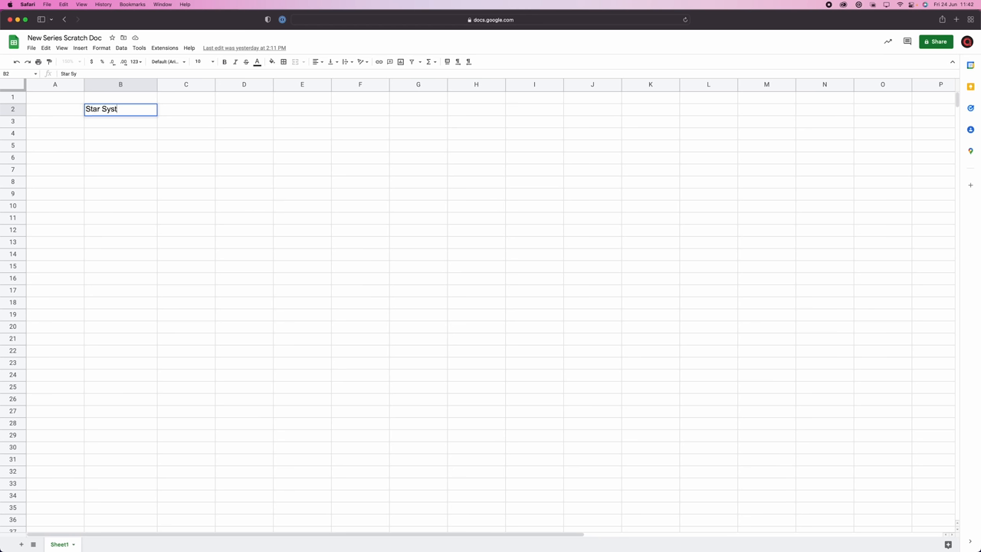
pyautogui.press('Return')
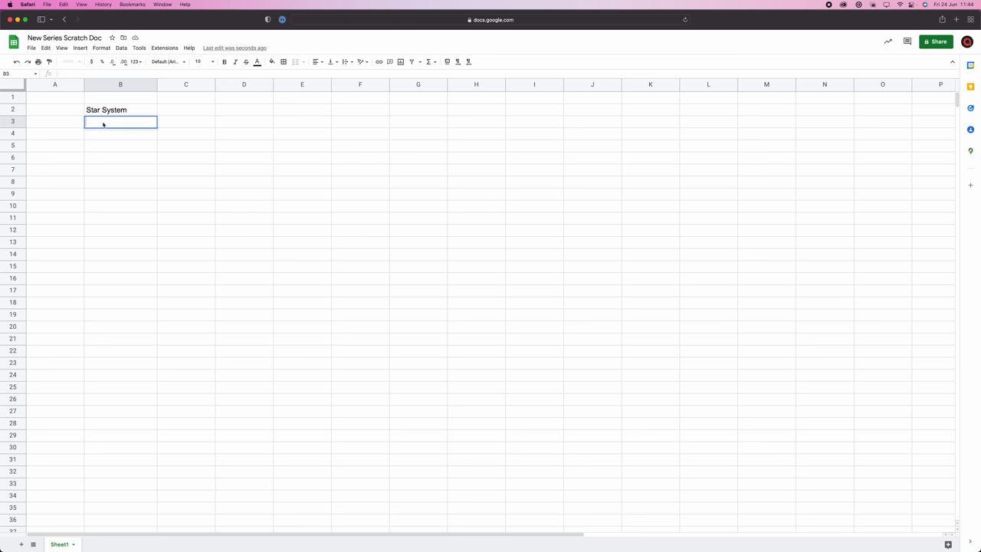
pyautogui.write('Single')
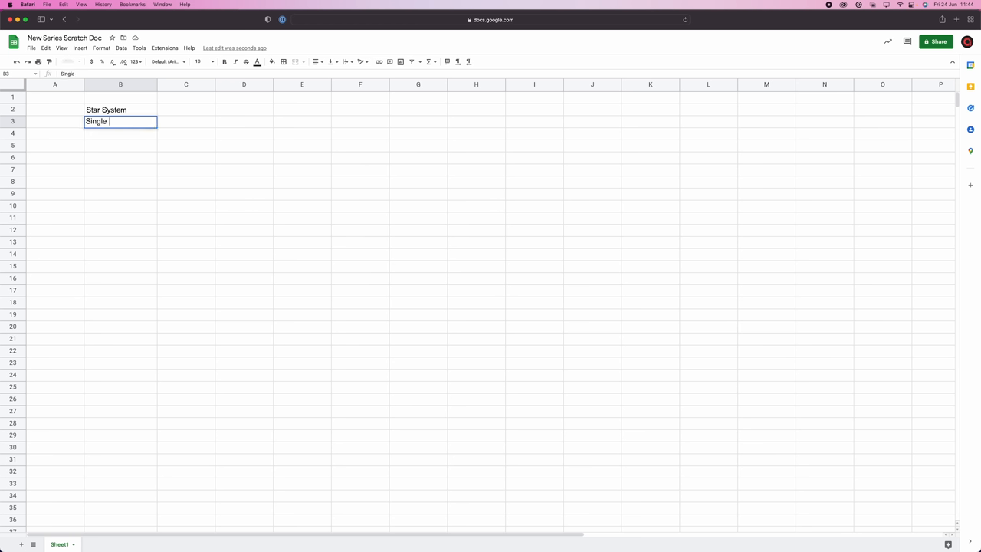
pyautogui.write('star system')
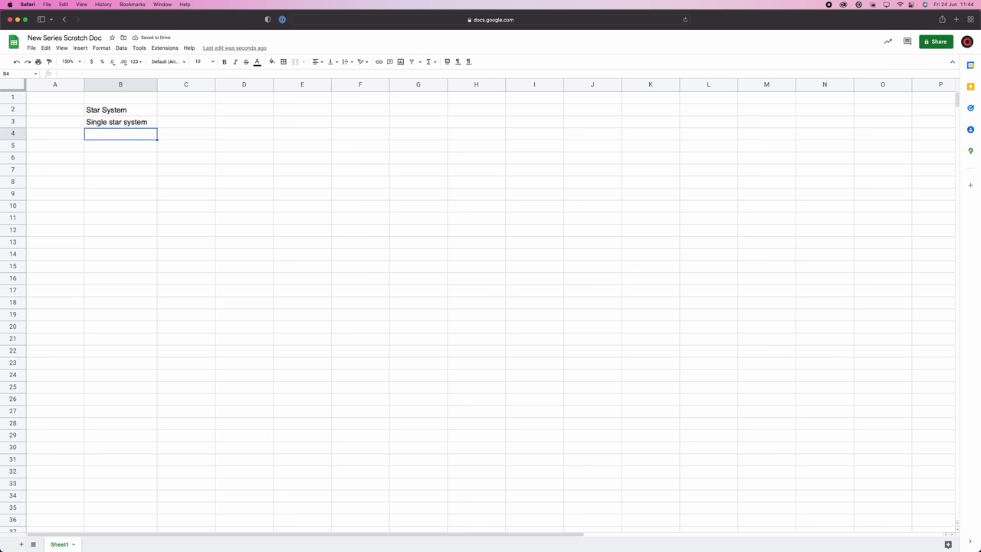
pyautogui.write('Main s')
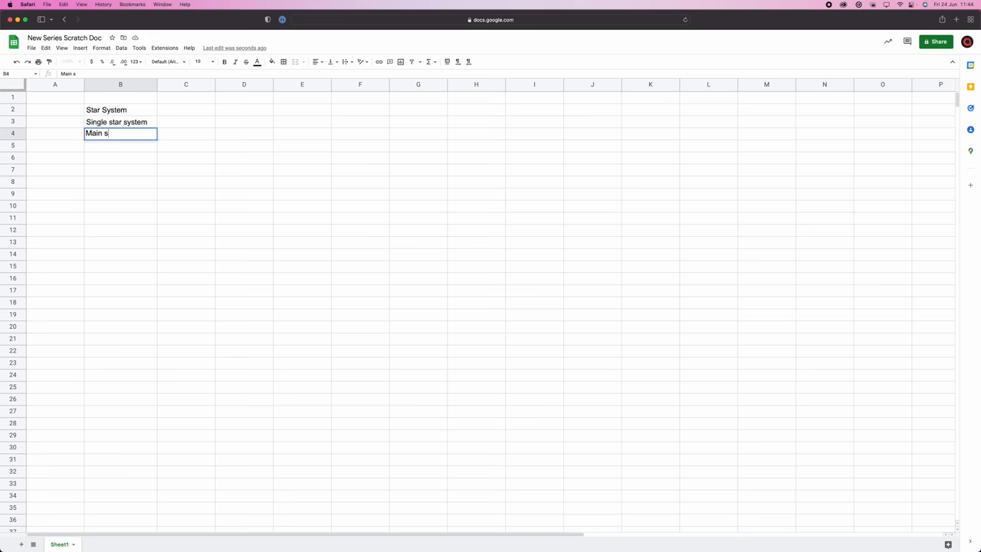
pyautogui.write('equence')
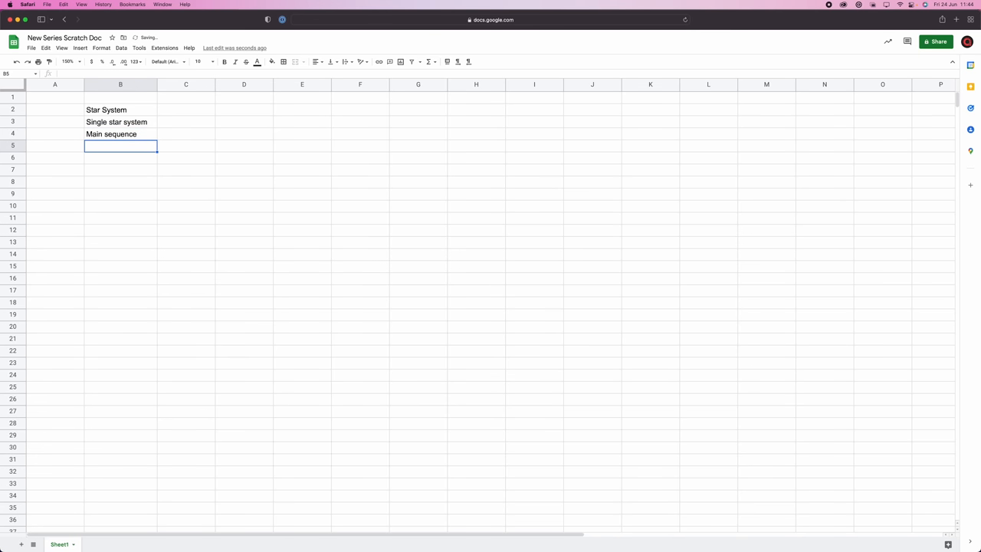
# Add Minimal planets (2-4) and Habitable world below them in B5 and B6.
pyautogui.write('Minimal plan')
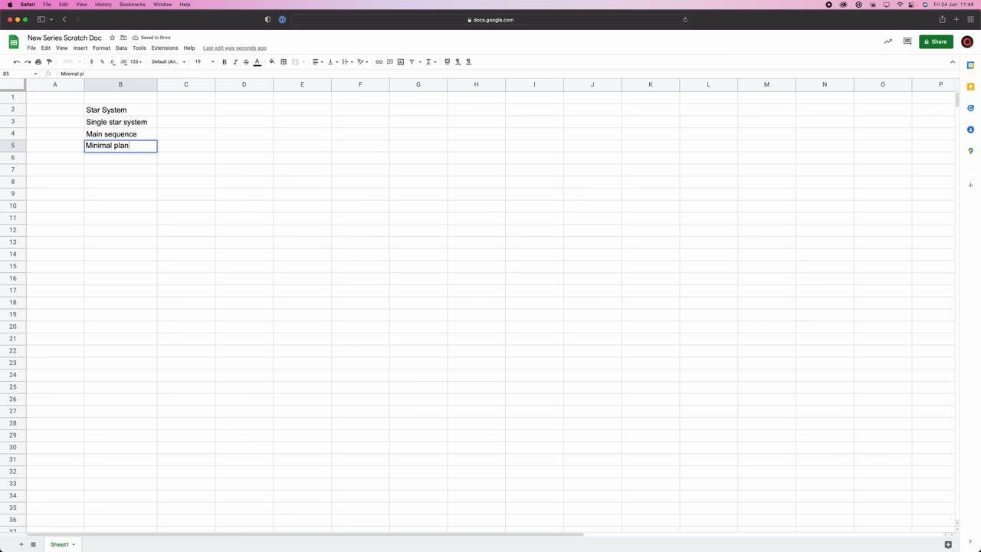
pyautogui.write('ets')
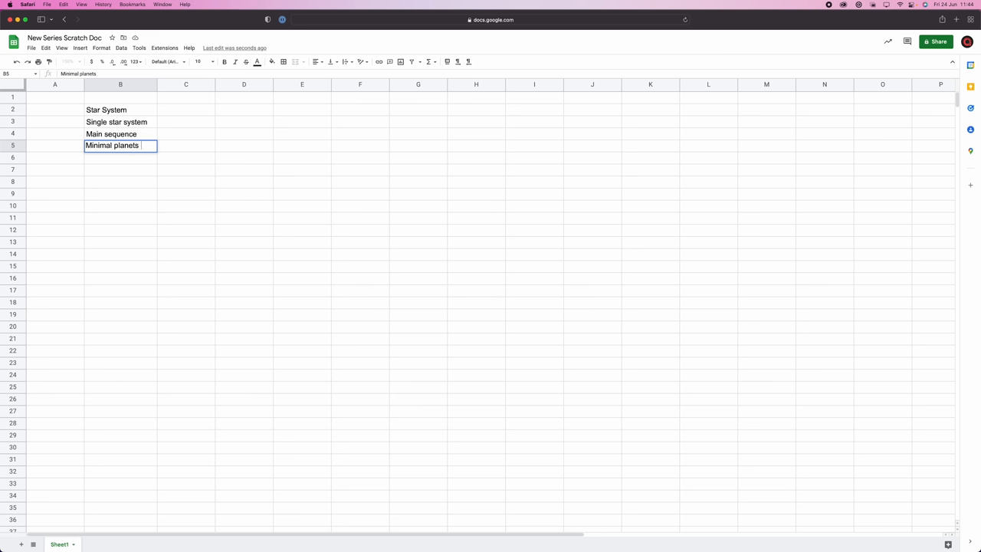
pyautogui.write('(2-')
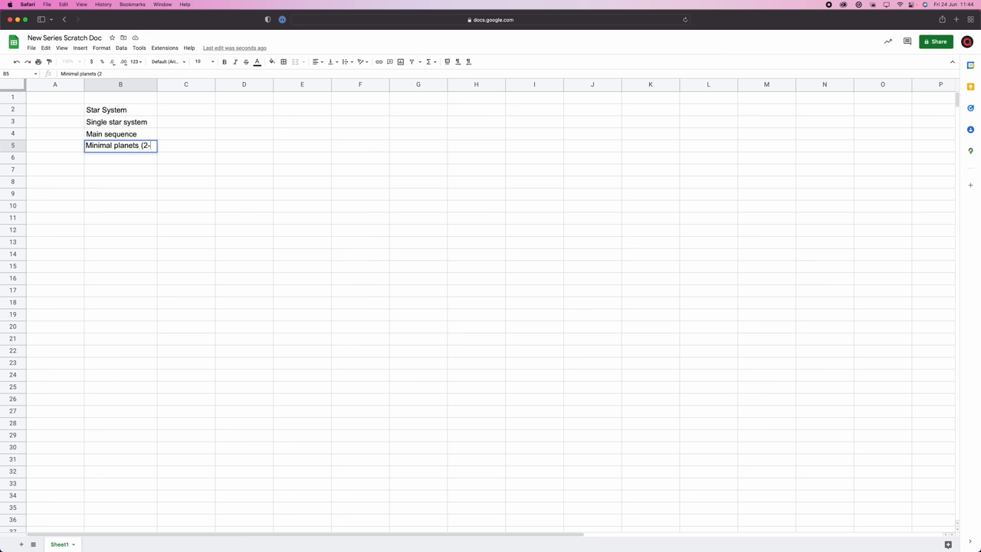
pyautogui.write('4)')
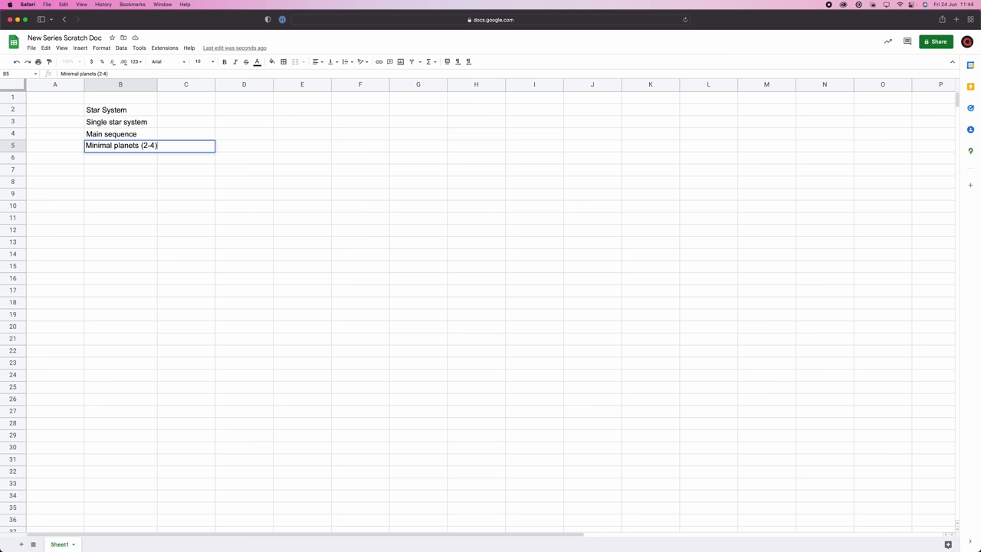
pyautogui.write('Habitable wor')
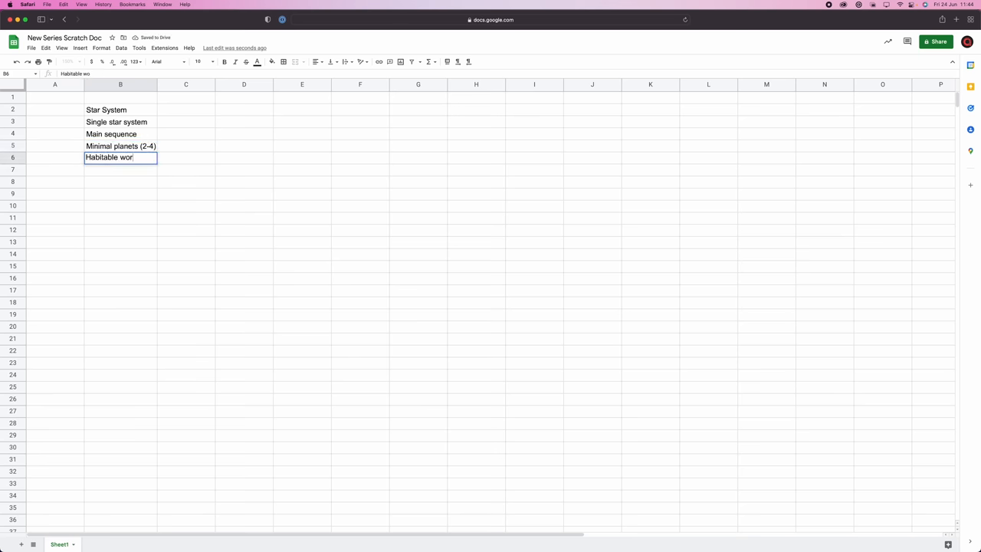
pyautogui.press('Return')
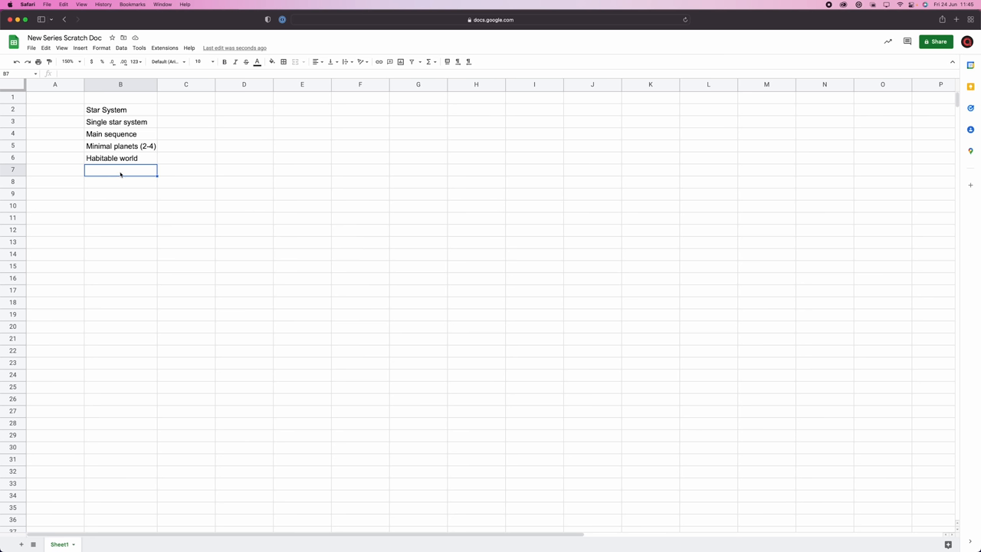
pyautogui.click(119, 123)
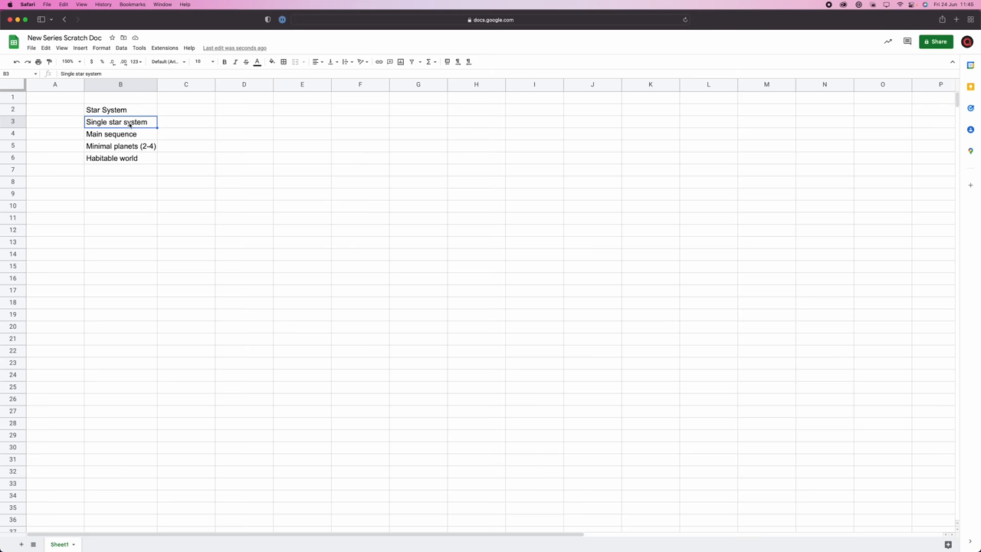
pyautogui.moveTo(199, 187)
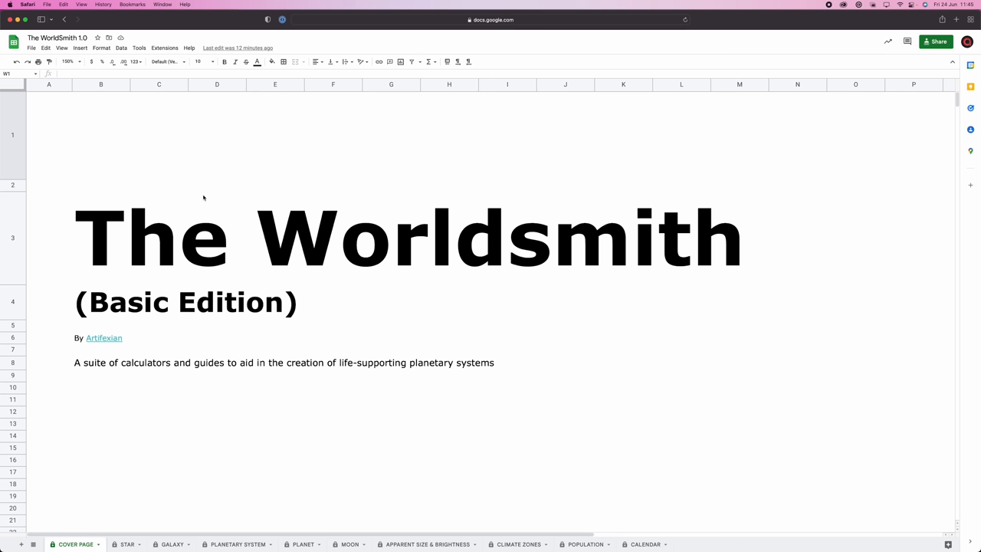
pyautogui.moveTo(462, 258)
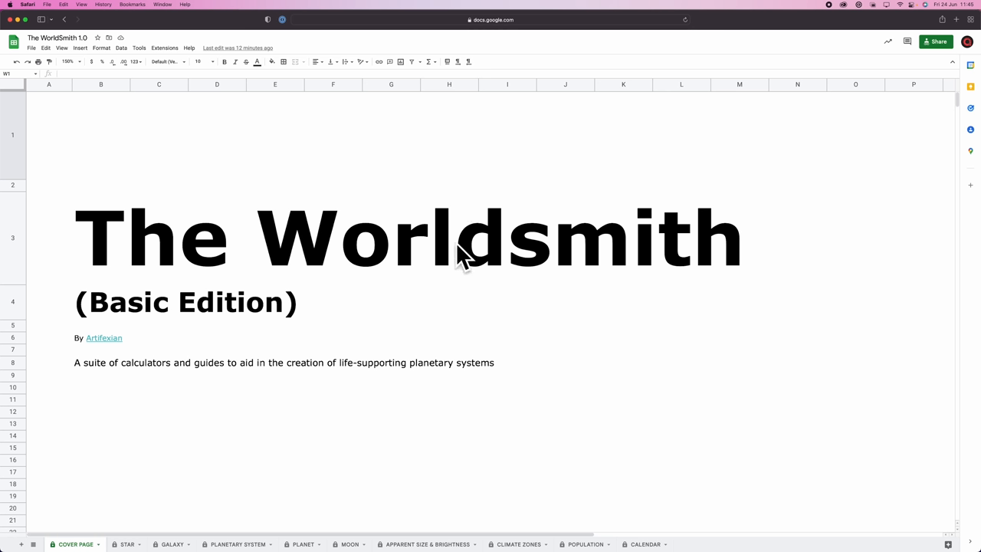
pyautogui.moveTo(452, 261)
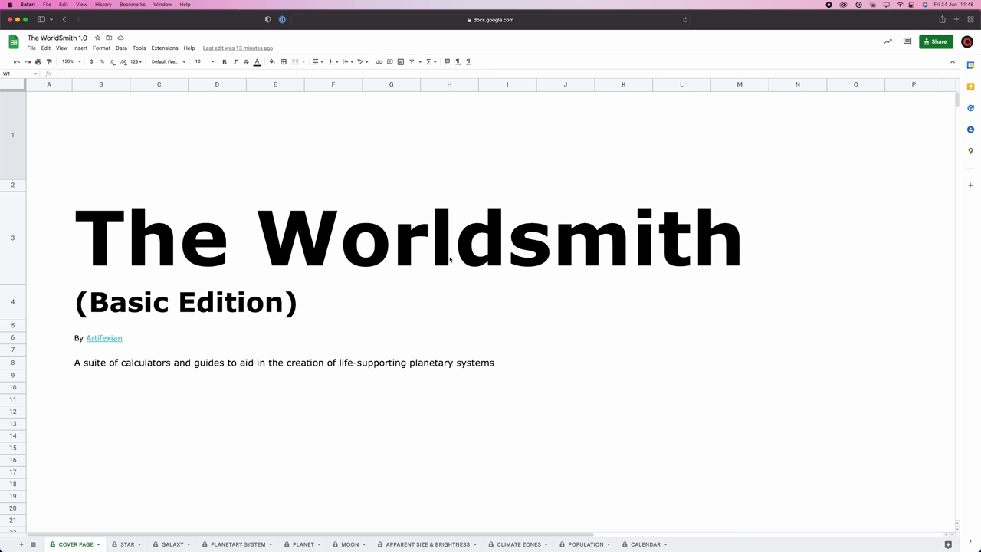
pyautogui.moveTo(506, 426)
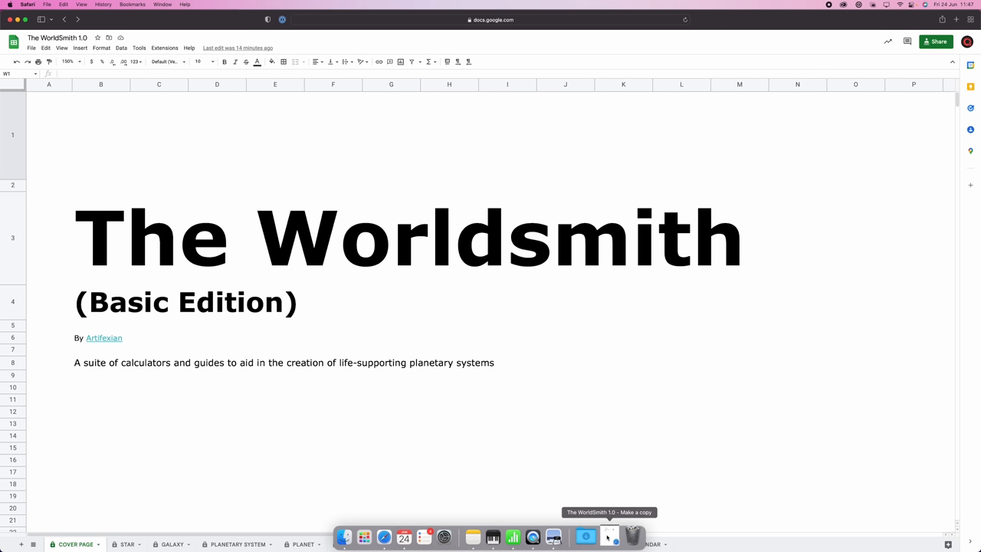
pyautogui.click(610, 536)
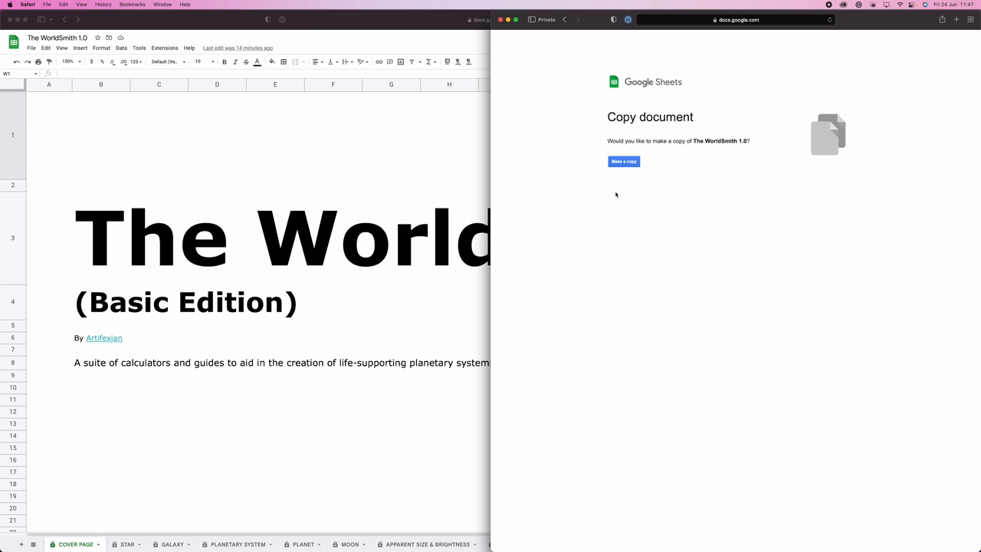
pyautogui.moveTo(643, 227)
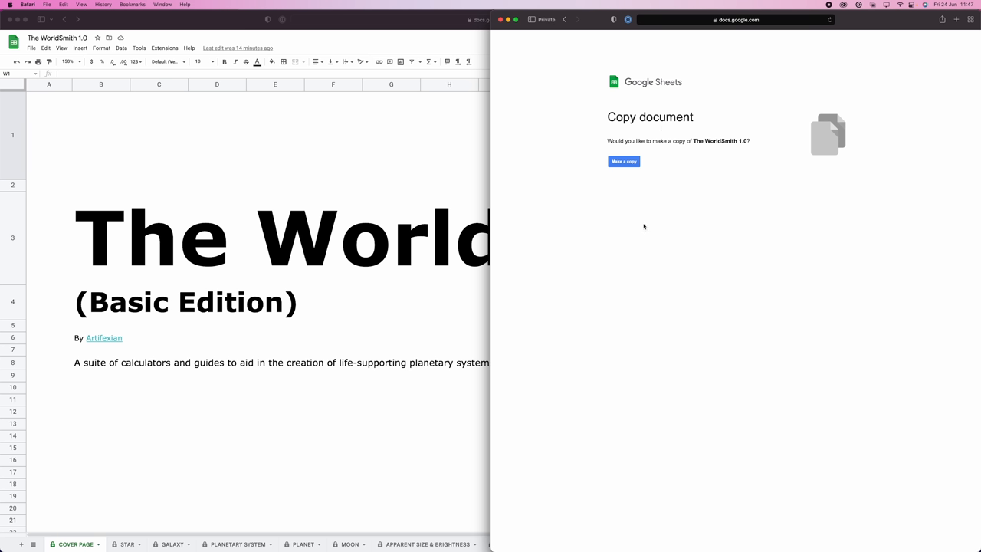
pyautogui.moveTo(469, 207)
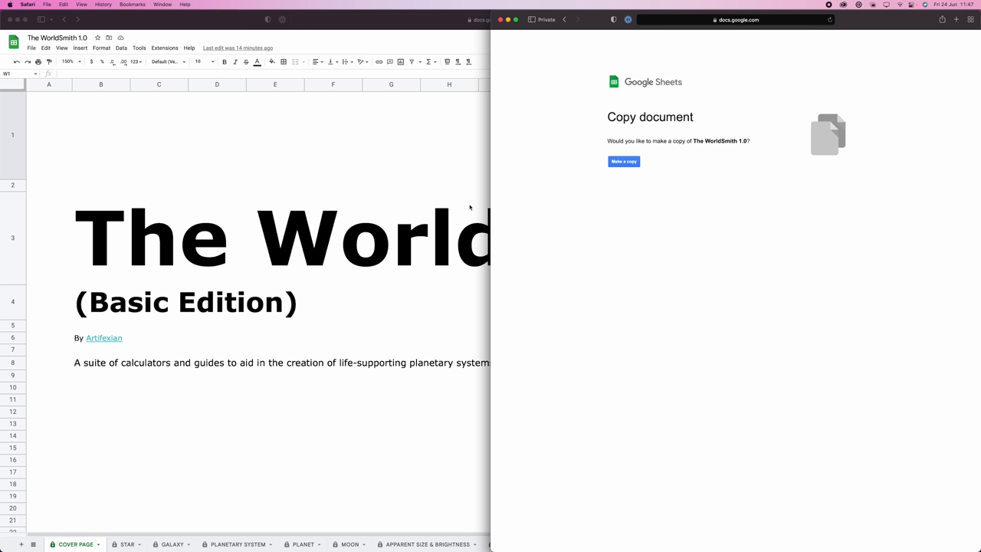
pyautogui.moveTo(409, 211)
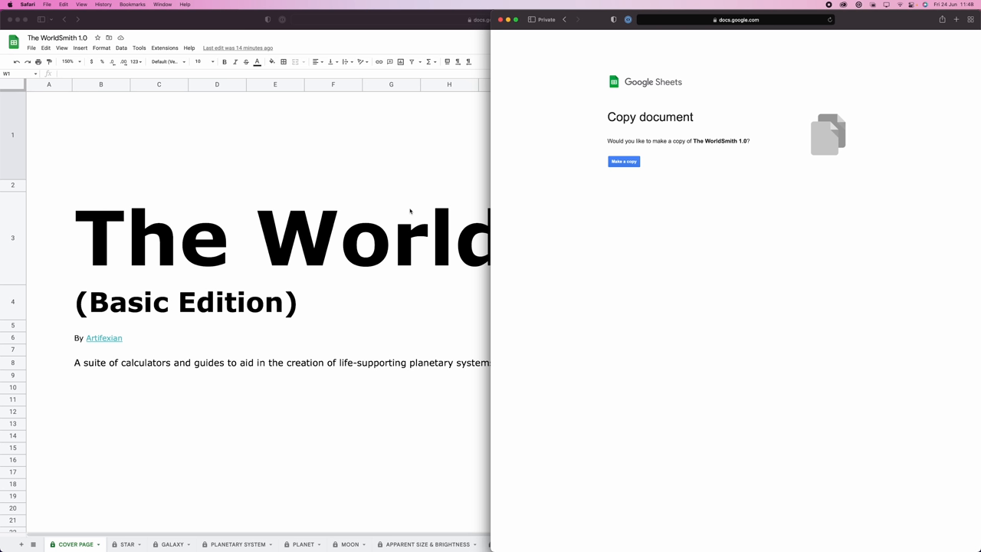
pyautogui.moveTo(273, 237)
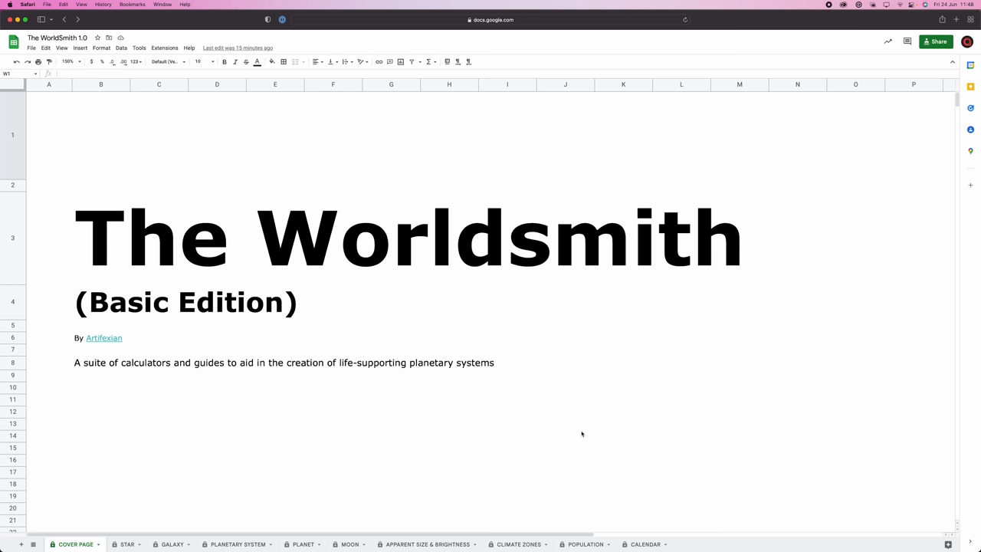
pyautogui.moveTo(596, 439)
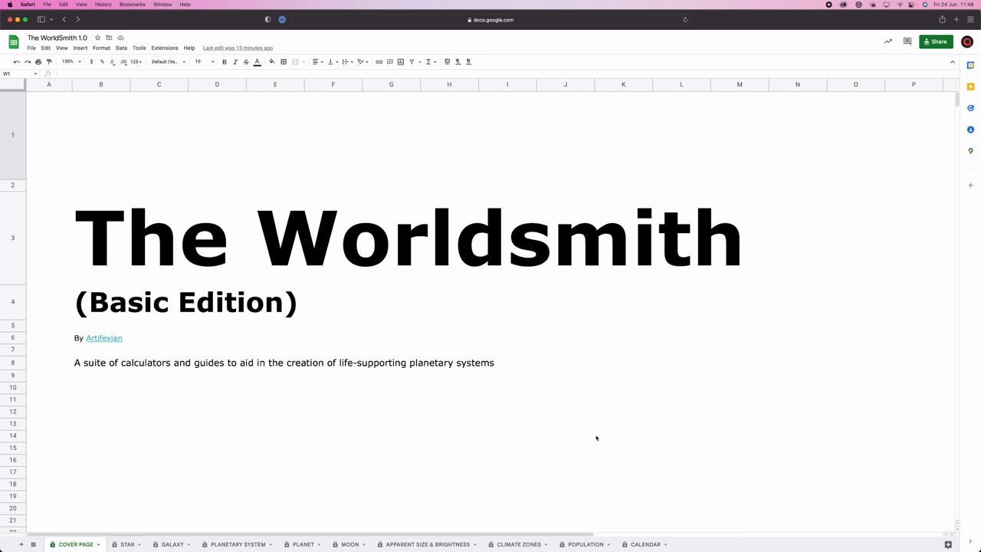
pyautogui.moveTo(426, 307)
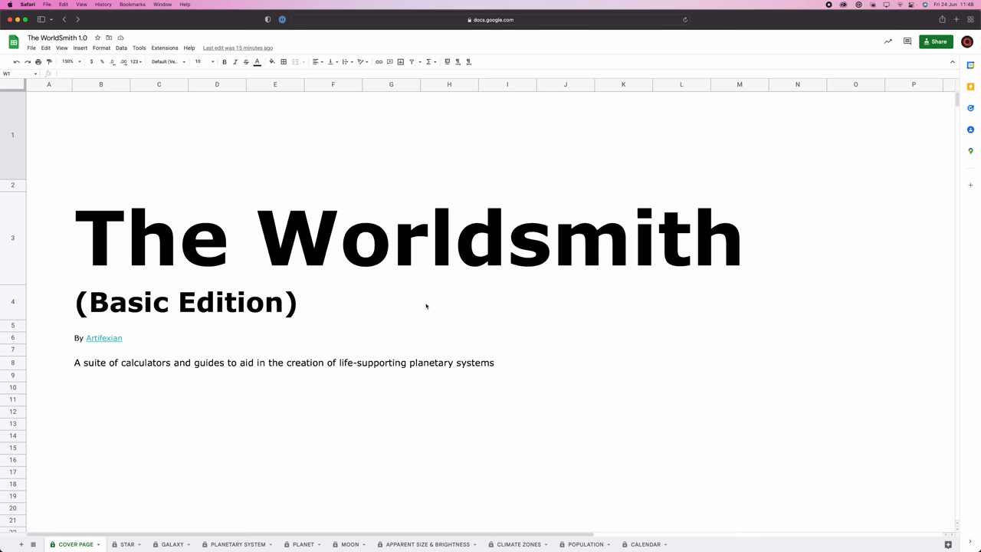
pyautogui.moveTo(377, 284)
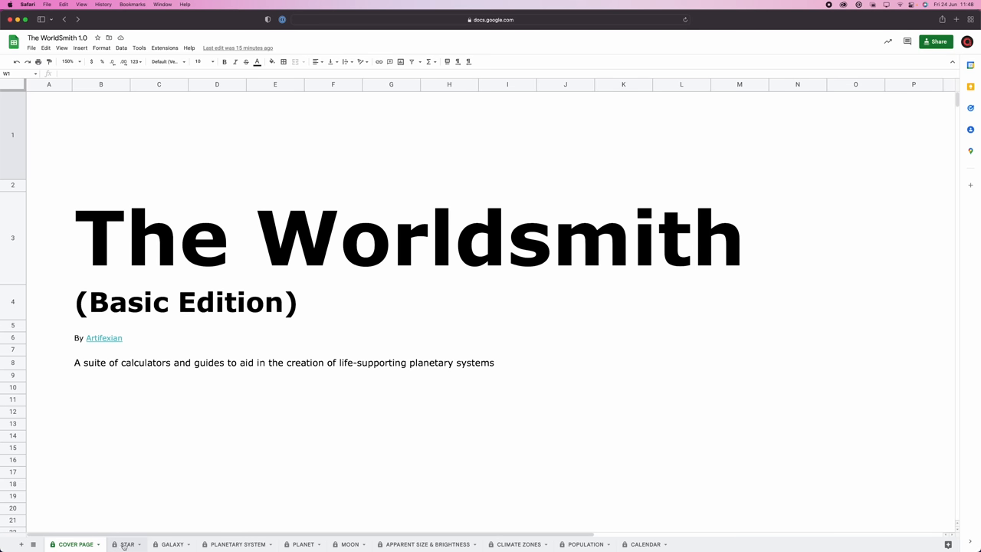
# Switch to the STAR sheet and select the empty cell G5.
pyautogui.click(128, 544)
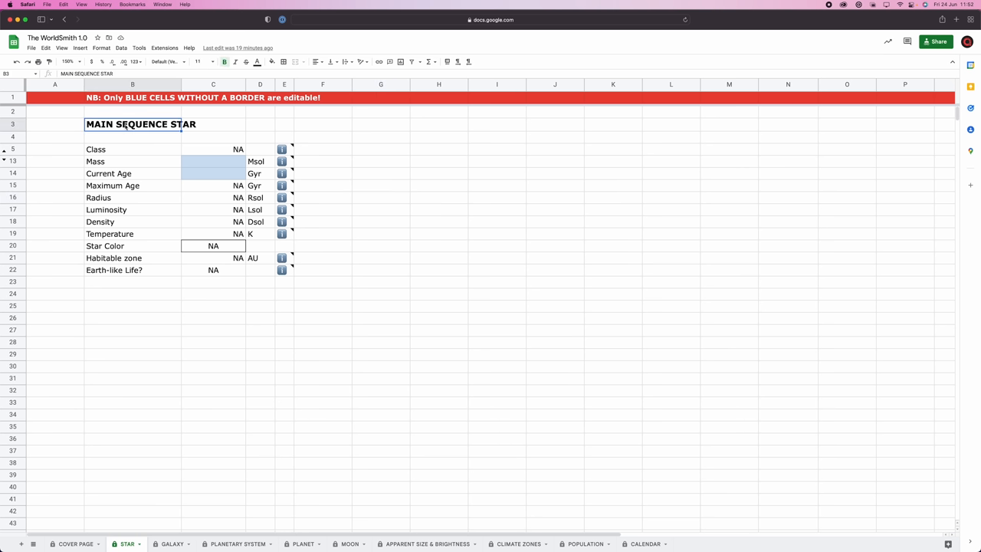
pyautogui.moveTo(272, 131)
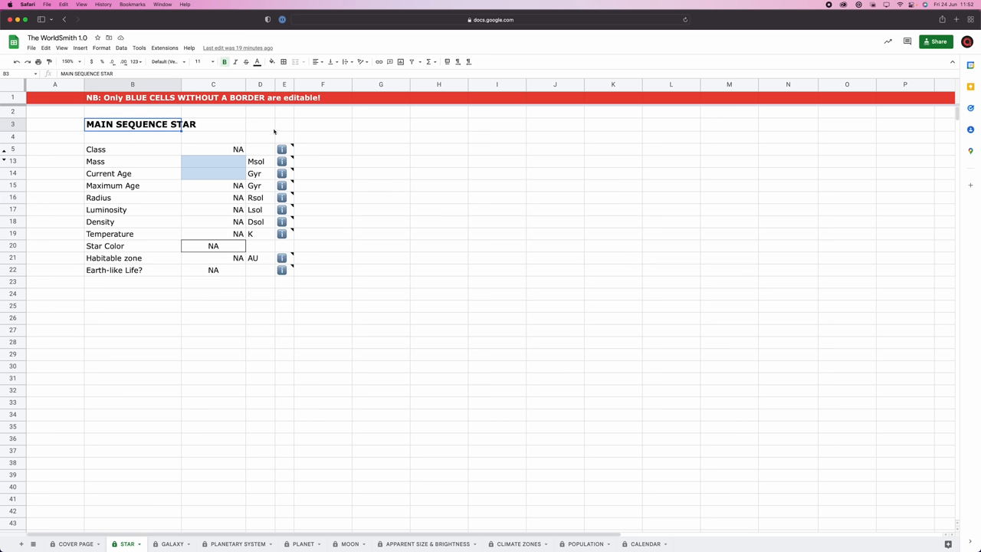
pyautogui.moveTo(267, 128)
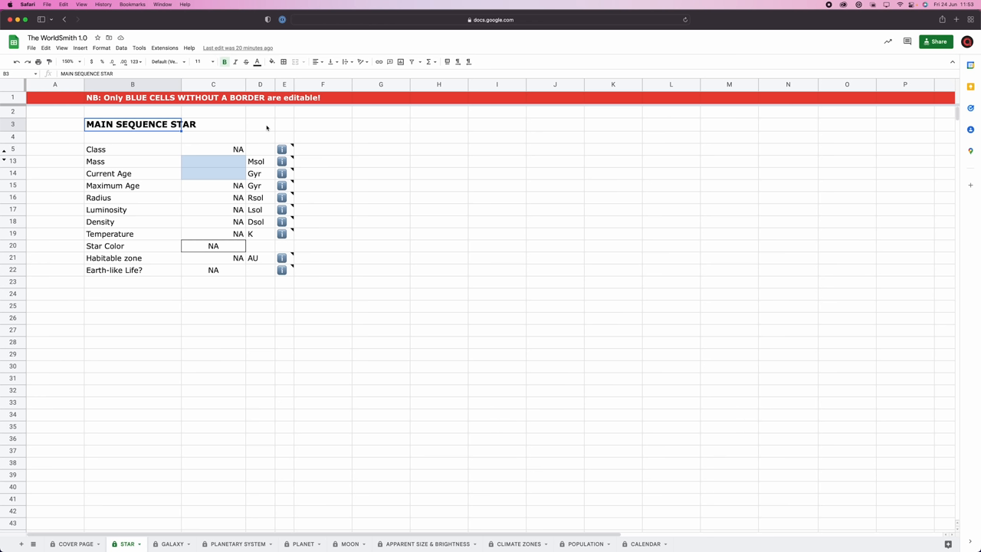
pyautogui.click(380, 150)
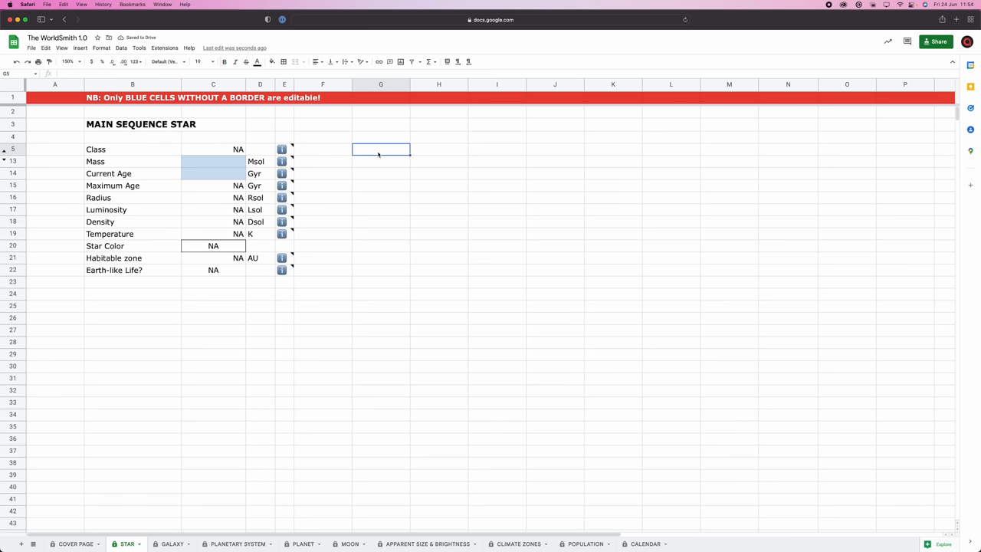
# List classes O, B, A, F, G, K, M down column G with High Mass beside O and Low Mass beside M.
pyautogui.write('O')
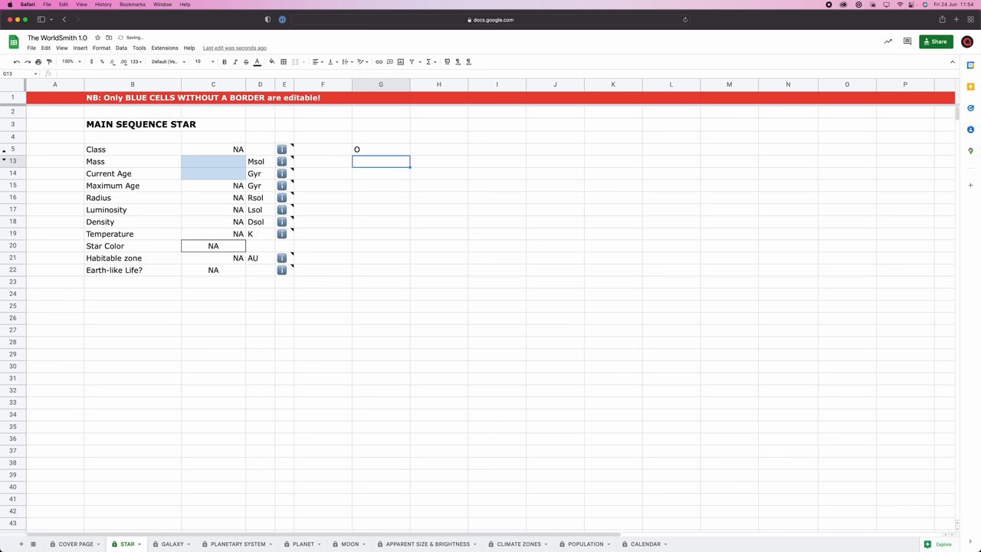
pyautogui.write('A')
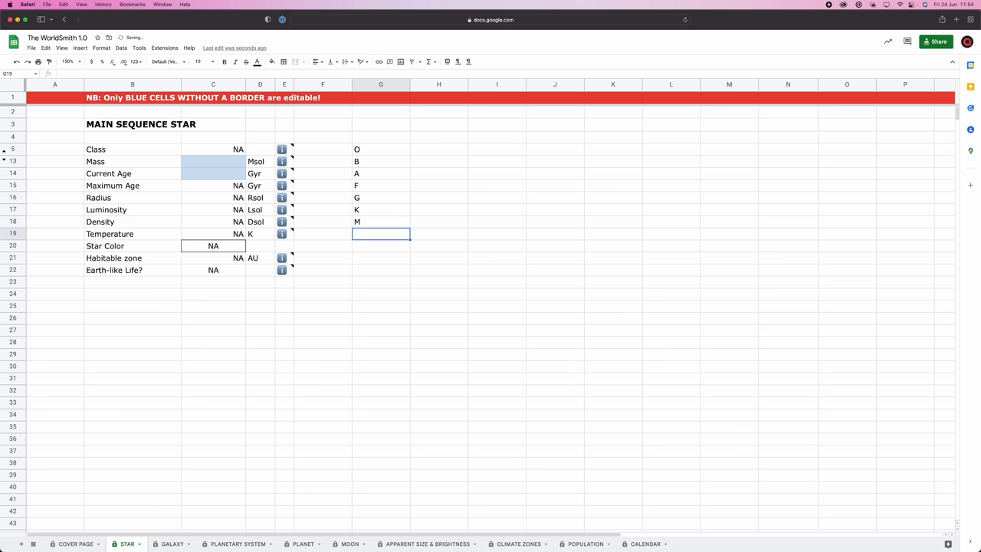
pyautogui.click(438, 148)
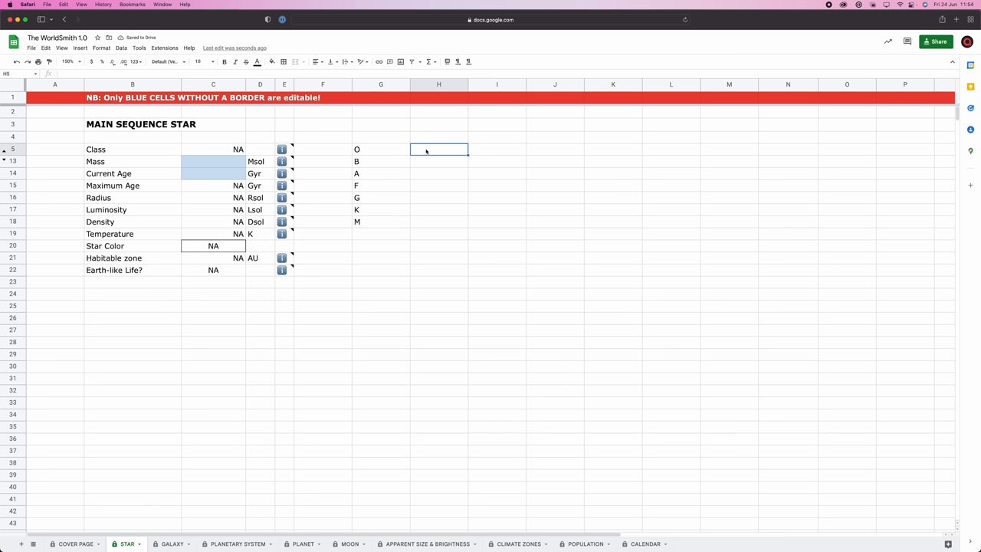
pyautogui.write('High mass')
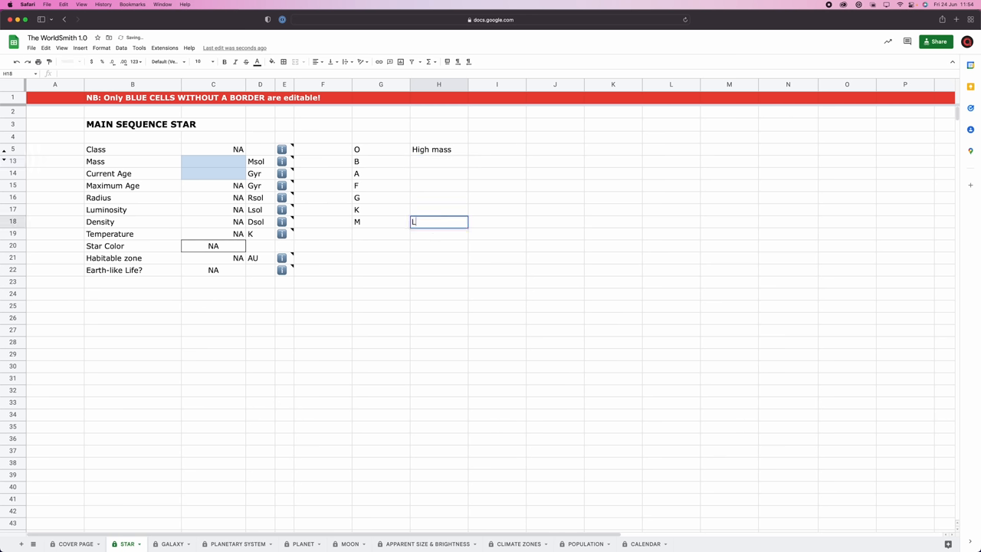
pyautogui.write('Low Mass')
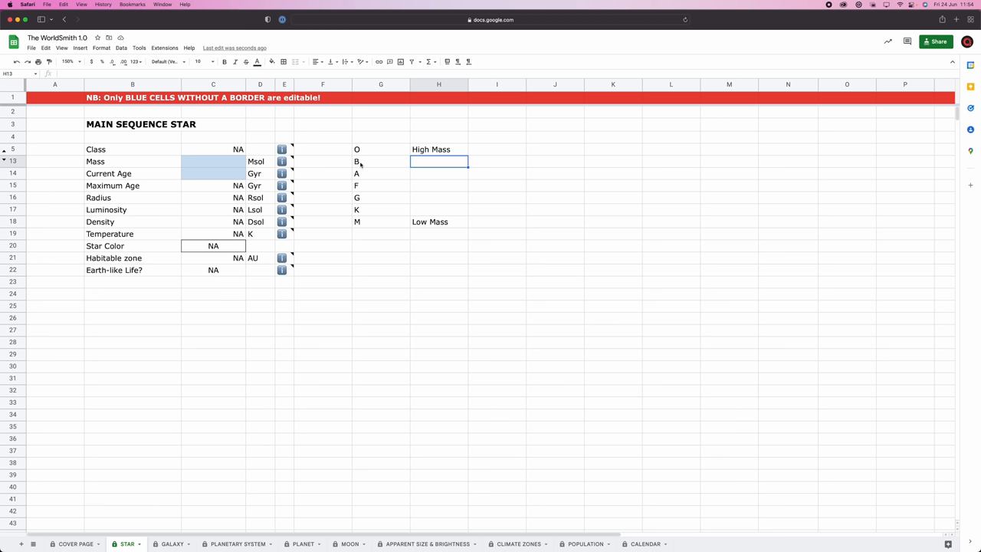
pyautogui.moveTo(360, 174)
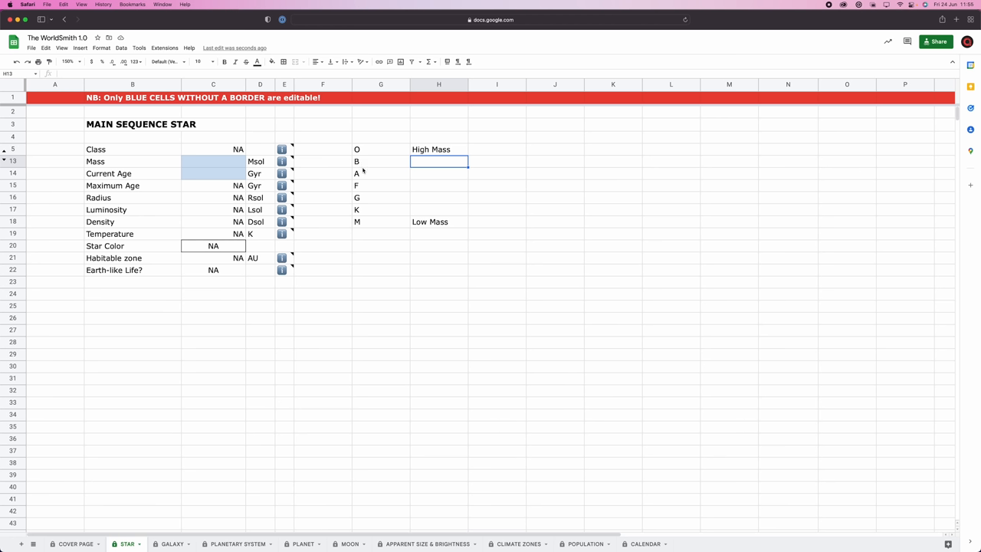
pyautogui.moveTo(448, 224)
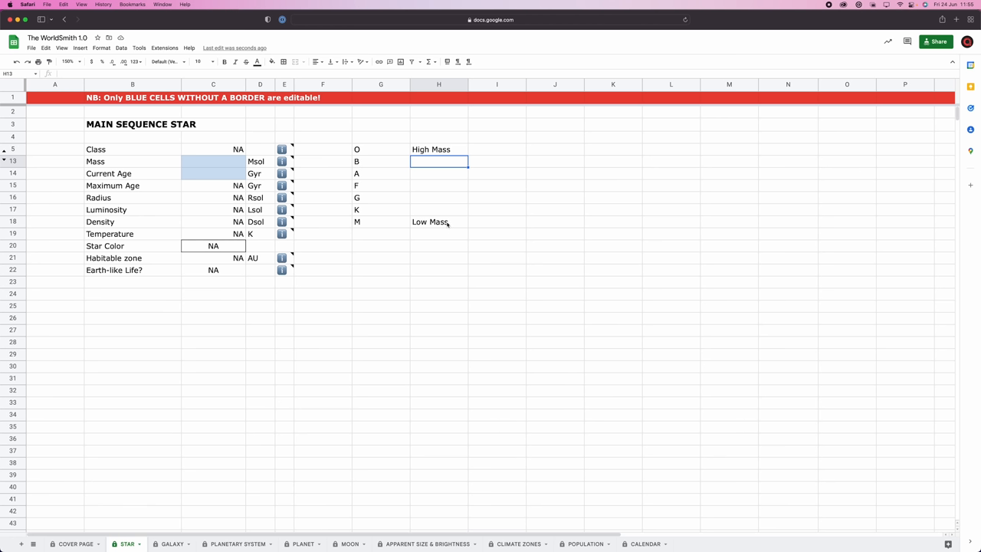
pyautogui.moveTo(395, 226)
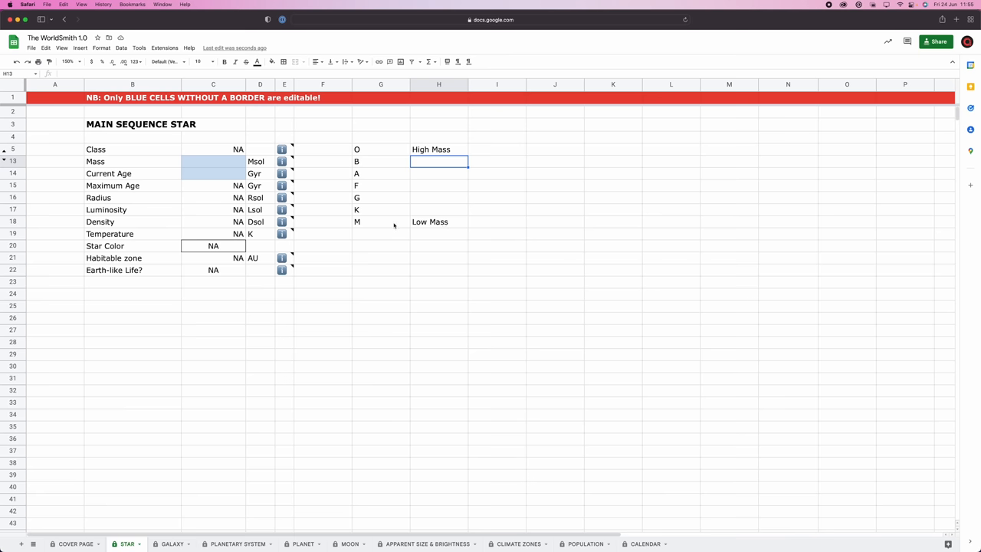
# Build the High Mass/Low Mass property table and fill High Mass with +, +, +, -, -, Blue.
pyautogui.click(438, 257)
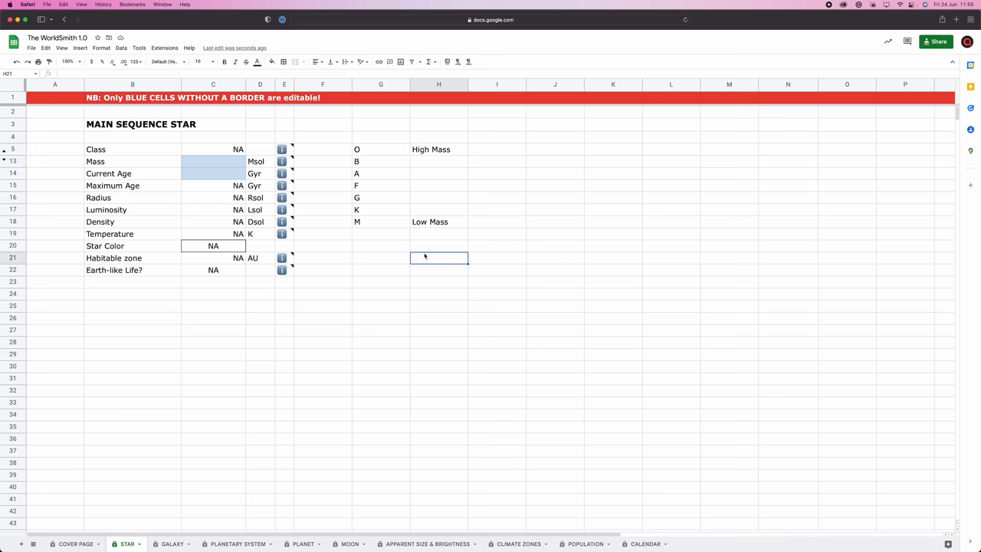
pyautogui.write('High Mass')
pyautogui.click(382, 331)
pyautogui.write('Color')
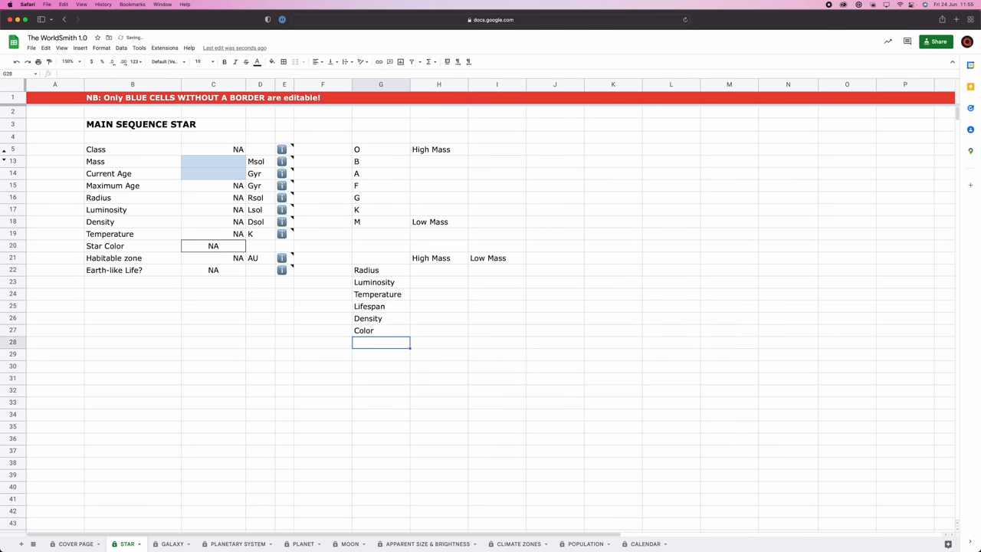
pyautogui.click(439, 269)
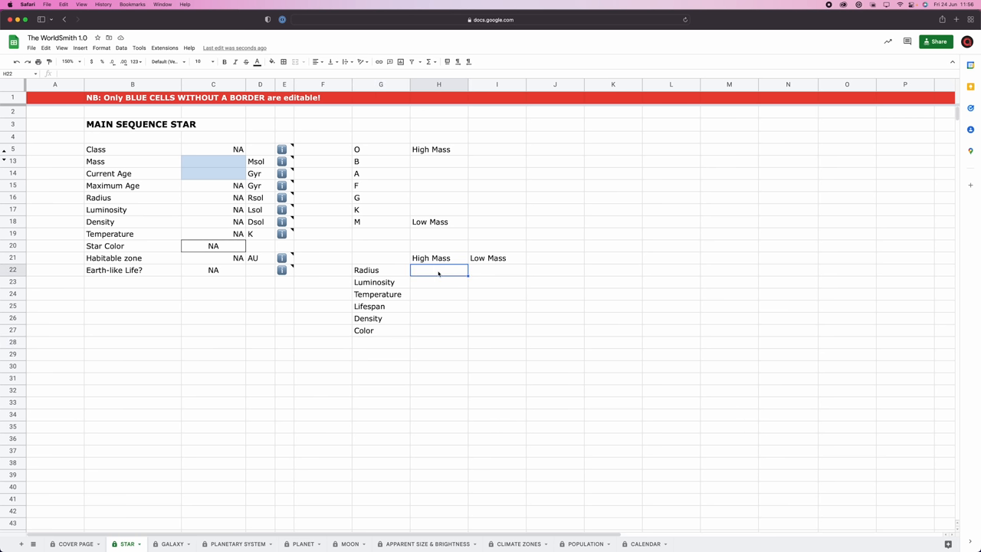
pyautogui.press('Return')
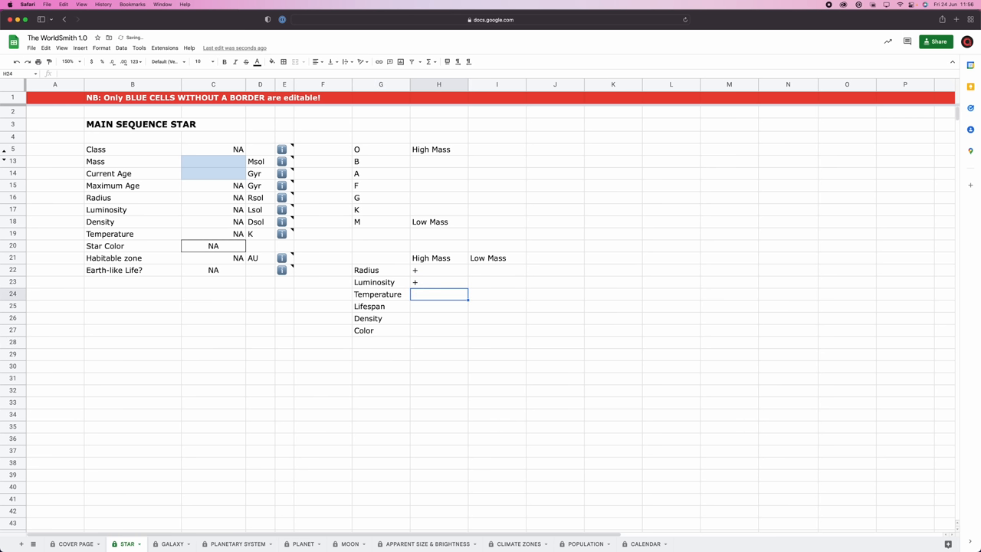
pyautogui.write('+')
pyautogui.click(440, 331)
pyautogui.write('Blue')
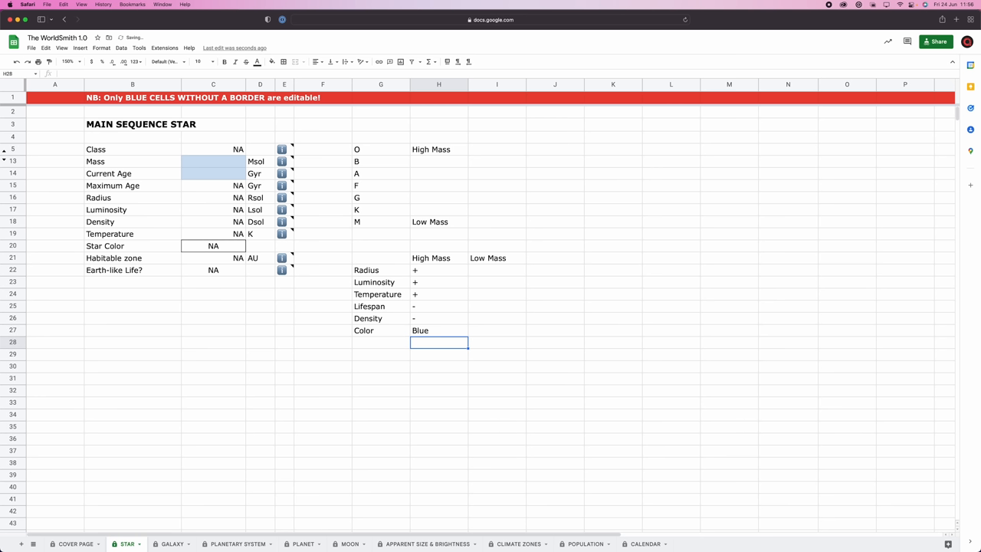
pyautogui.moveTo(486, 276)
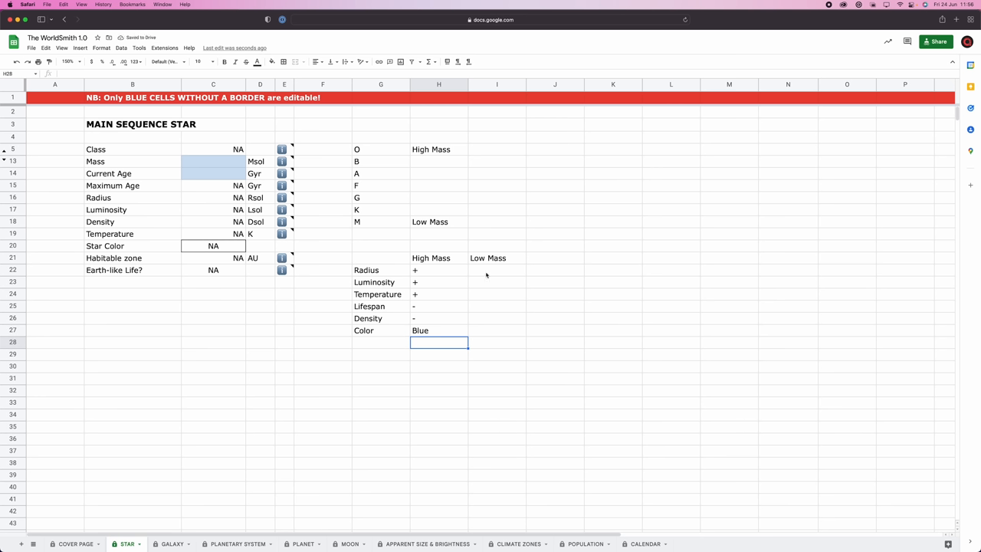
# Fill the Low Mass column with -, -, -, +, +, Red.
pyautogui.click(496, 270)
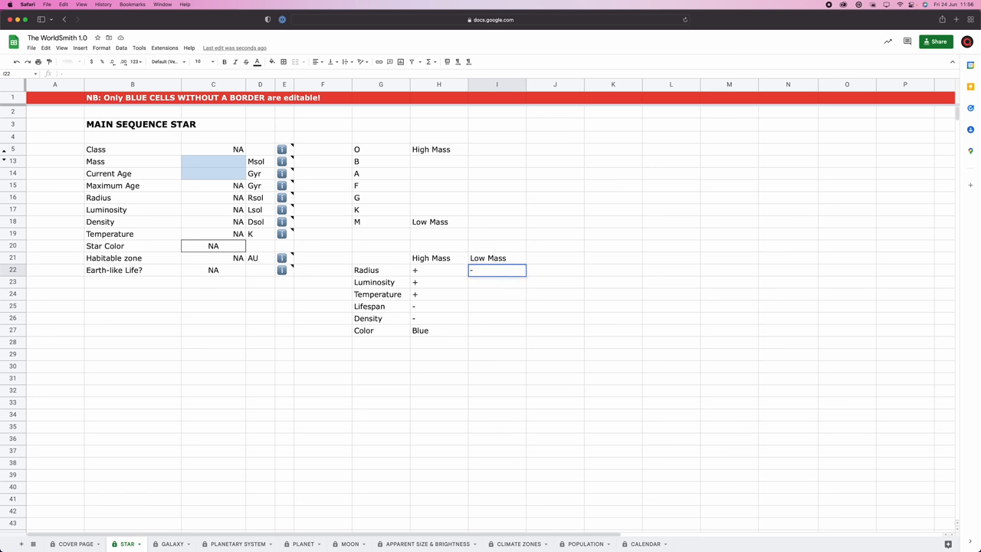
pyautogui.press('Return')
pyautogui.write('-')
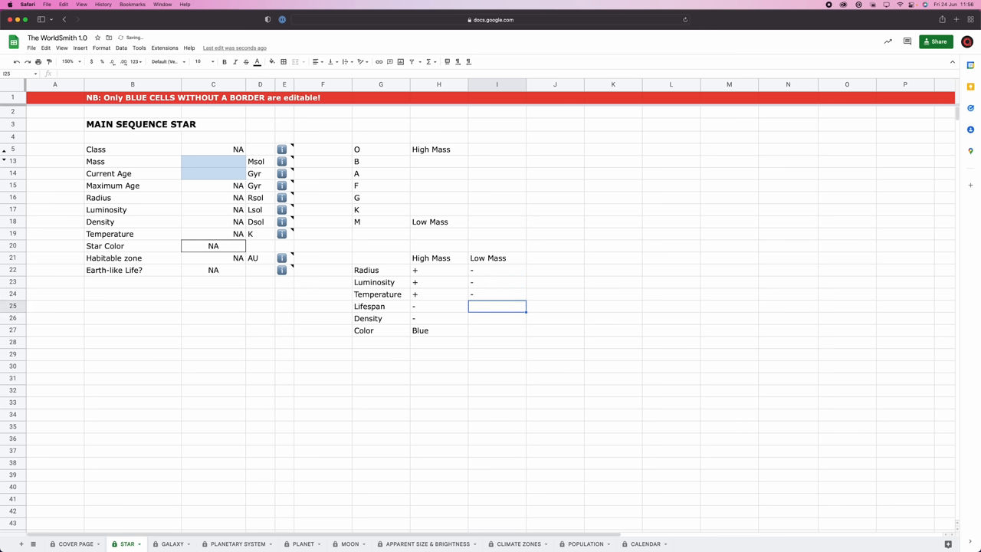
pyautogui.write('+')
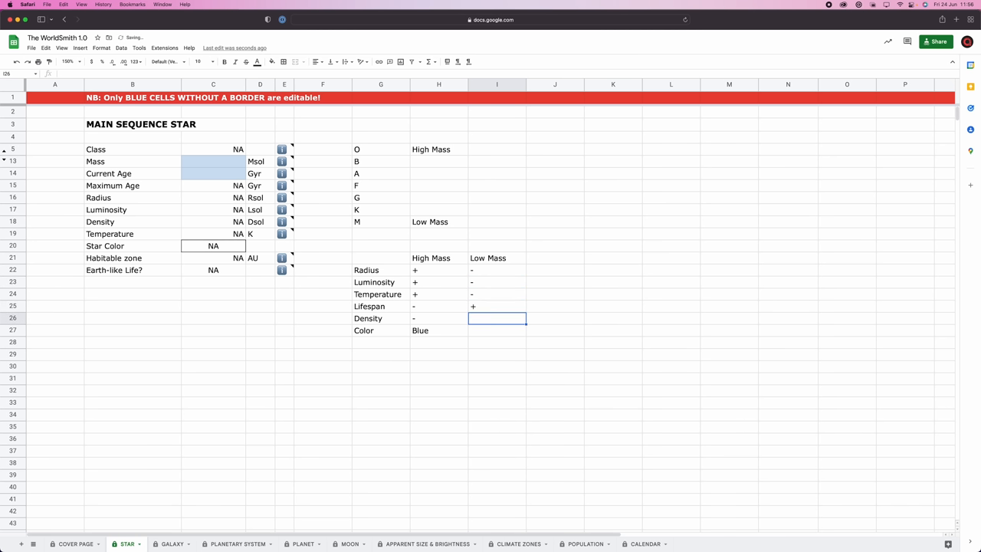
pyautogui.write('Red')
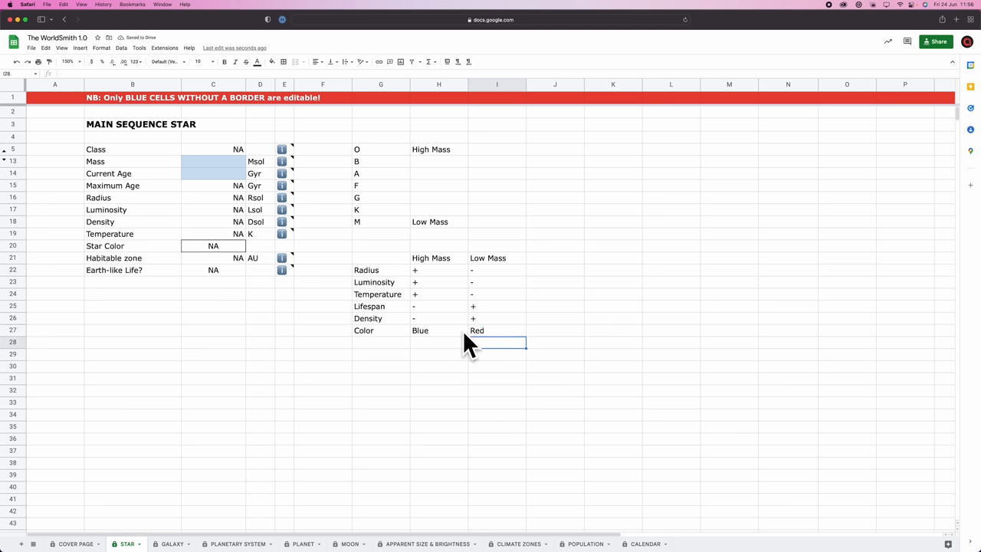
pyautogui.moveTo(405, 352)
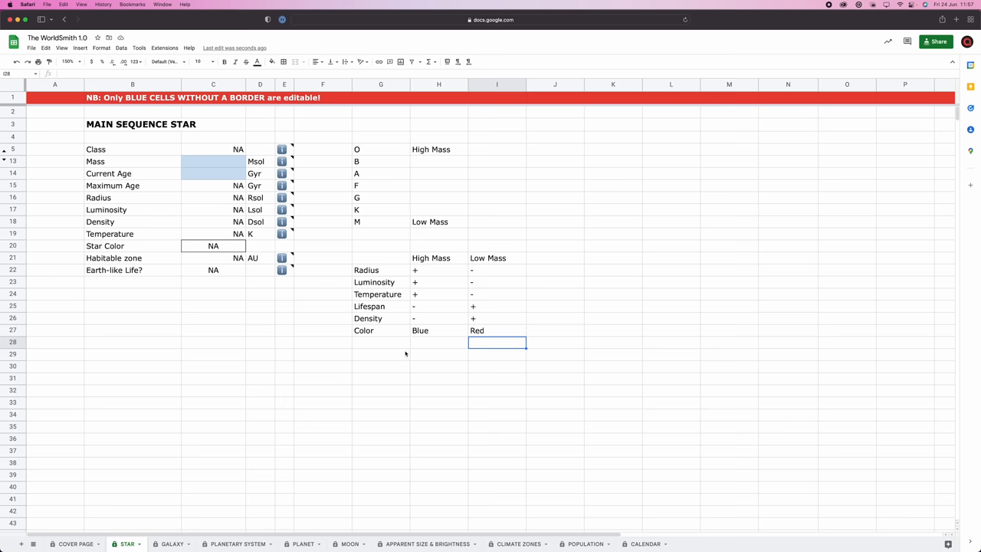
# Enter the mass range 0.075 - 99 with unit Msol below the comparison table.
pyautogui.click(380, 353)
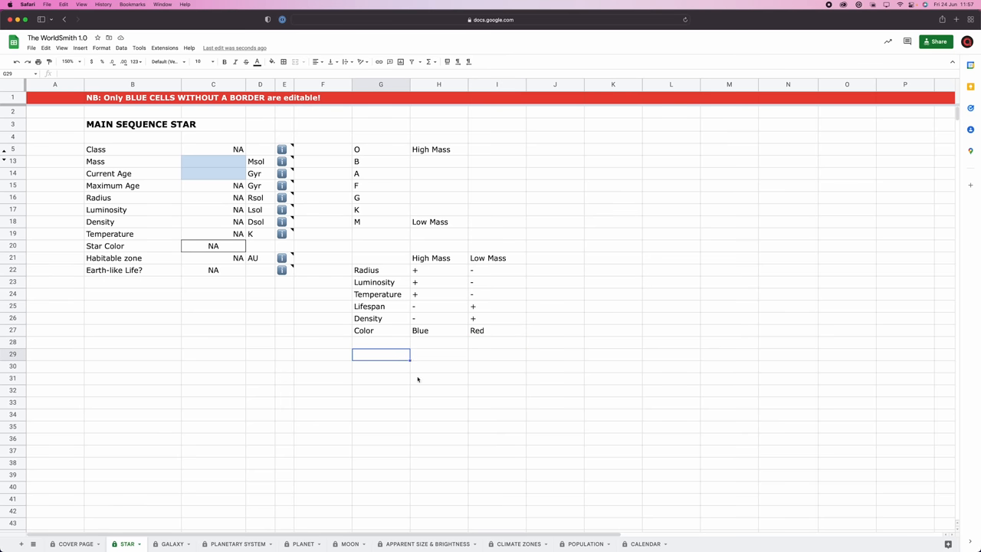
pyautogui.write('0.075 - 99')
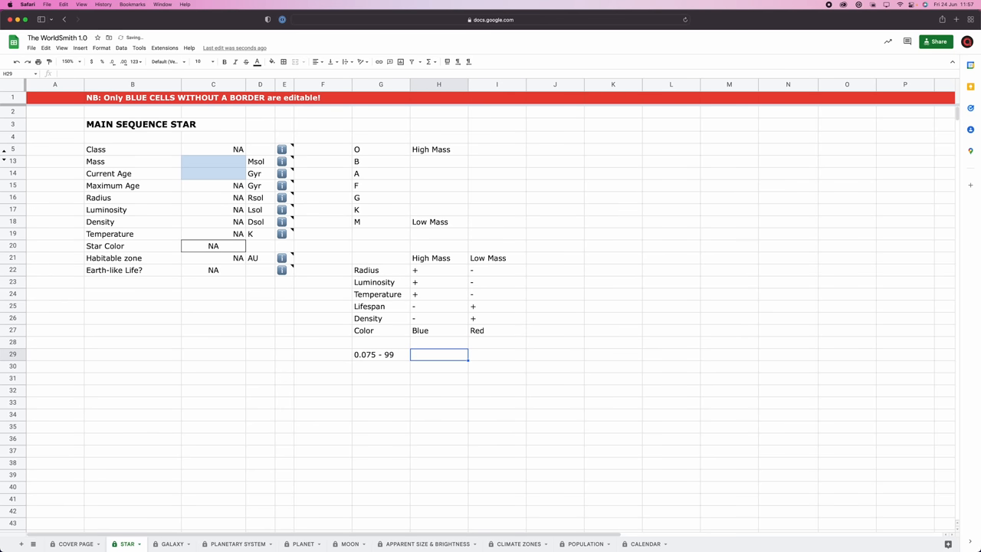
pyautogui.write('Msol')
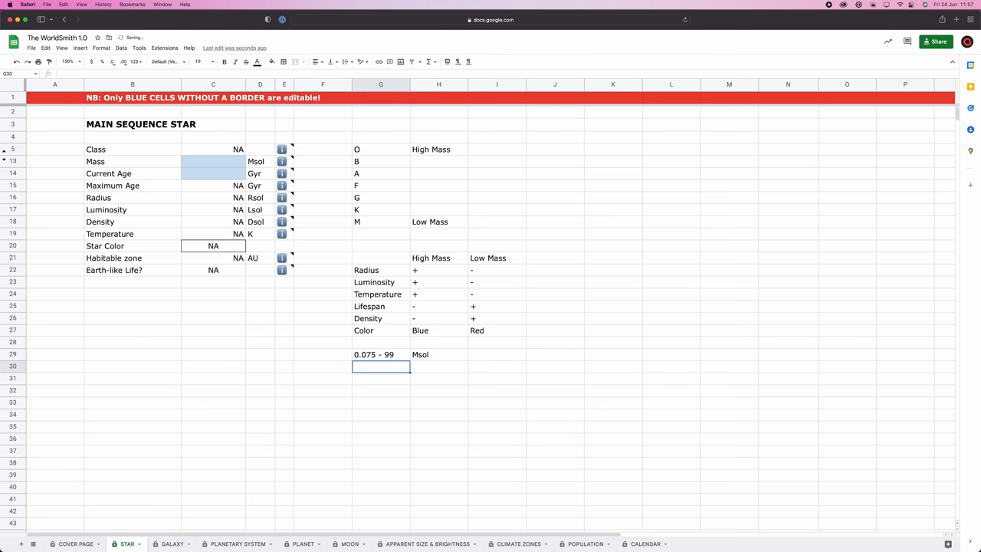
pyautogui.click(438, 354)
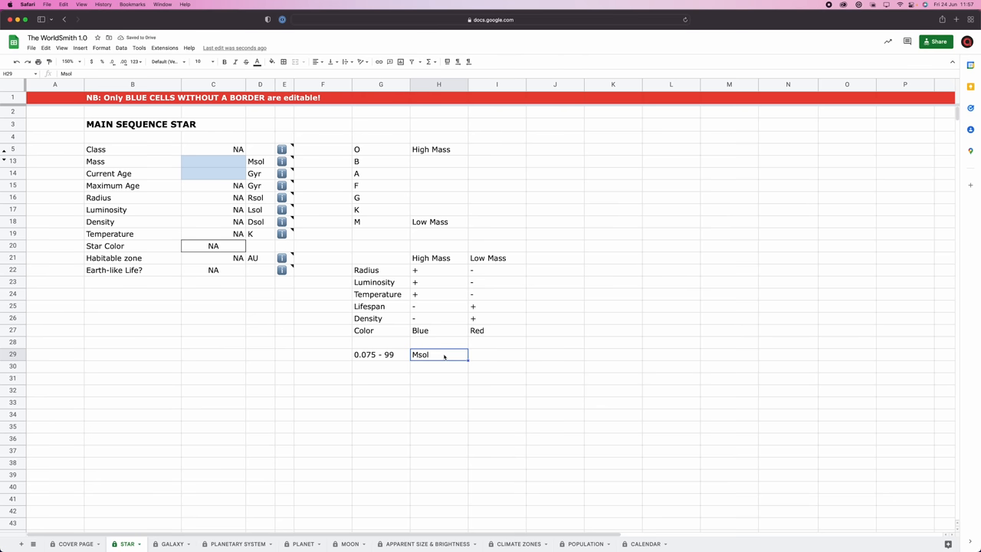
pyautogui.moveTo(549, 355)
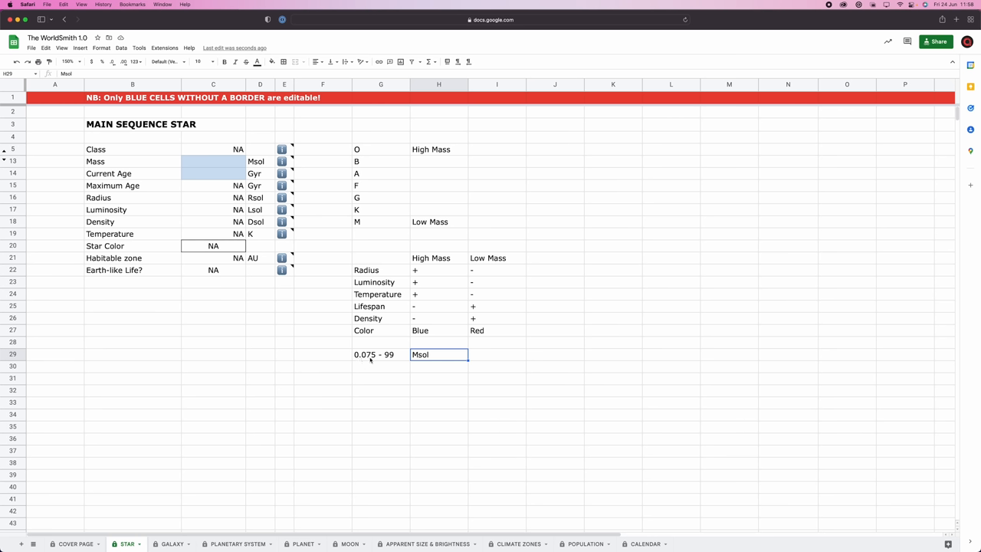
pyautogui.moveTo(354, 347)
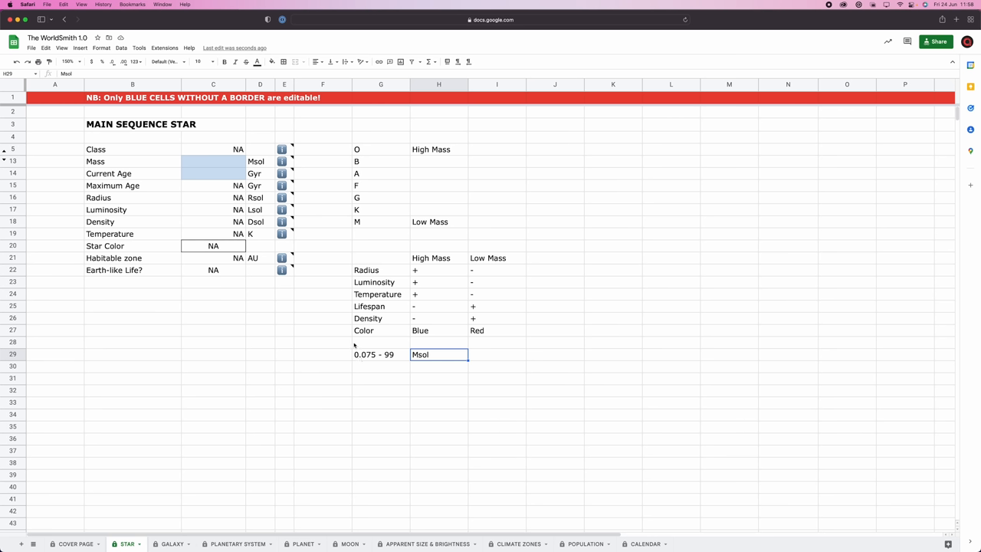
pyautogui.moveTo(392, 361)
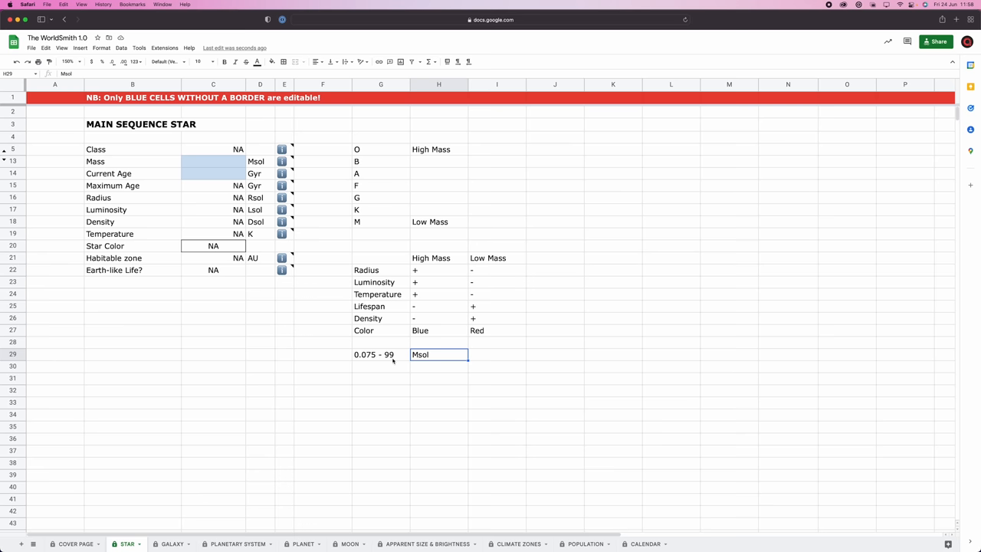
# Enter the second range 0.5 - 1.4 Msol and select both ranges to move beside classes O and B.
pyautogui.click(380, 365)
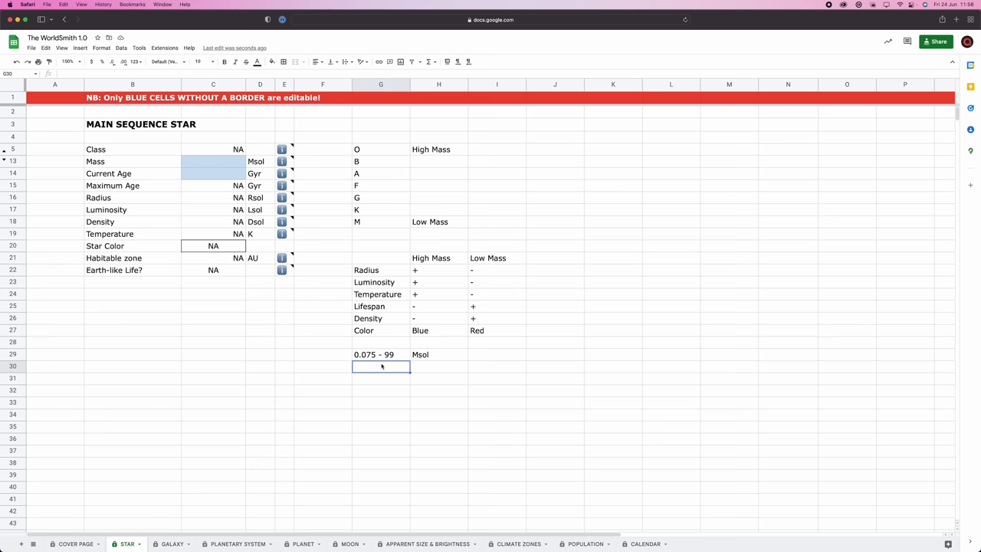
pyautogui.write('0.5')
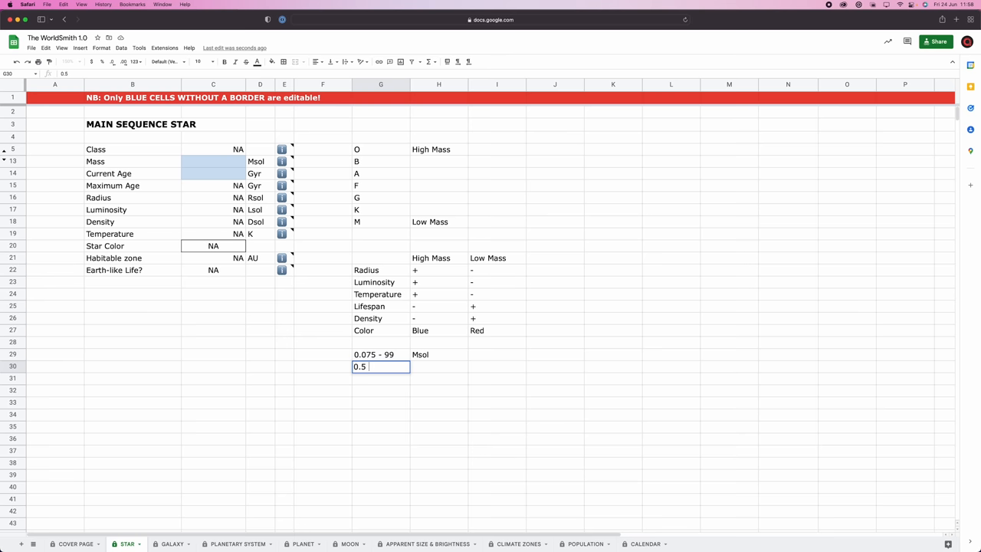
pyautogui.write('- 1.4')
pyautogui.click(440, 366)
pyautogui.write('Msol')
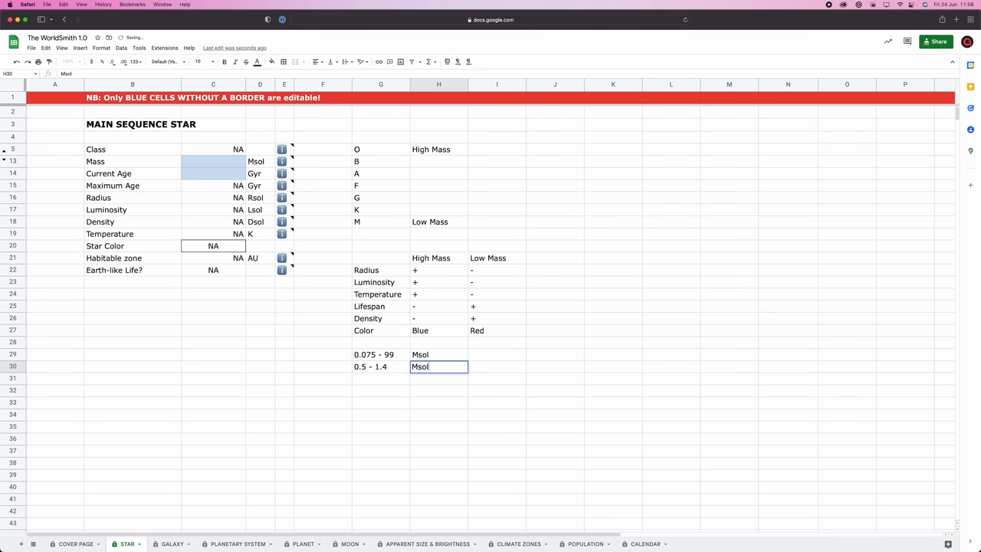
pyautogui.click(380, 342)
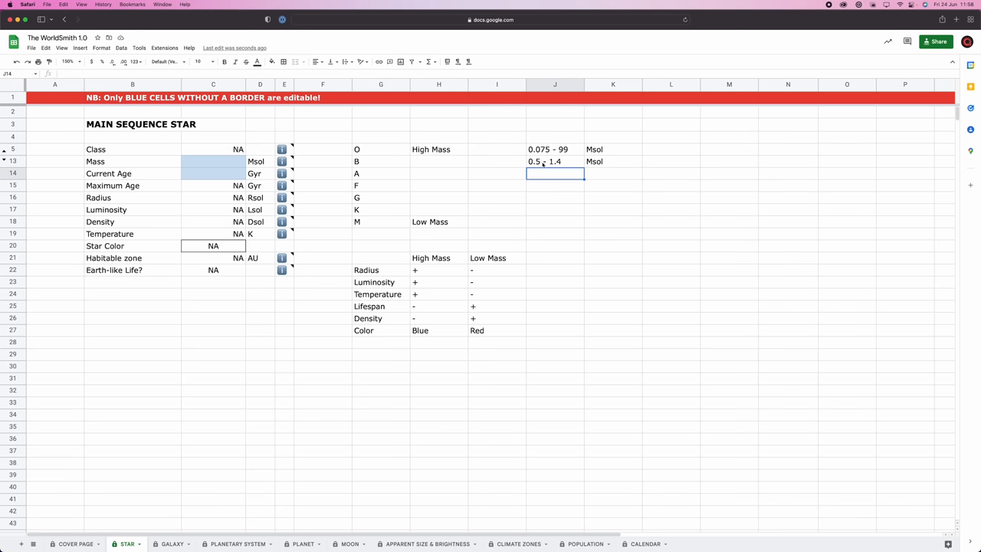
pyautogui.moveTo(518, 166)
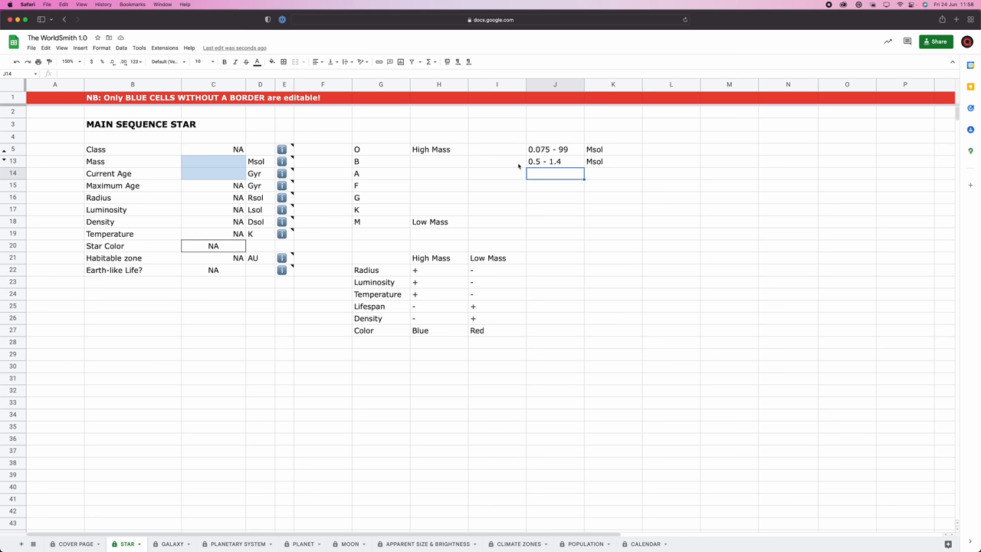
# Add an Issues? label in G28 below Color.
pyautogui.click(380, 342)
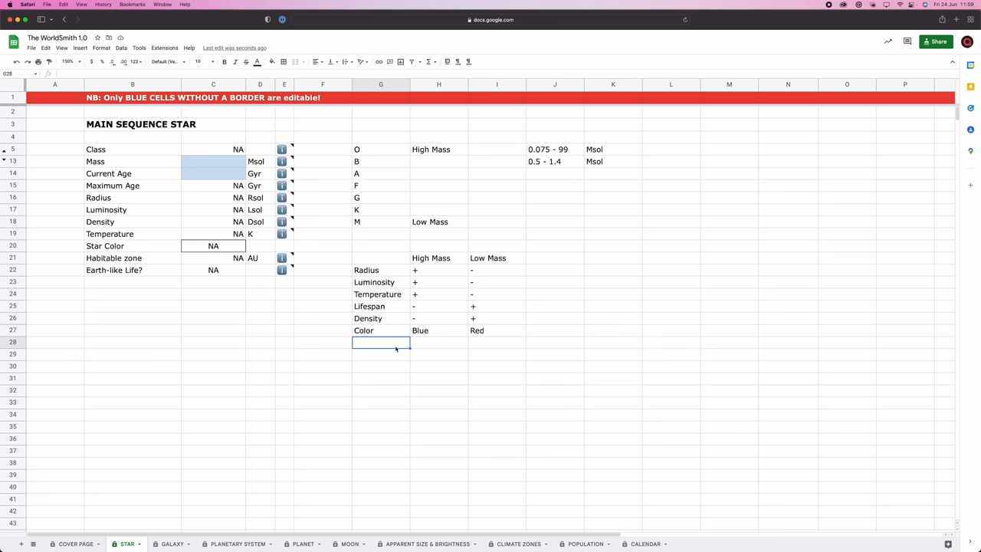
pyautogui.write('Issues')
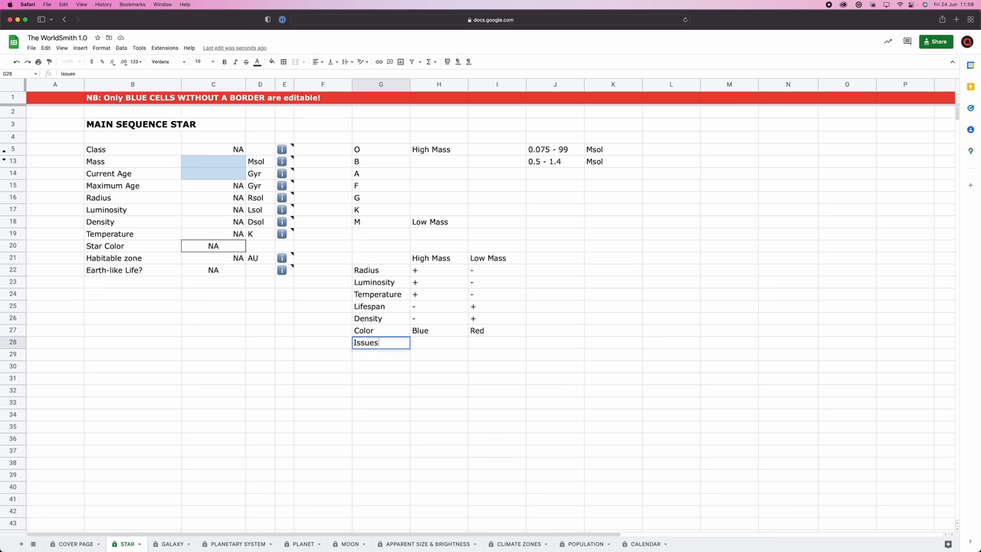
pyautogui.press('Return')
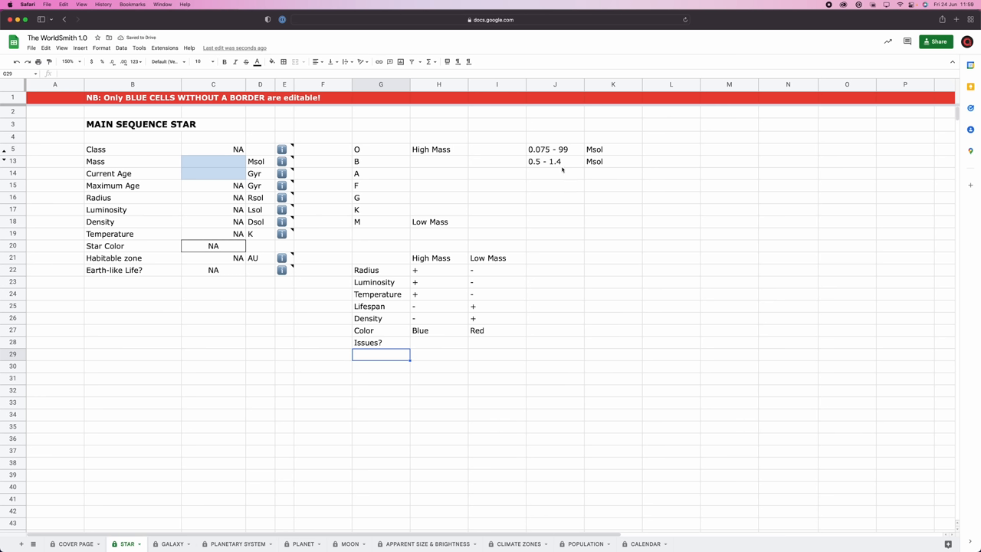
# Record UV, Time as the High Mass issues in H28.
pyautogui.click(438, 344)
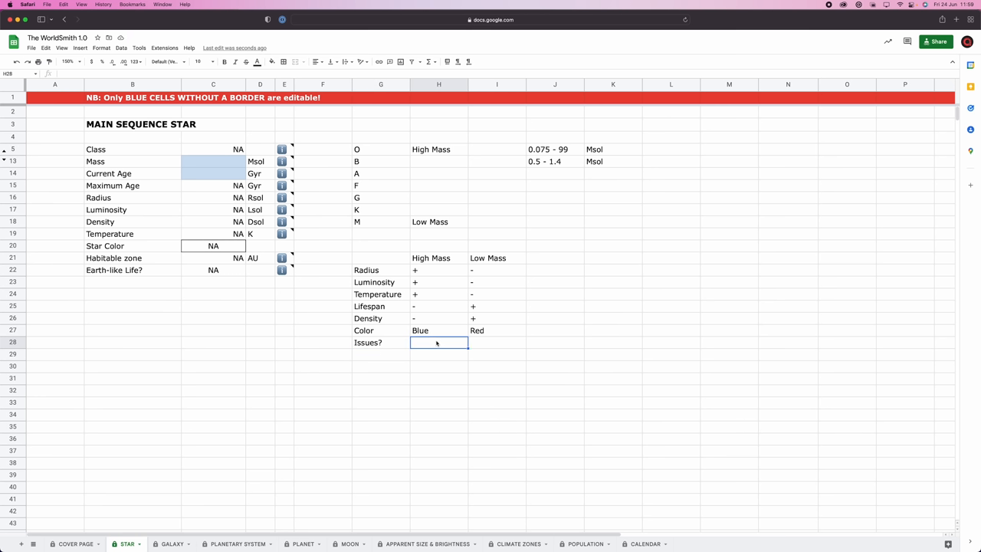
pyautogui.write('UV,')
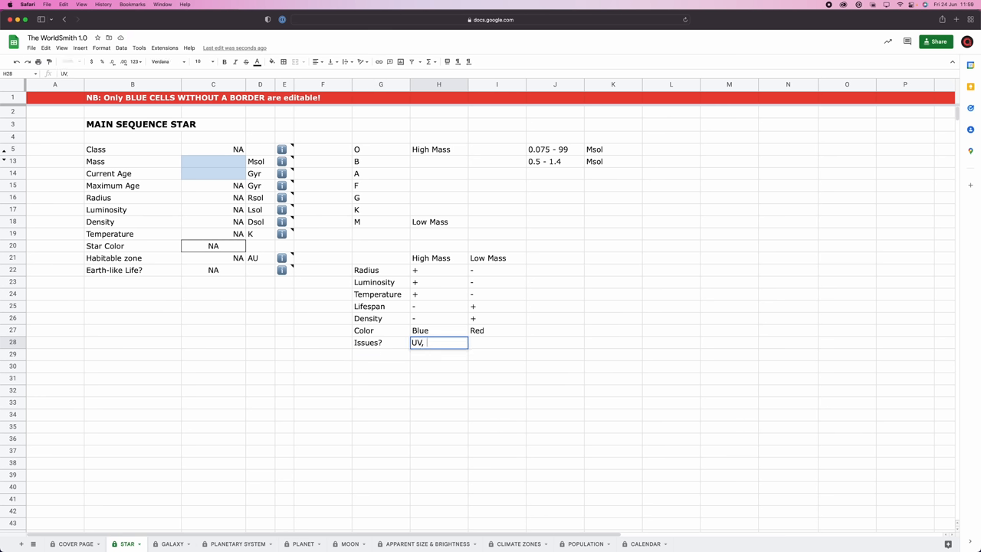
pyautogui.write('time')
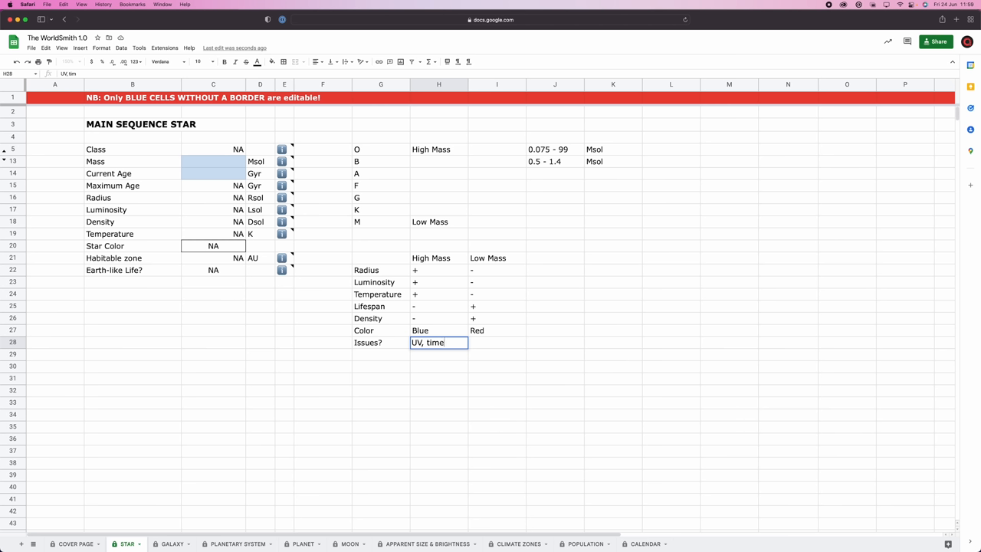
pyautogui.press('Return')
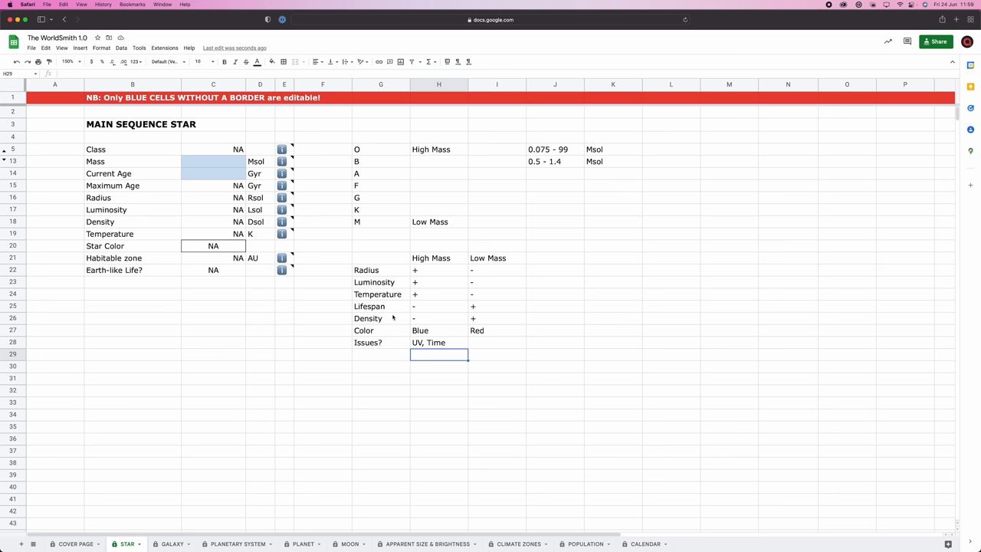
pyautogui.moveTo(419, 313)
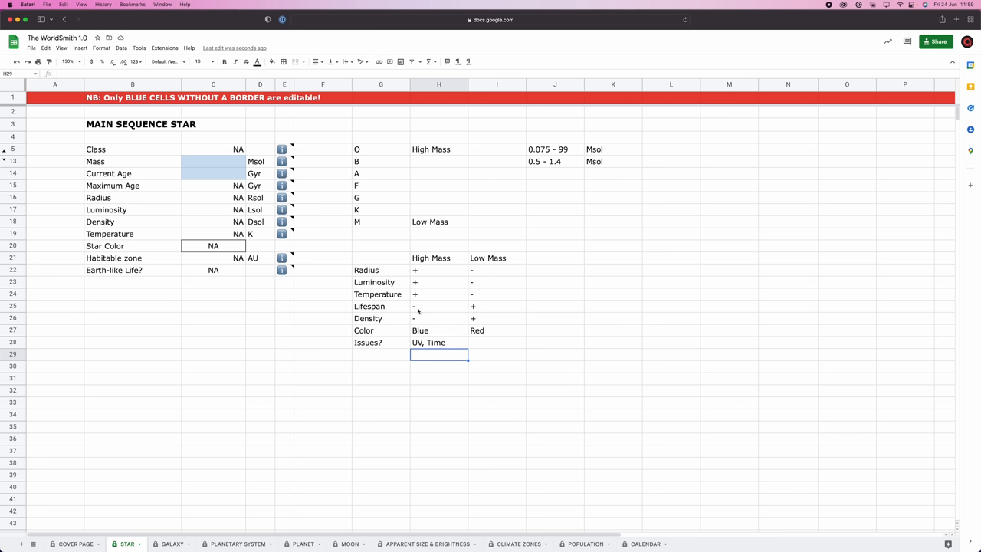
# Record Flare, Locking as the Low Mass issues in I28.
pyautogui.click(496, 344)
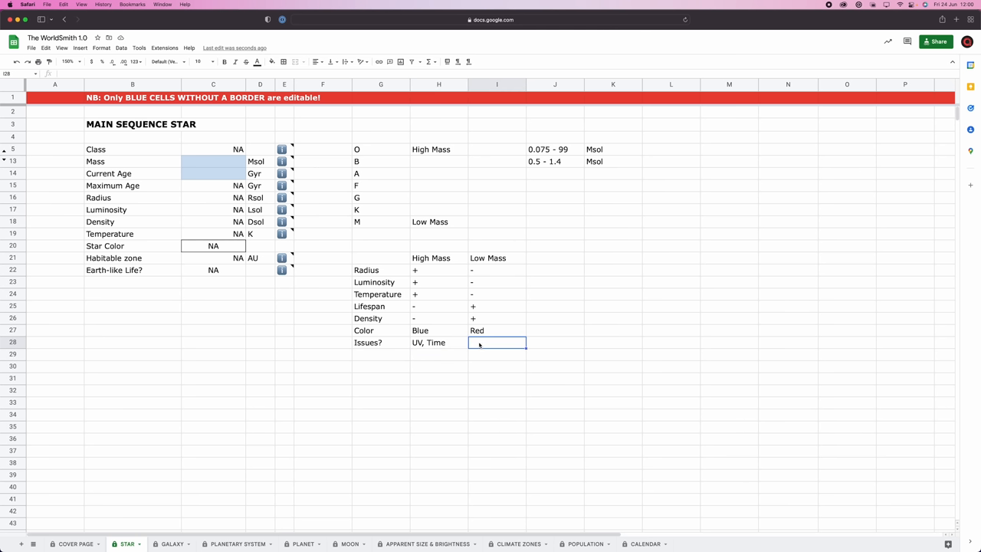
pyautogui.write('Flare, Locking')
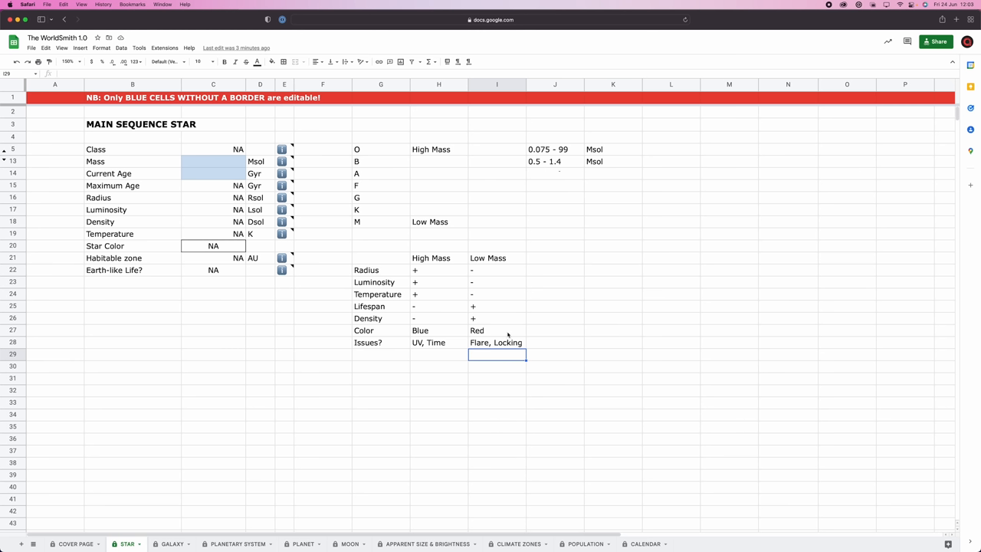
pyautogui.moveTo(459, 348)
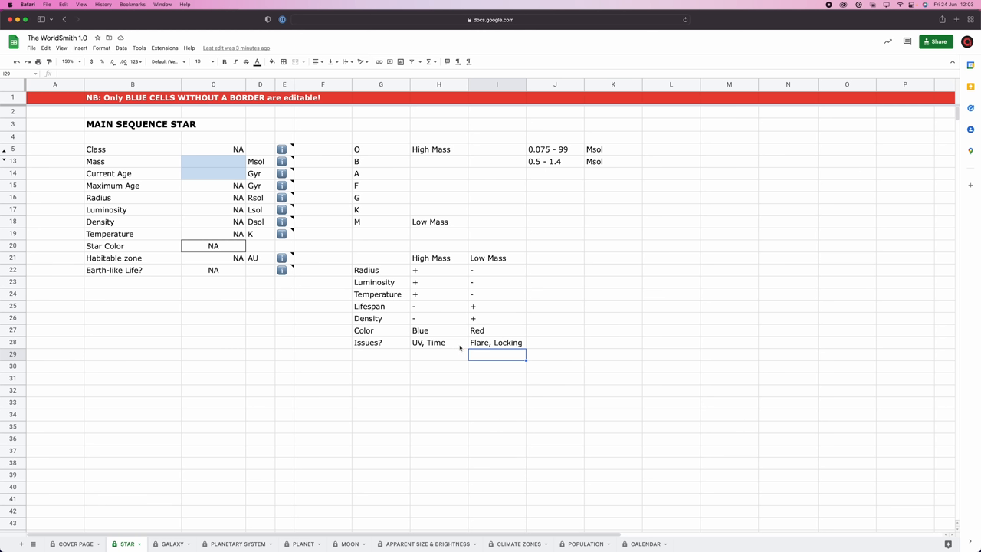
# Enter 0.5 in the Mass cell C13 so the calculator yields class K9.2V.
pyautogui.click(213, 161)
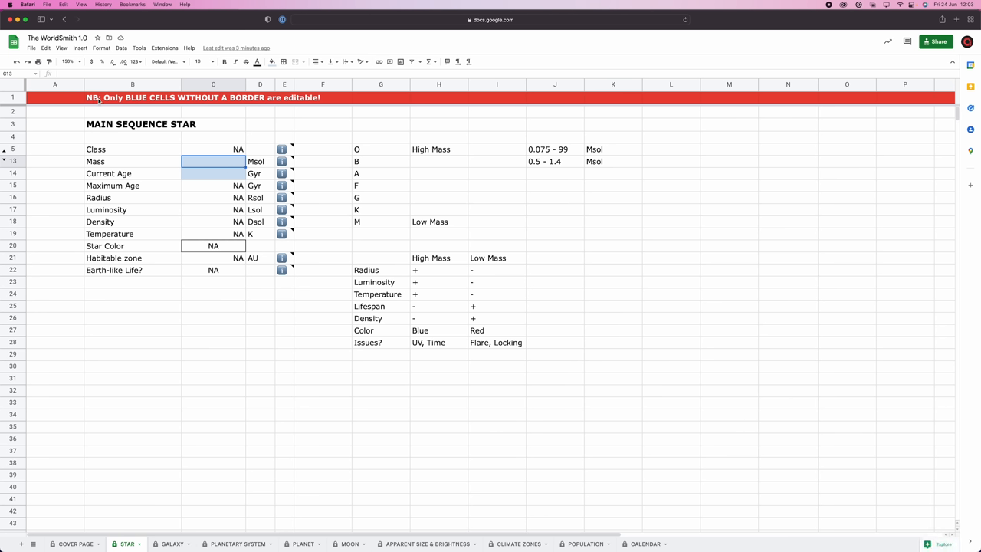
pyautogui.moveTo(244, 182)
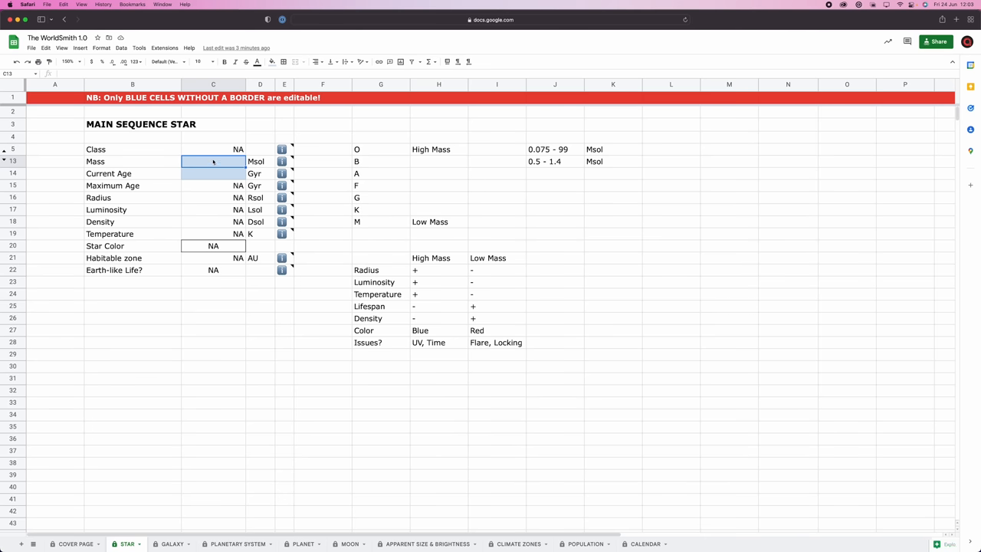
pyautogui.write('0.5')
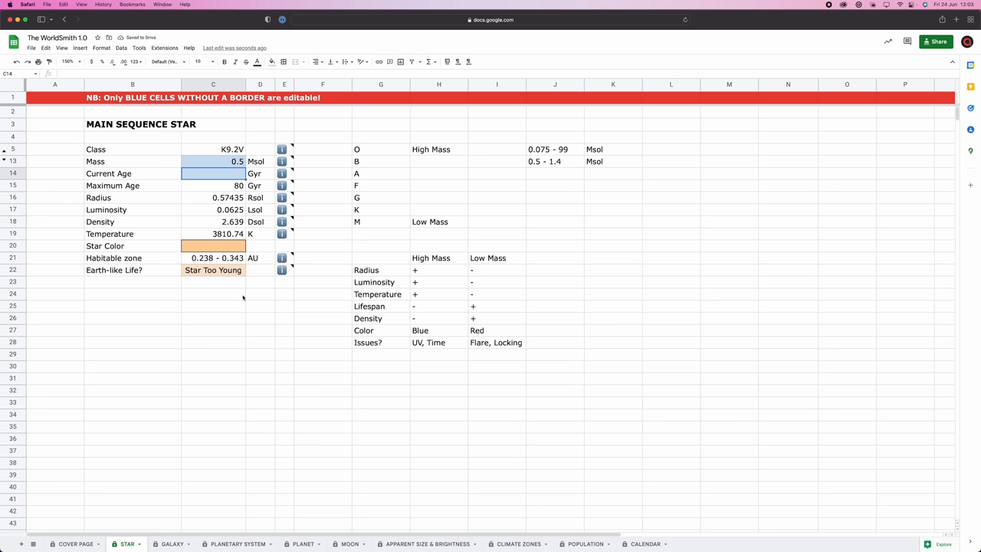
pyautogui.moveTo(346, 211)
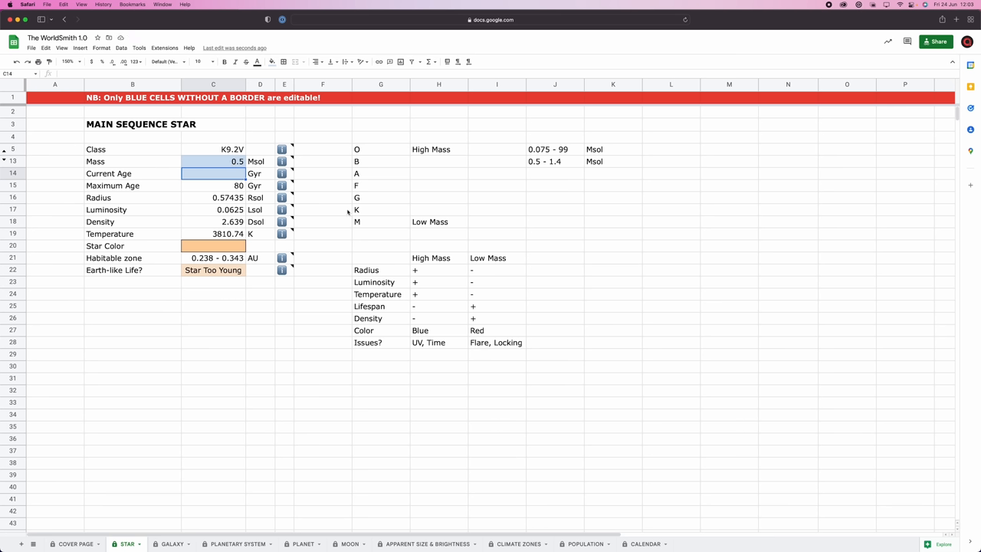
pyautogui.moveTo(355, 212)
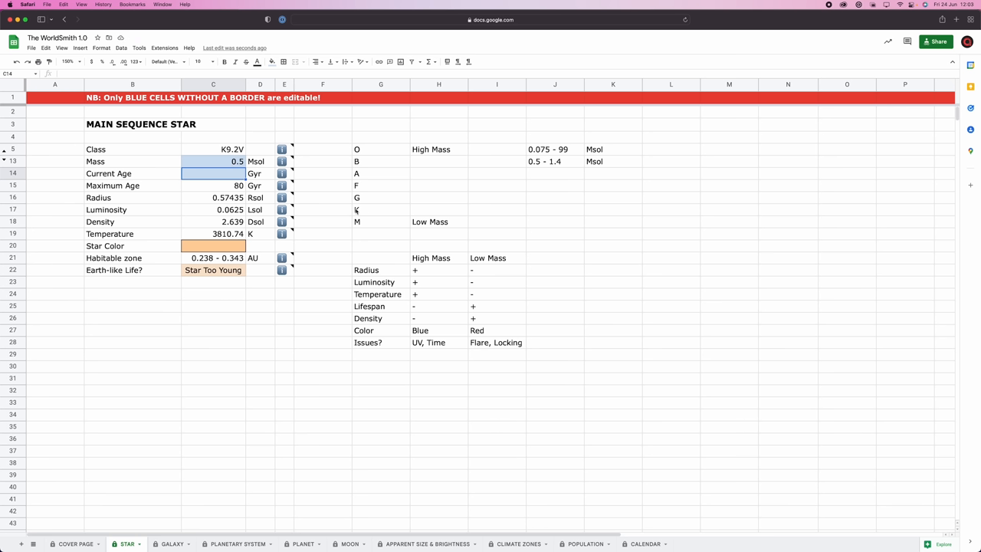
pyautogui.moveTo(362, 156)
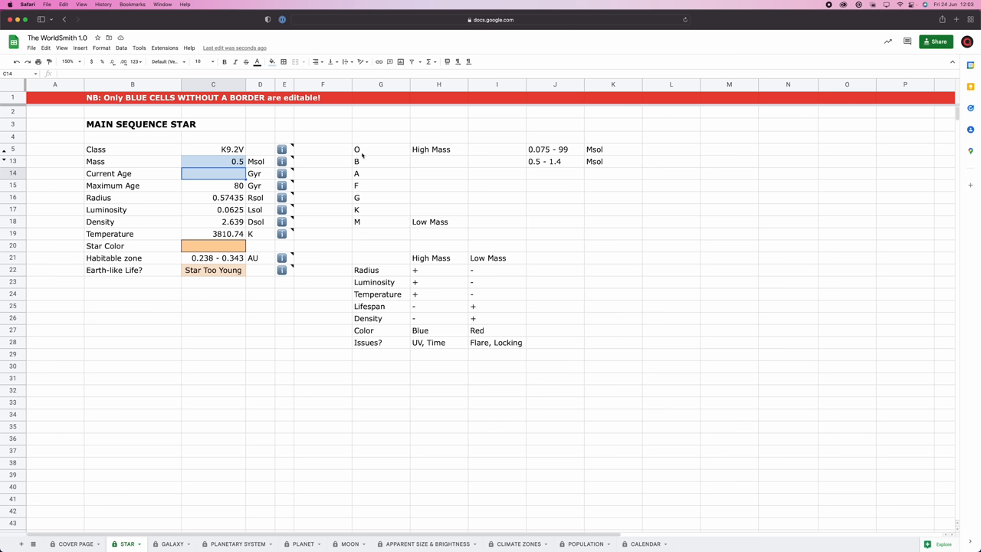
# Append (0-9.9)V to each class letter in G5:G11, giving O(0-9.9)V through M(0-9.9)V.
pyautogui.click(380, 148)
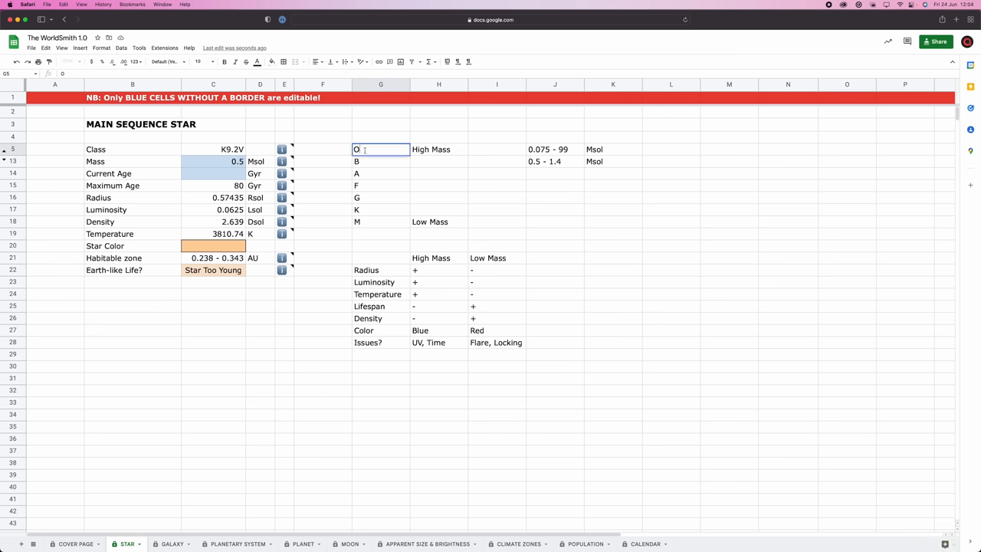
pyautogui.write('(')
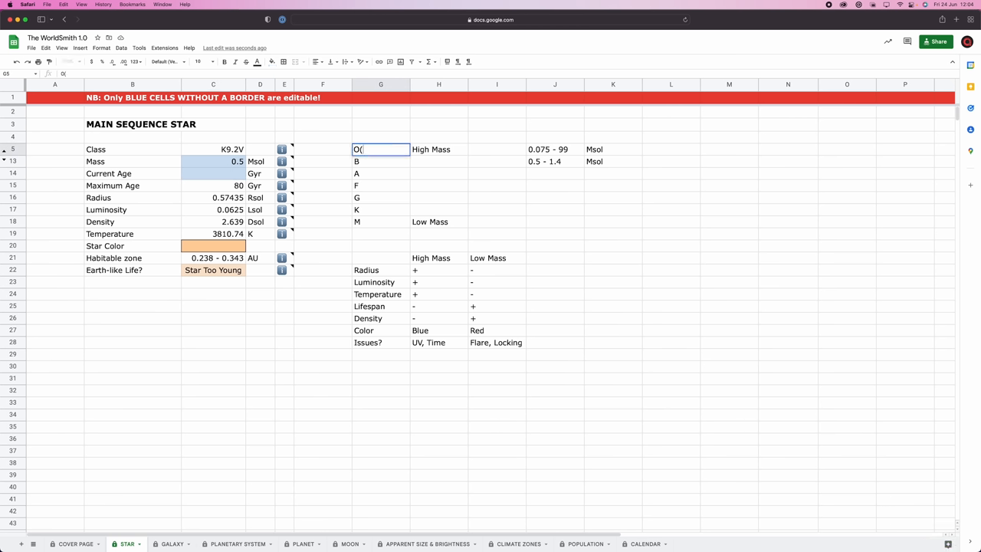
pyautogui.write('0-9.9')
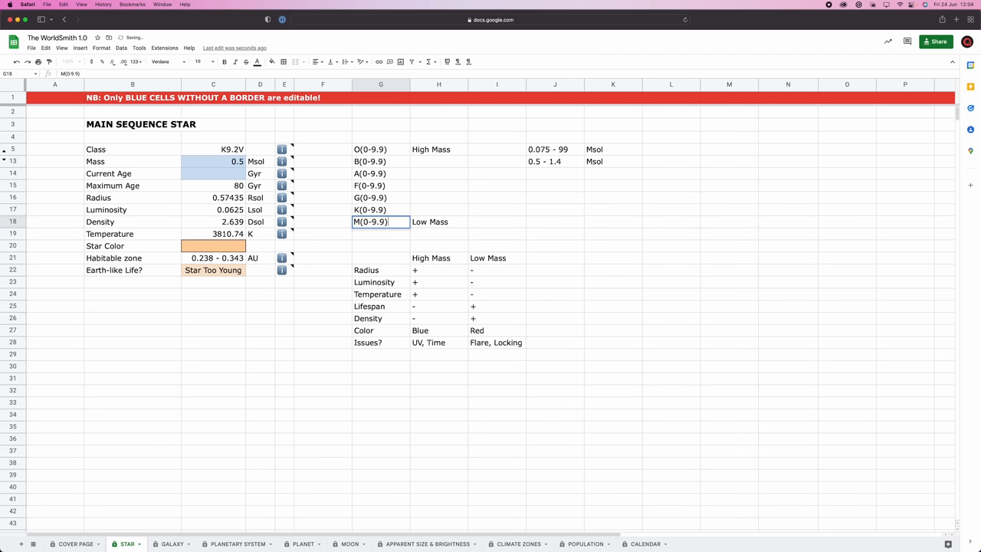
pyautogui.click(497, 209)
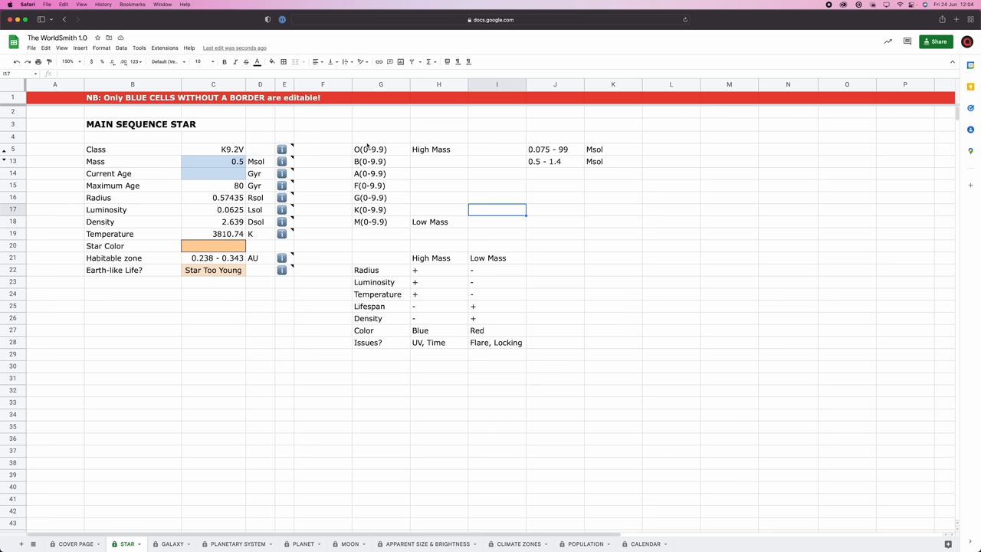
pyautogui.moveTo(402, 147)
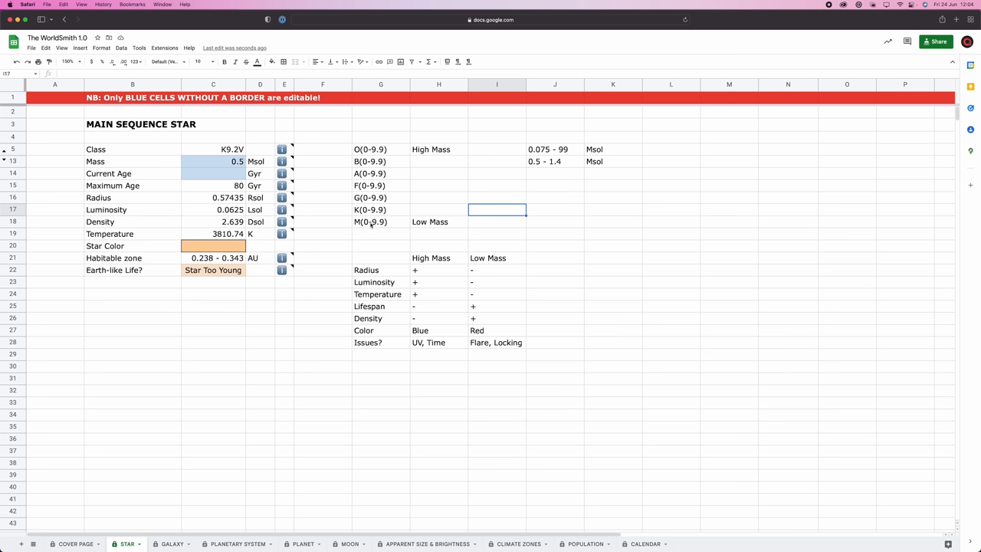
pyautogui.moveTo(371, 224)
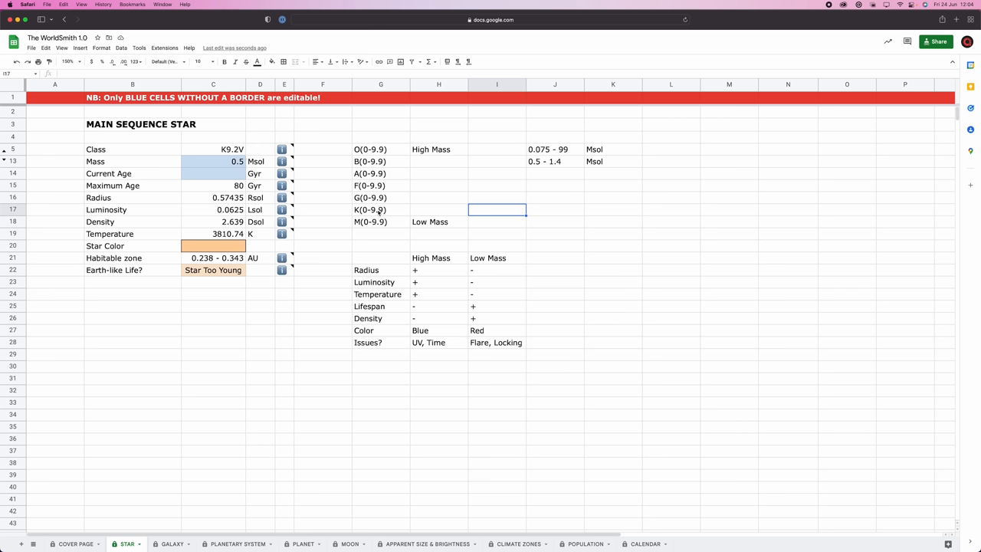
pyautogui.click(371, 149)
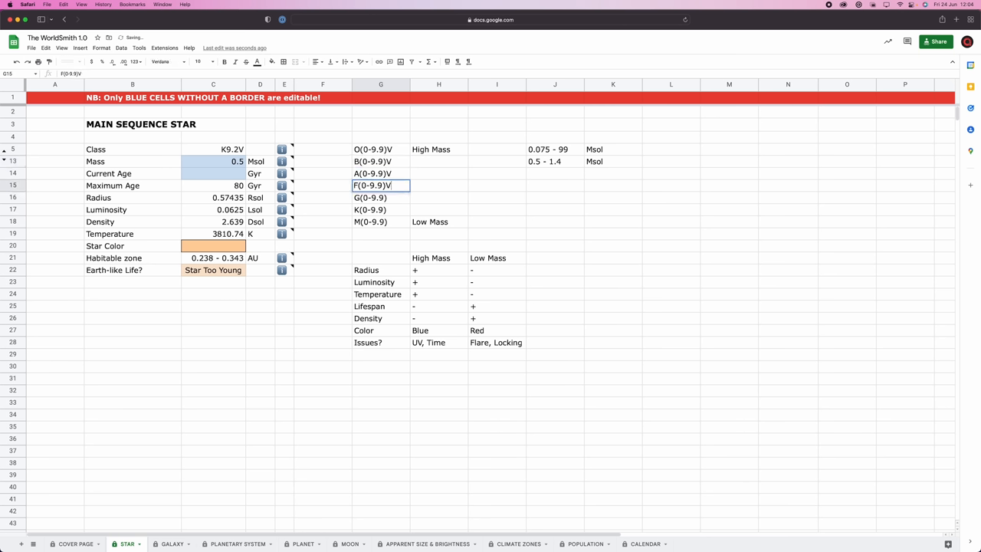
pyautogui.click(380, 245)
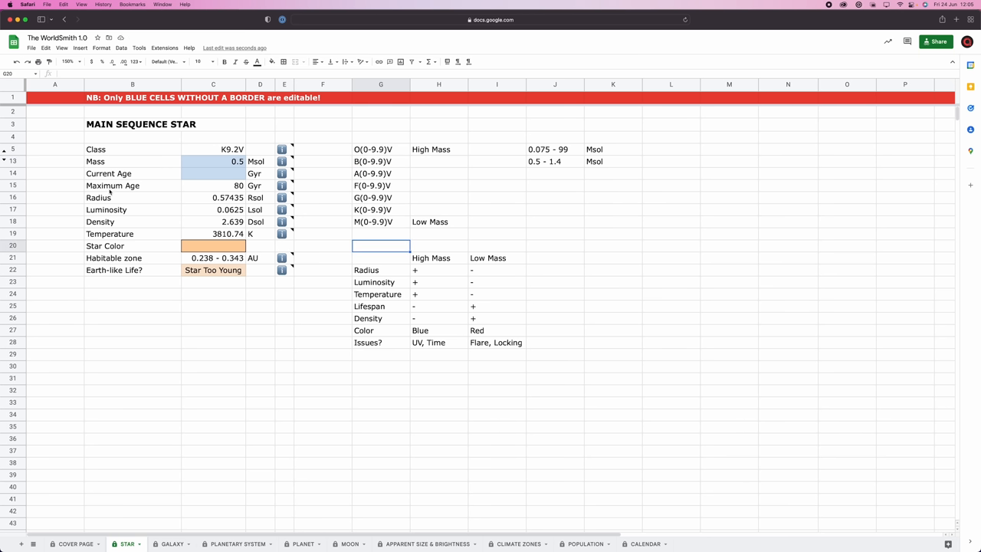
pyautogui.click(132, 185)
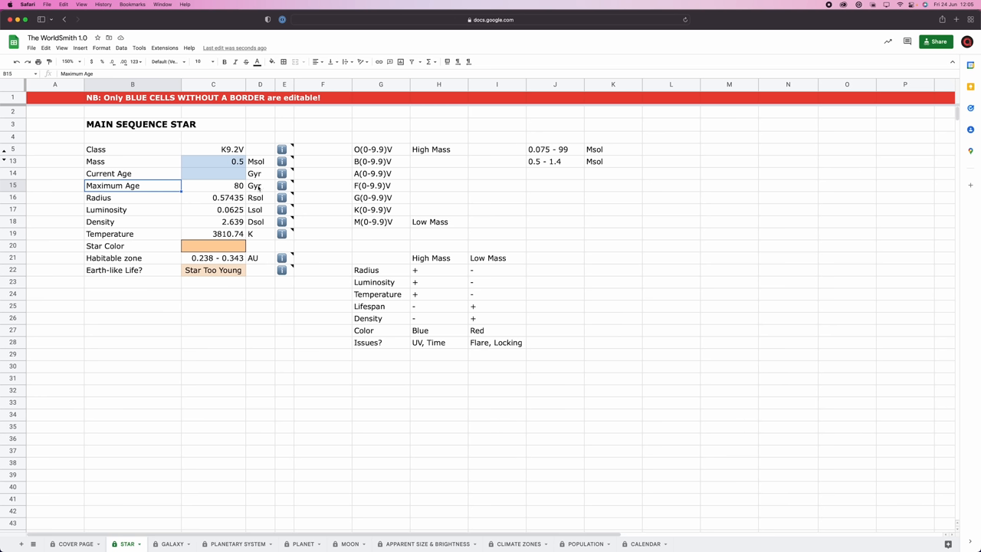
pyautogui.click(261, 185)
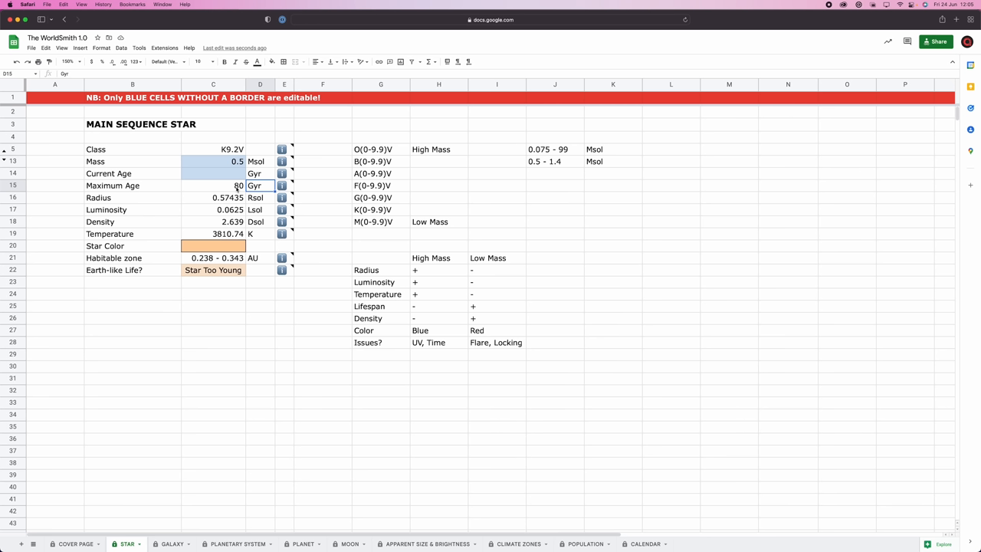
pyautogui.moveTo(239, 191)
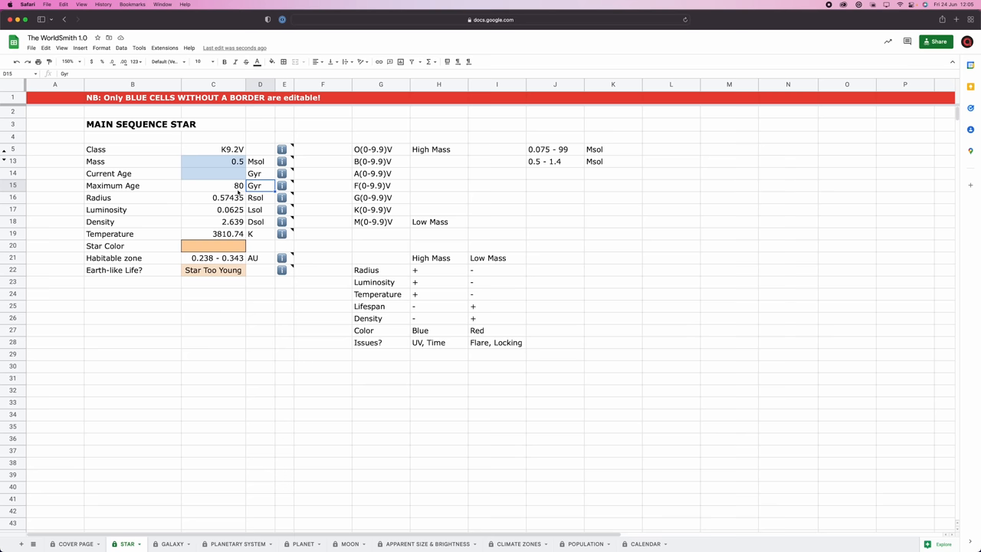
pyautogui.click(213, 173)
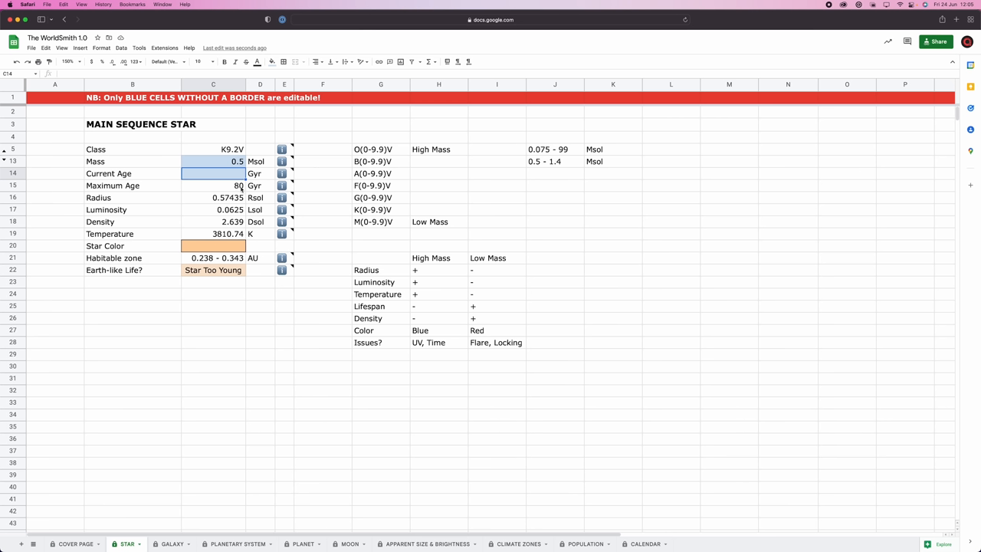
pyautogui.click(213, 173)
pyautogui.write('13.7')
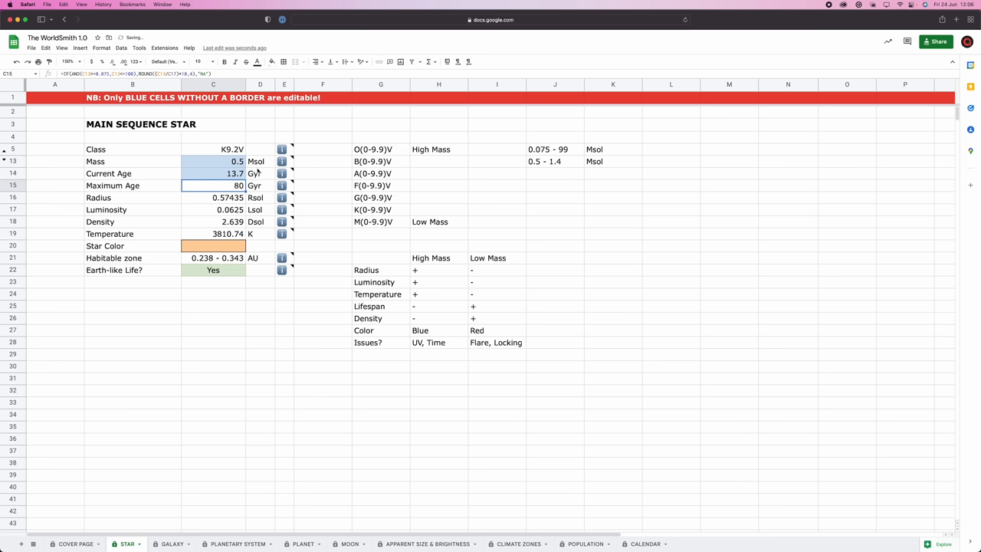
pyautogui.moveTo(199, 199)
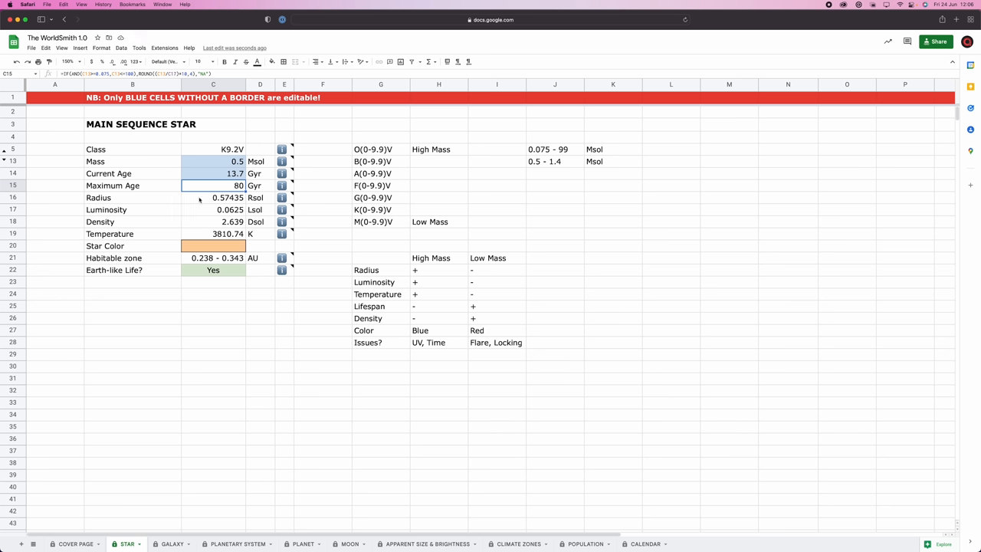
pyautogui.moveTo(260, 206)
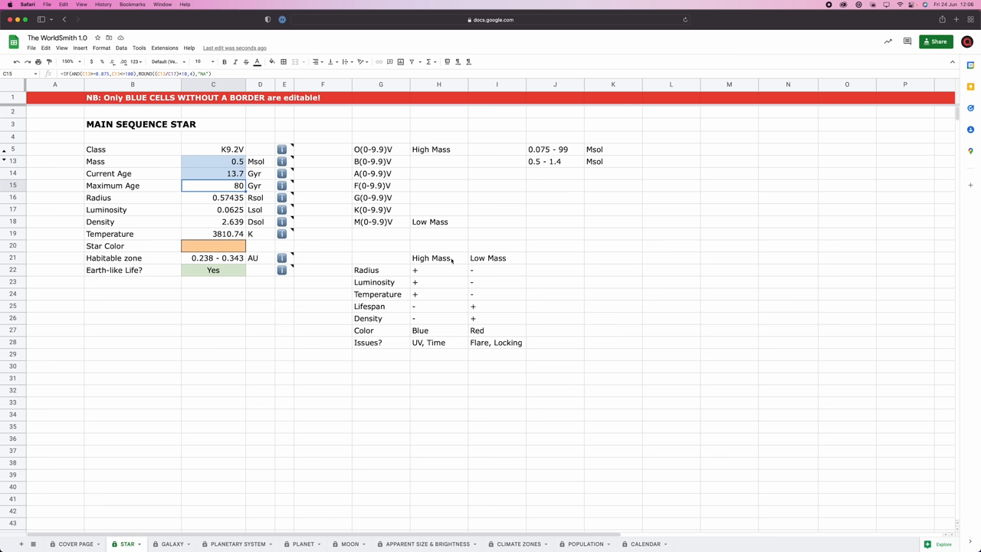
pyautogui.moveTo(493, 282)
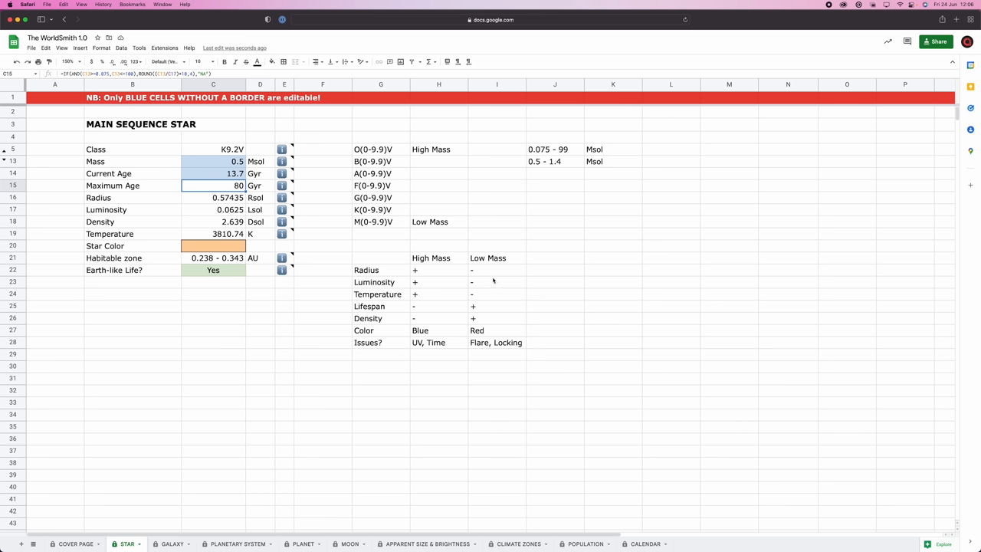
pyautogui.moveTo(428, 273)
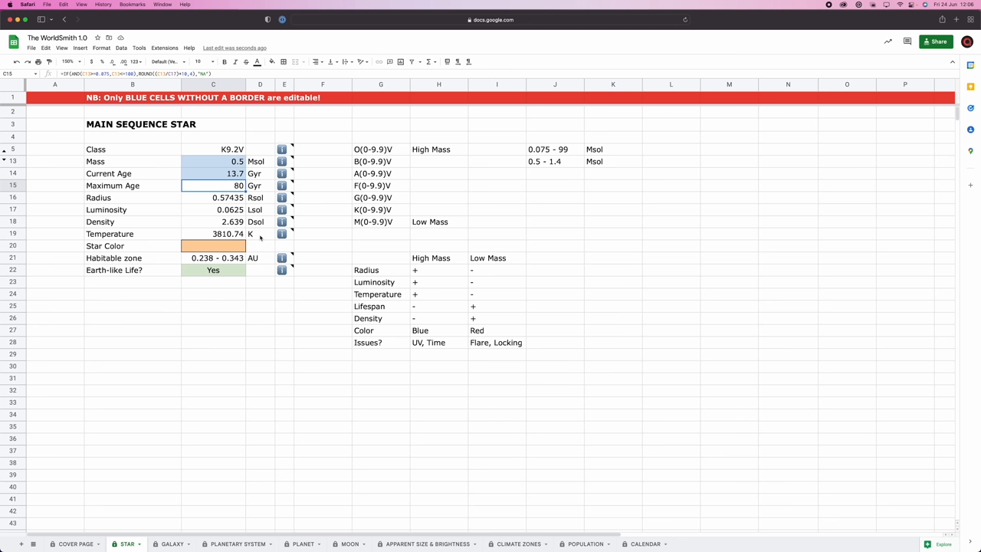
pyautogui.click(213, 245)
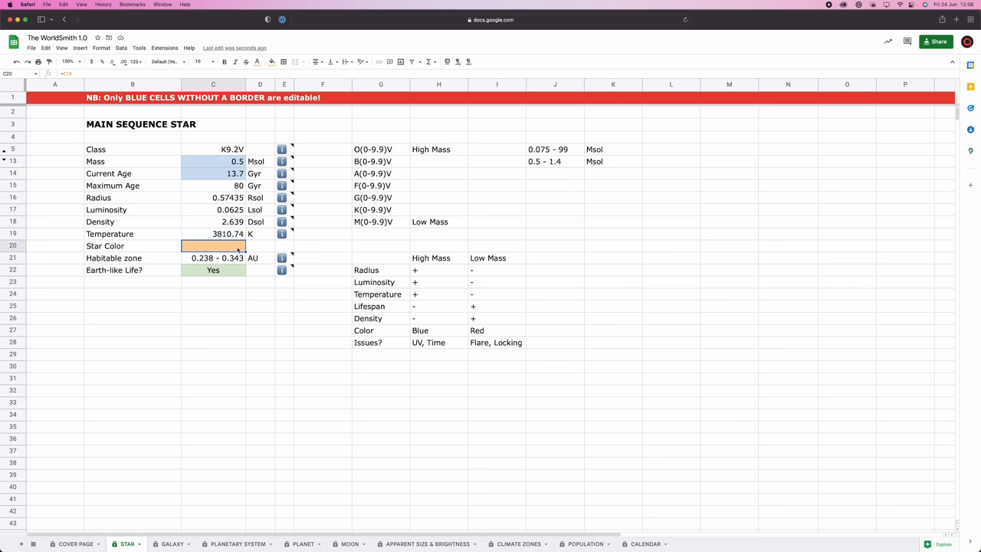
pyautogui.moveTo(246, 294)
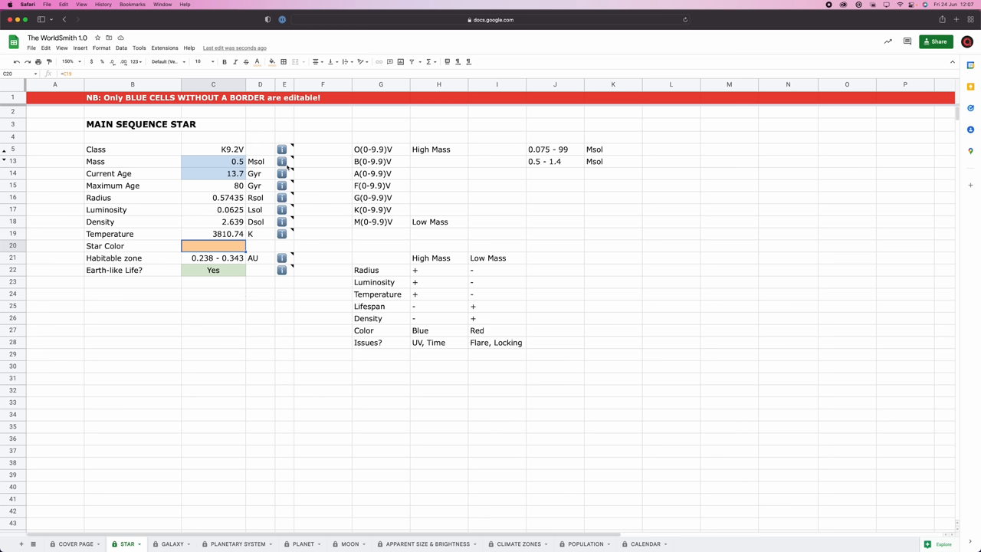
pyautogui.moveTo(259, 310)
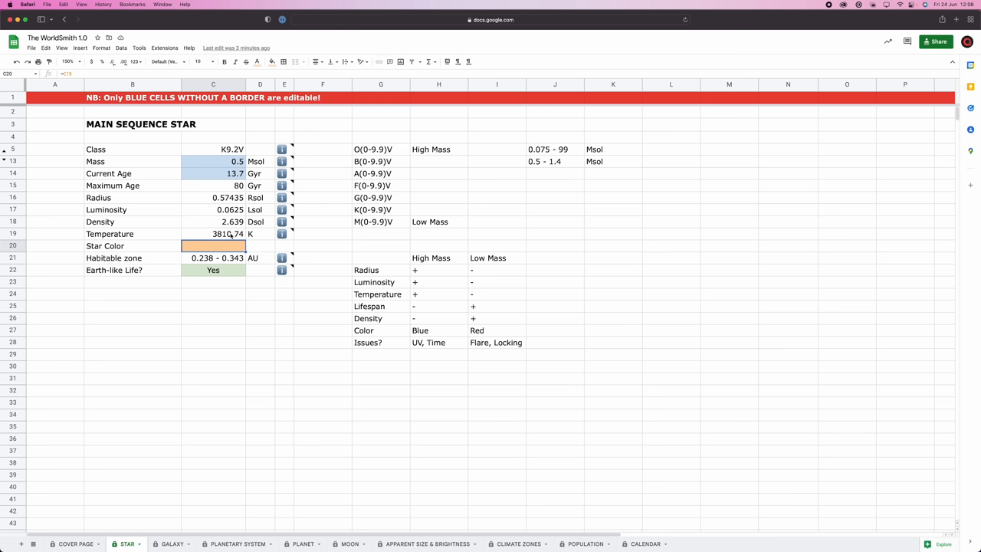
pyautogui.moveTo(367, 213)
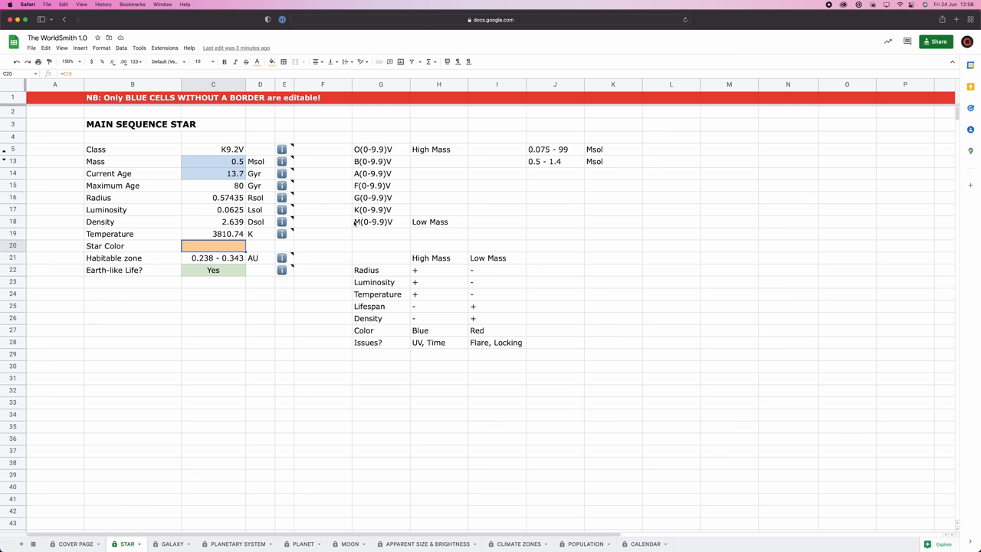
pyautogui.moveTo(331, 234)
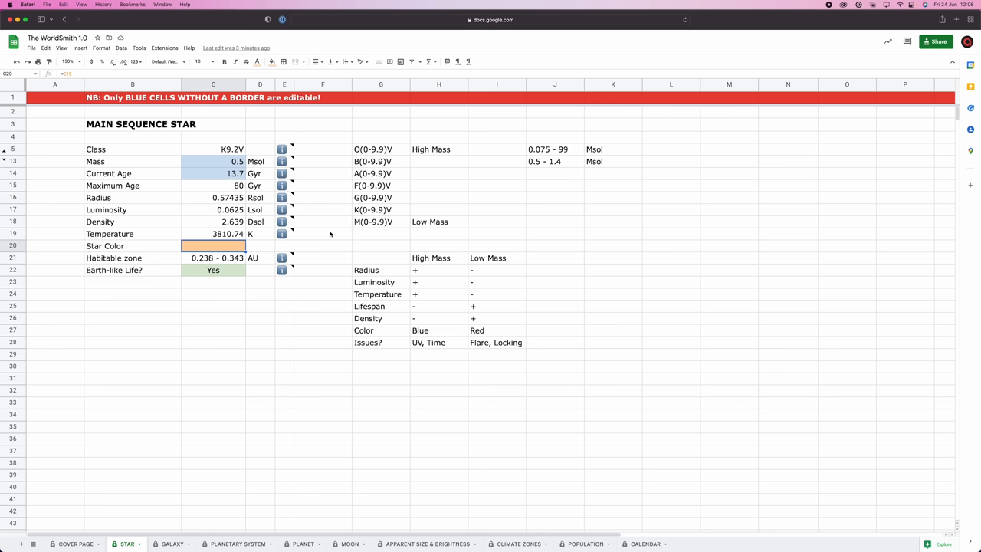
pyautogui.moveTo(279, 242)
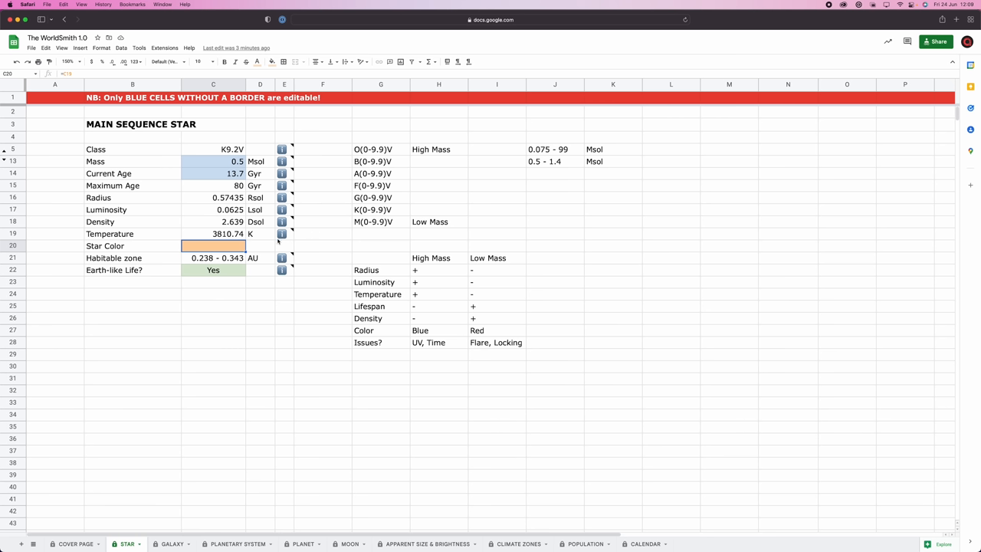
pyautogui.moveTo(266, 257)
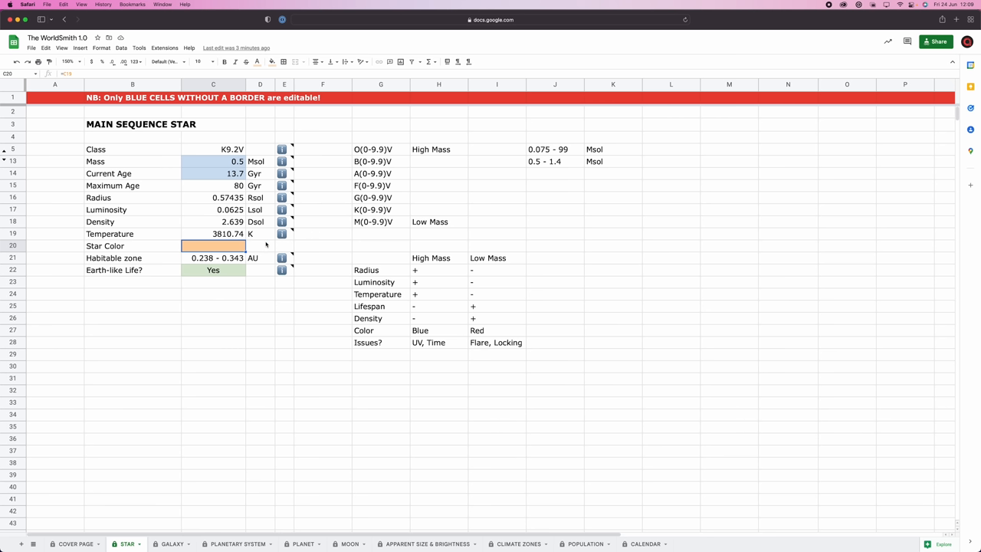
pyautogui.moveTo(236, 245)
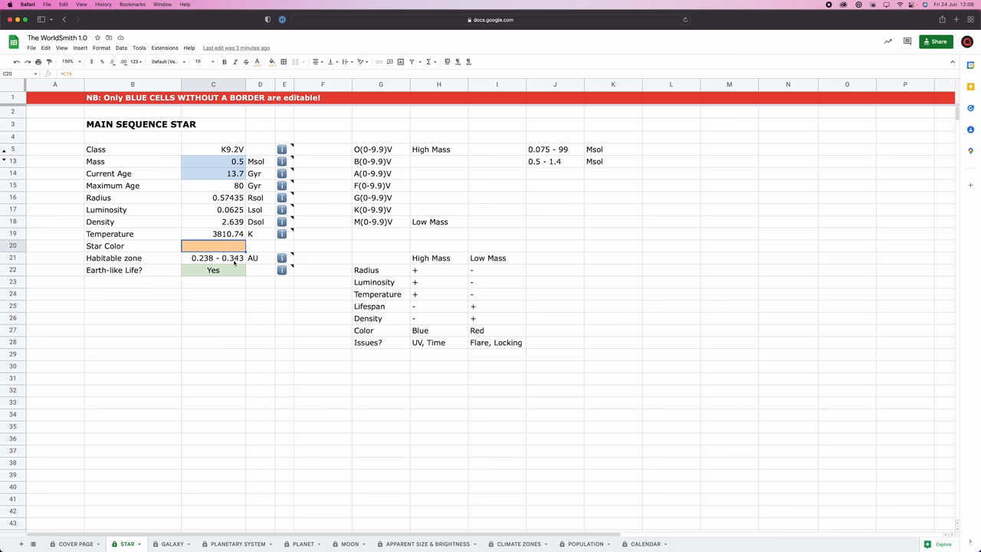
pyautogui.click(261, 258)
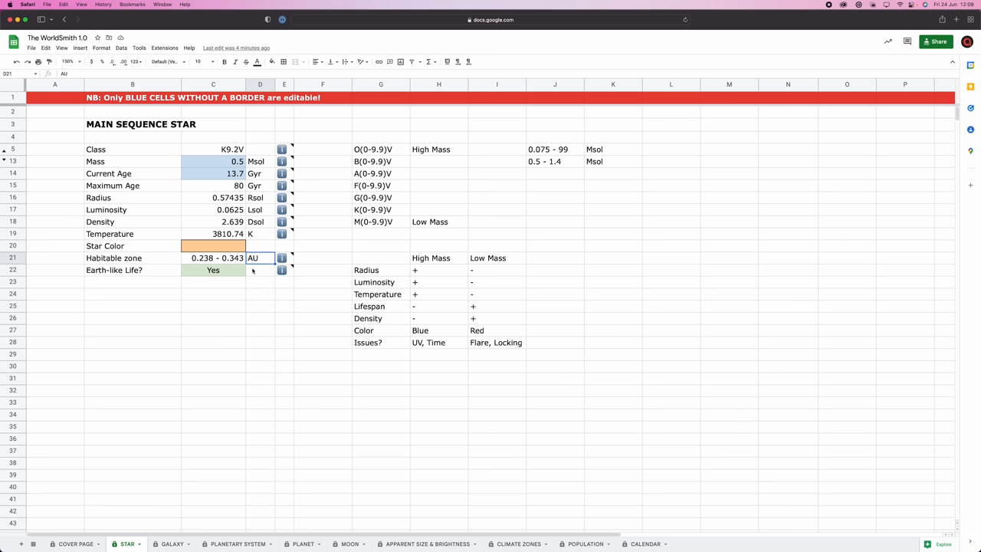
pyautogui.click(132, 270)
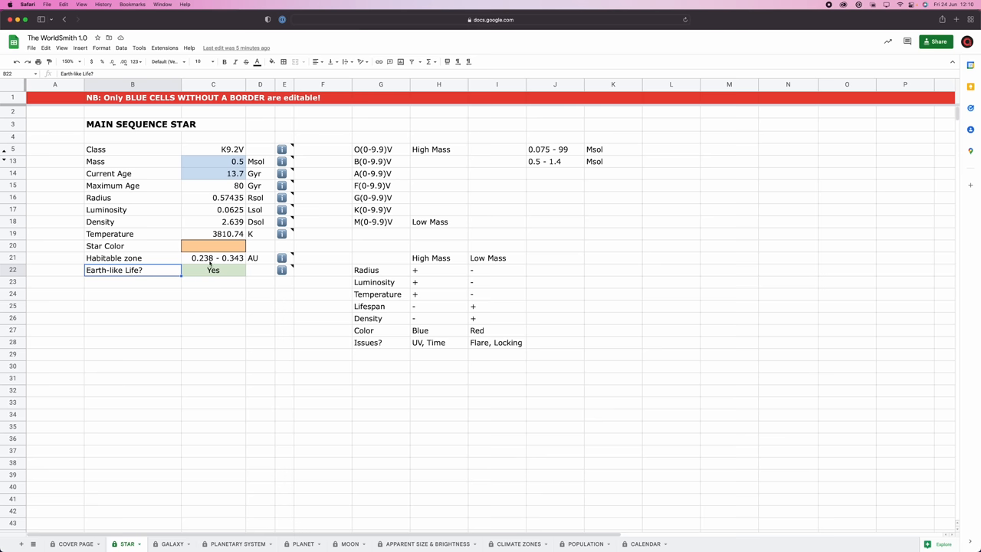
pyautogui.click(231, 149)
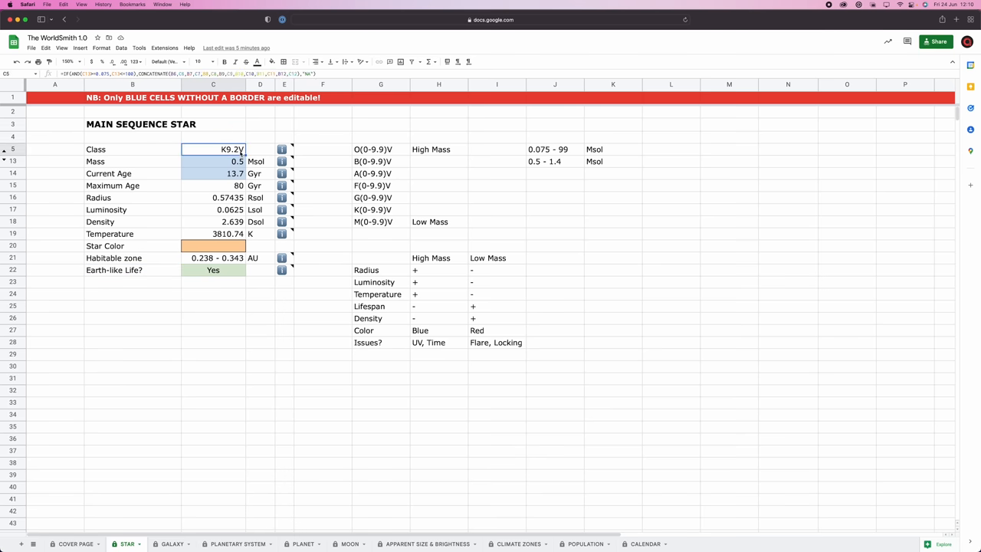
pyautogui.click(113, 270)
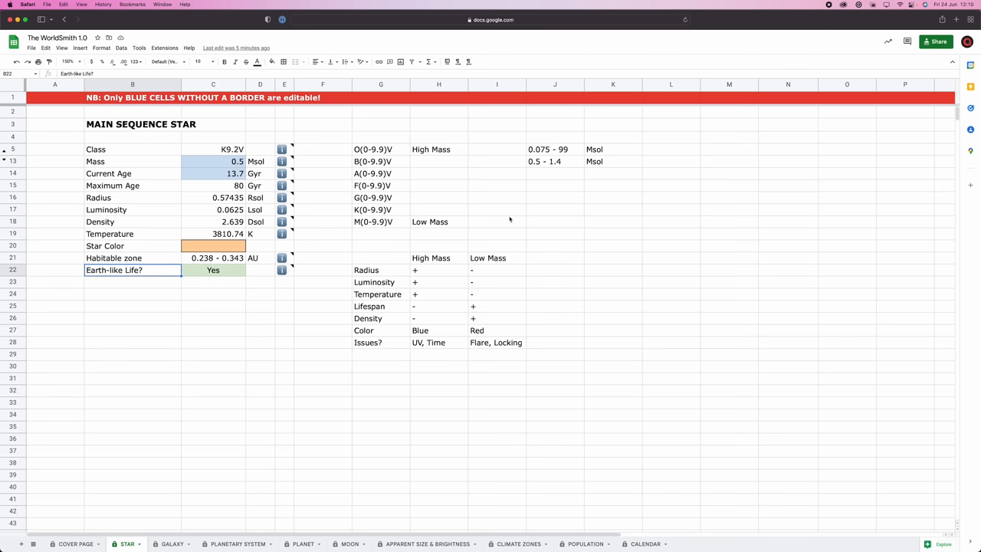
pyautogui.moveTo(543, 161)
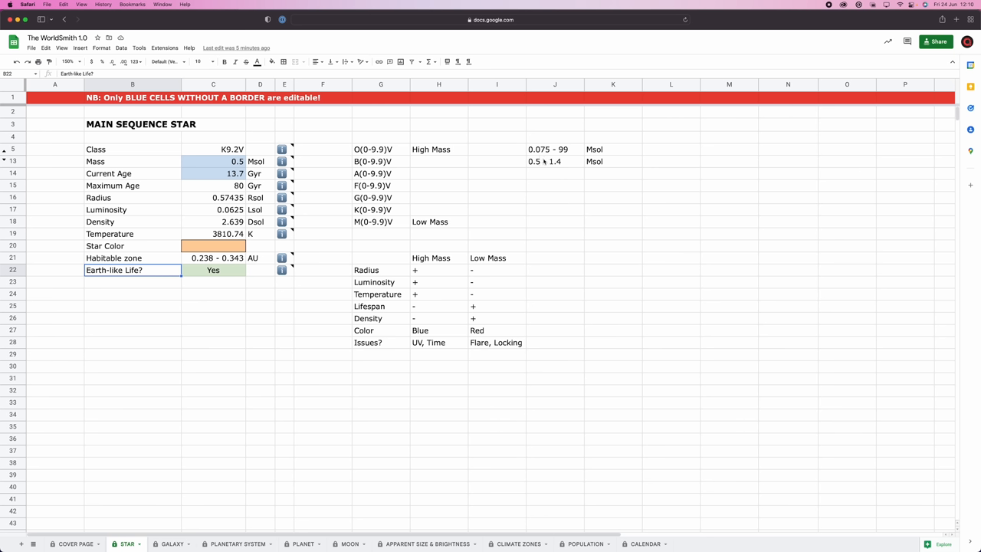
pyautogui.moveTo(544, 162)
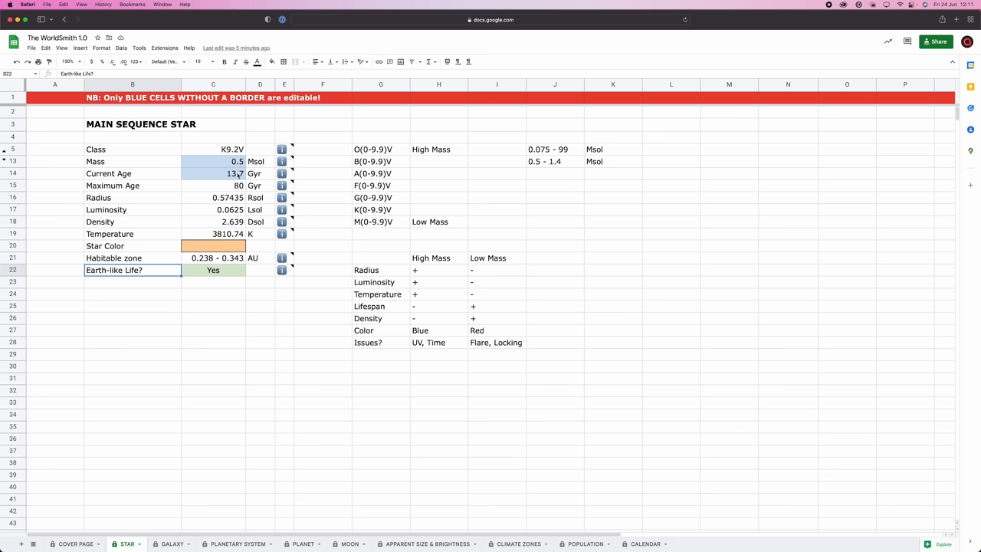
pyautogui.moveTo(223, 275)
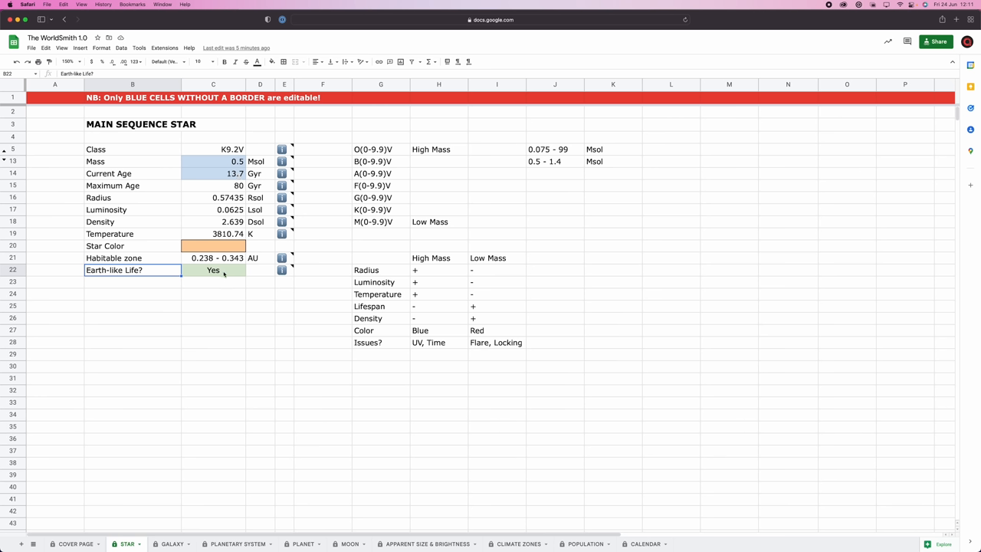
pyautogui.moveTo(530, 175)
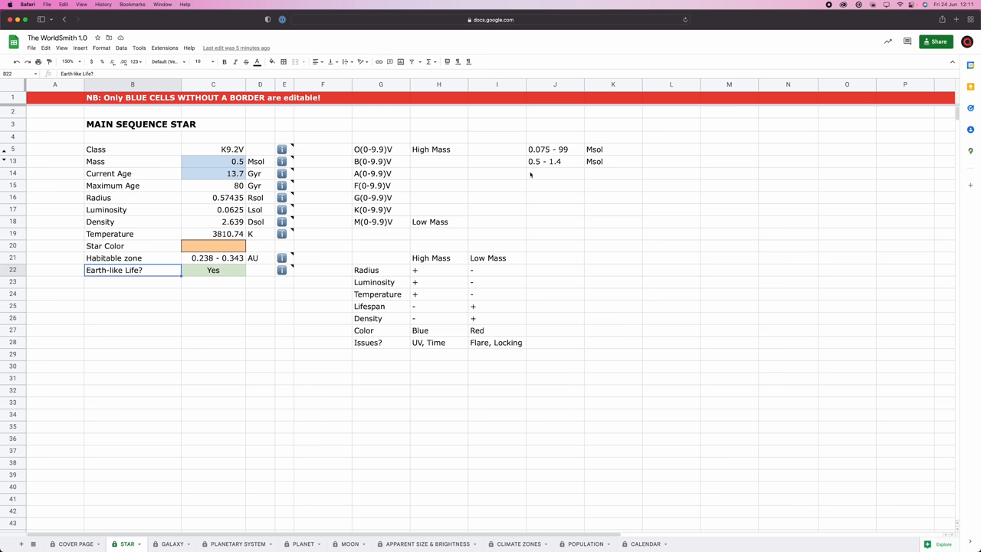
pyautogui.moveTo(221, 274)
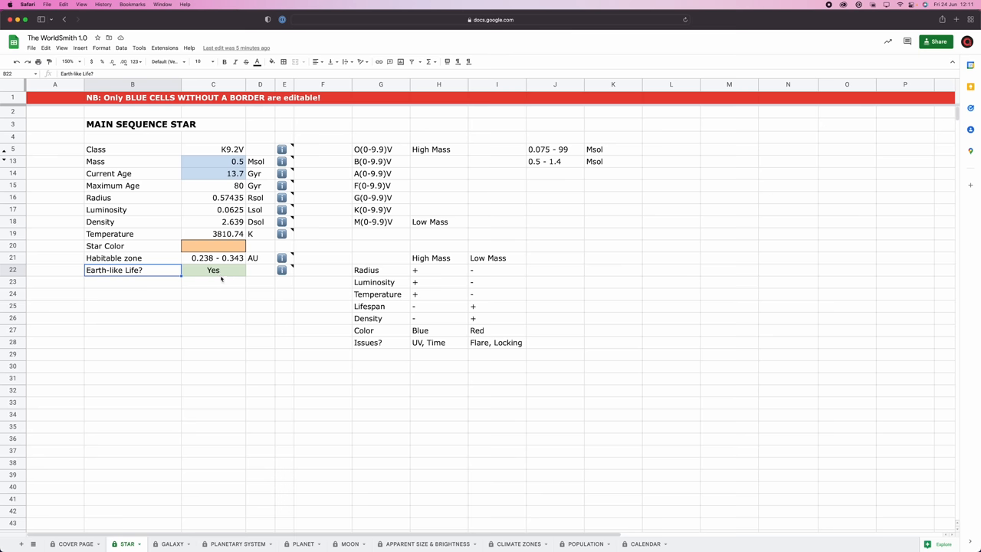
# Enter 3.5 Gyr as the star's Current Age and re-enter 80 as Maximum Age.
pyautogui.click(213, 174)
pyautogui.write('2')
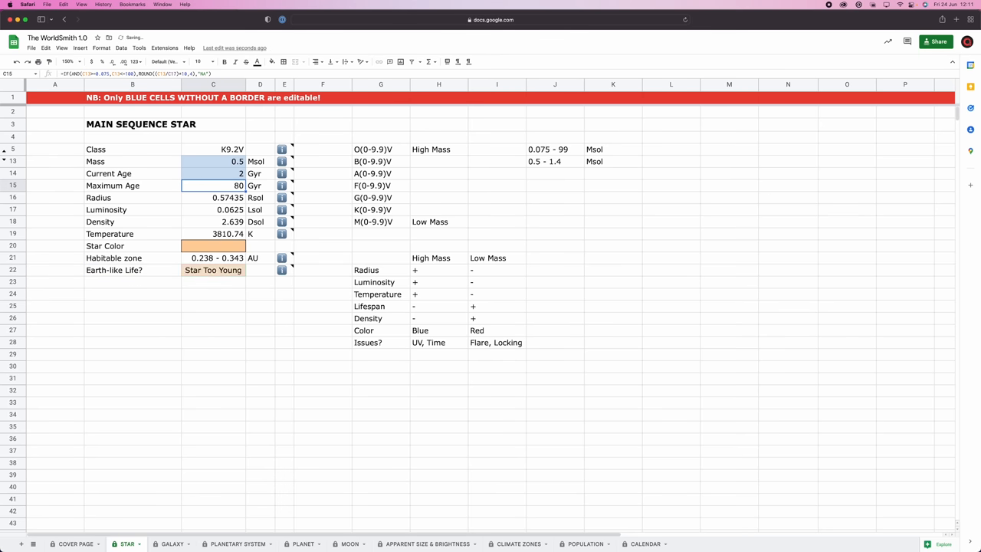
pyautogui.click(260, 307)
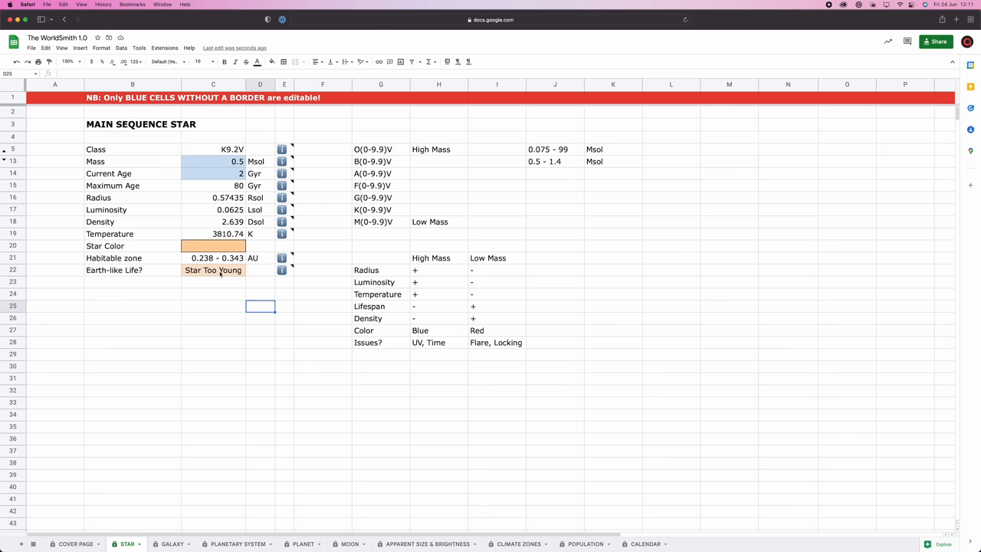
pyautogui.click(213, 173)
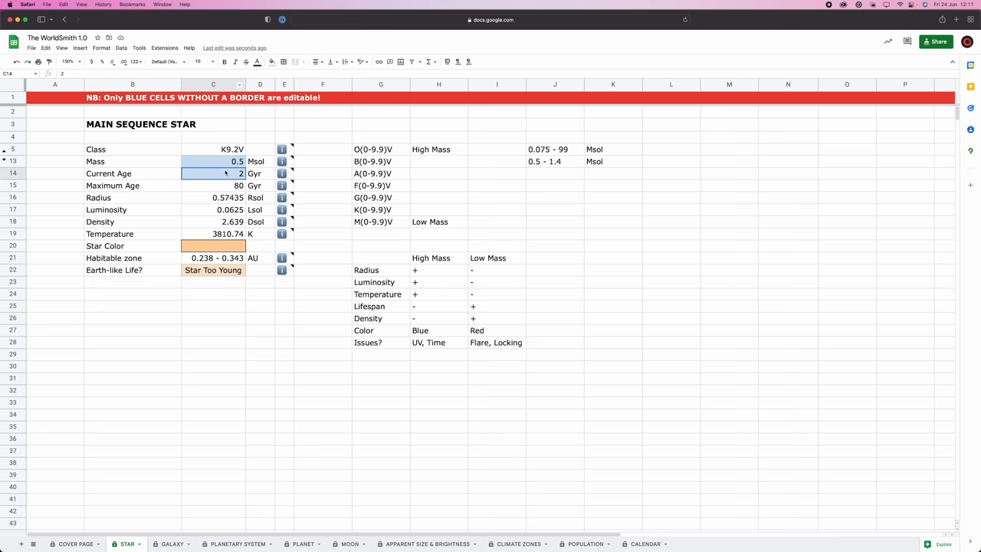
pyautogui.write('3.5')
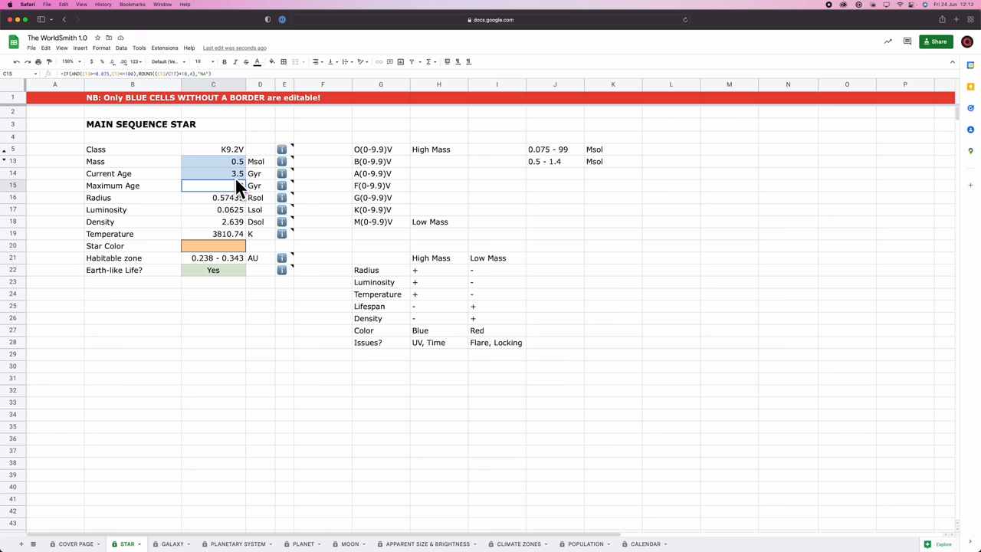
pyautogui.write('80')
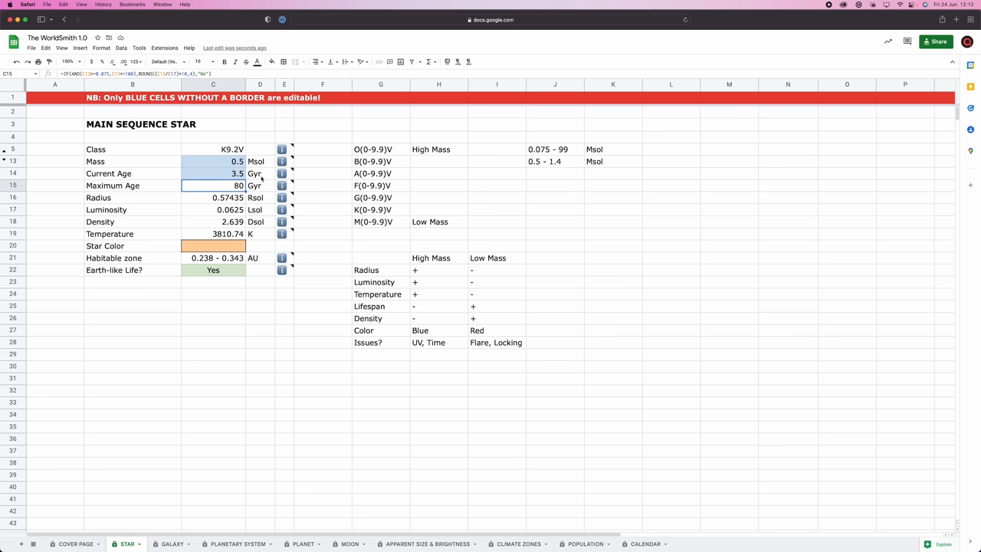
# Select the star Mass value in preparation for raising it to 1.4 Msol.
pyautogui.click(285, 317)
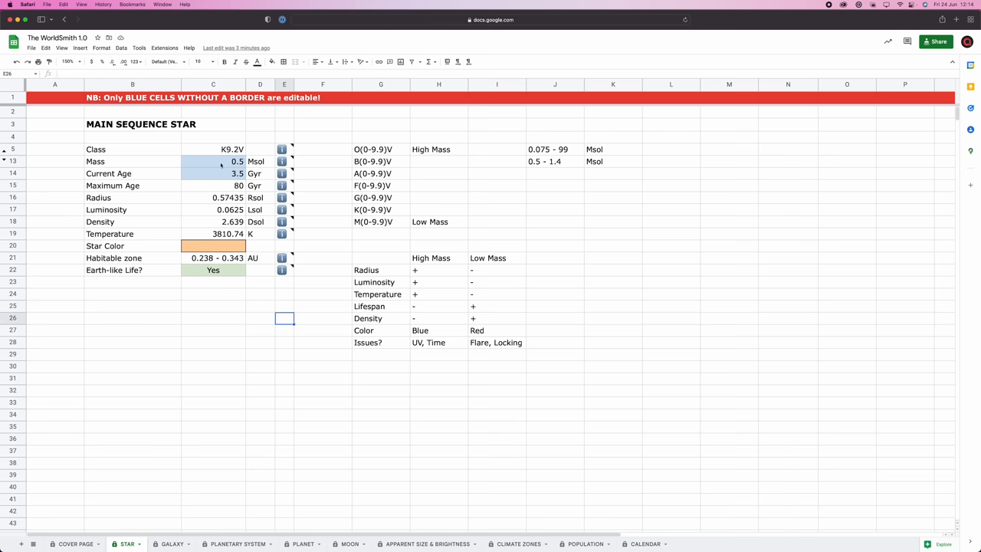
pyautogui.click(213, 161)
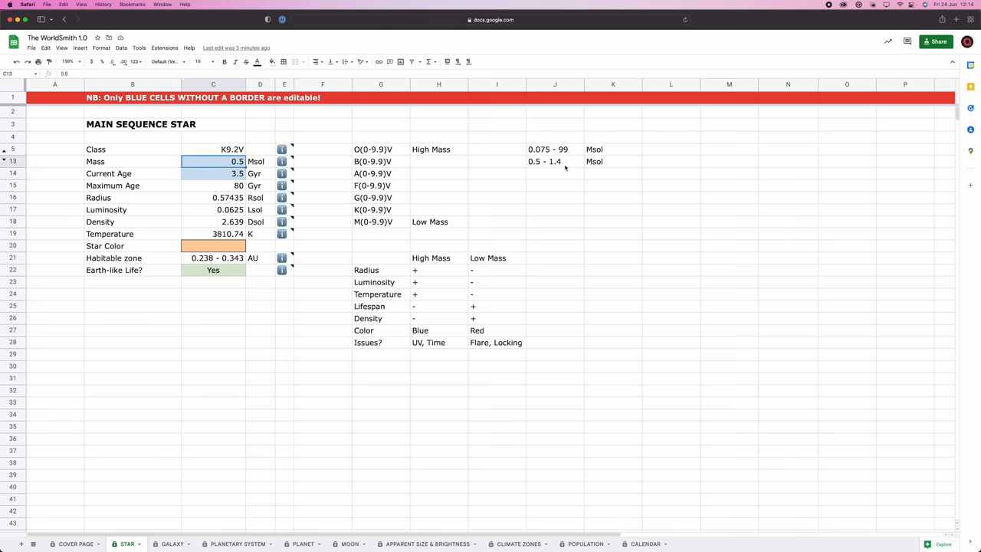
pyautogui.moveTo(320, 340)
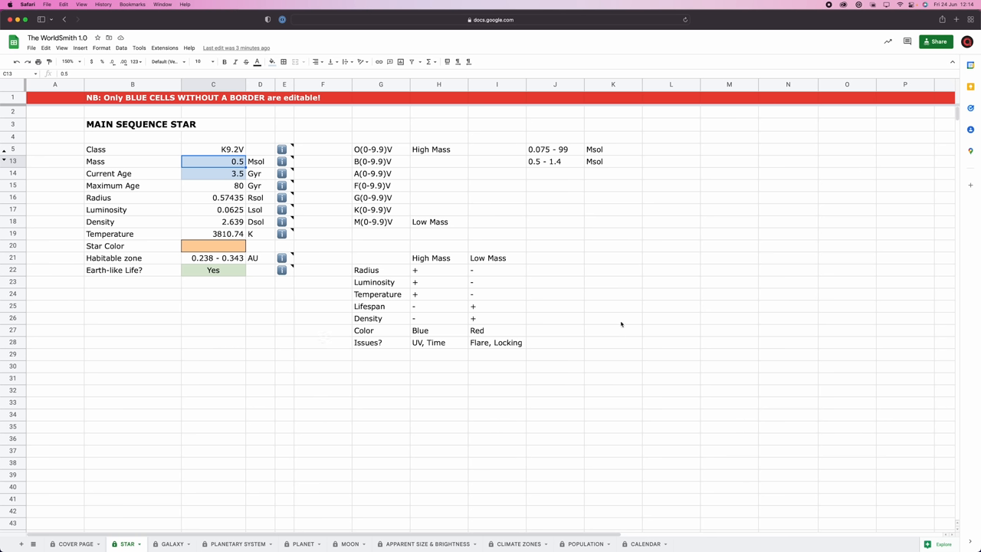
pyautogui.moveTo(451, 187)
pyautogui.write('1.4')
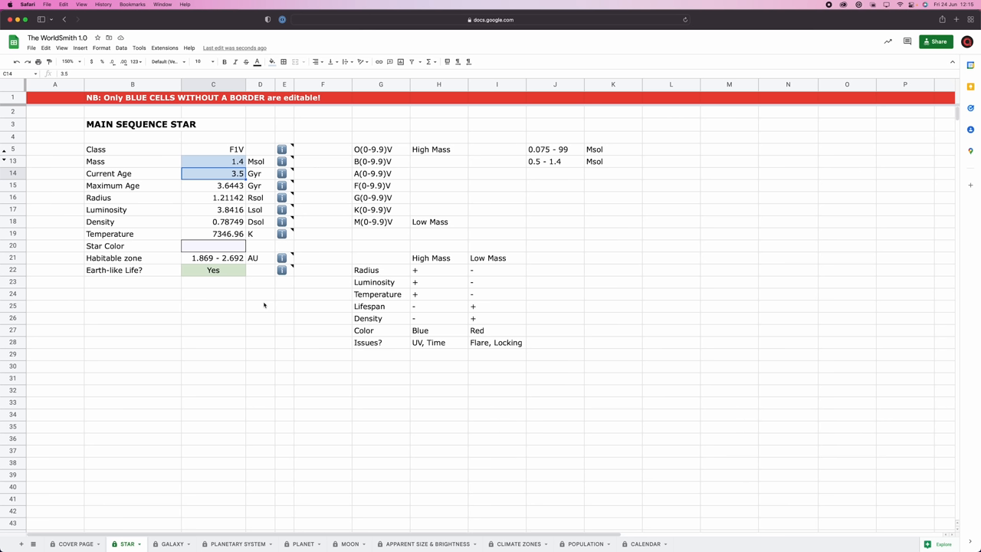
pyautogui.moveTo(269, 232)
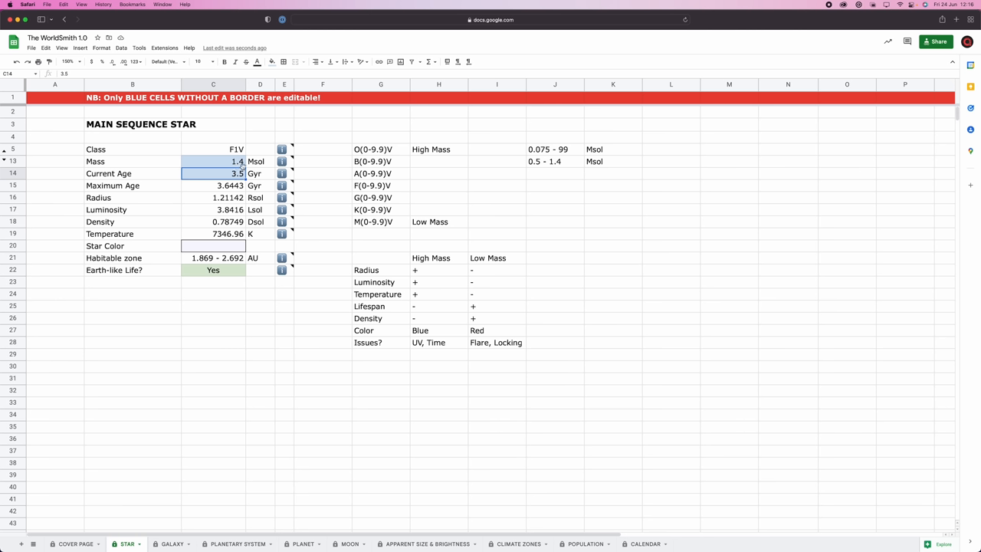
# Adjust the star Mass value, trying 1.3 then settling on 1.2 Msol.
pyautogui.click(213, 161)
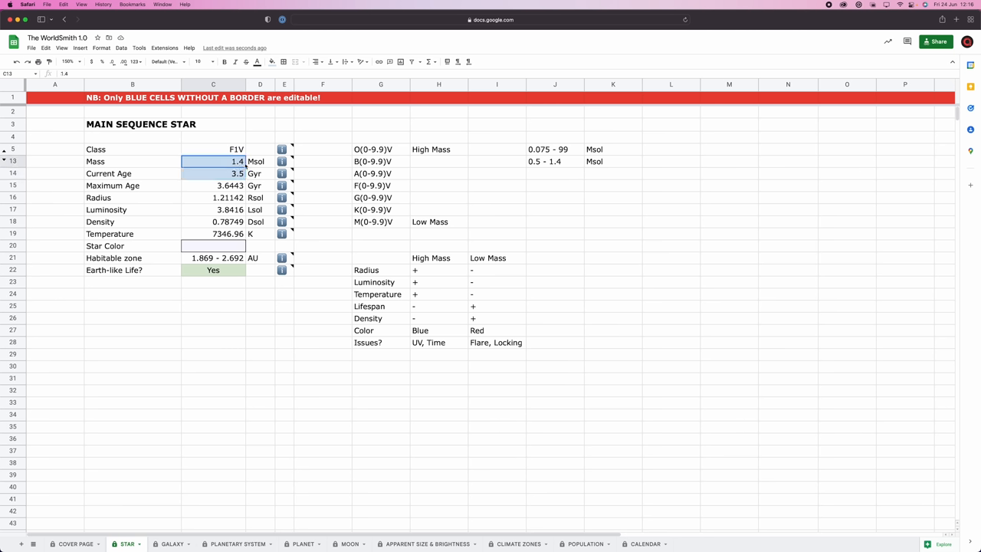
pyautogui.write('1.3')
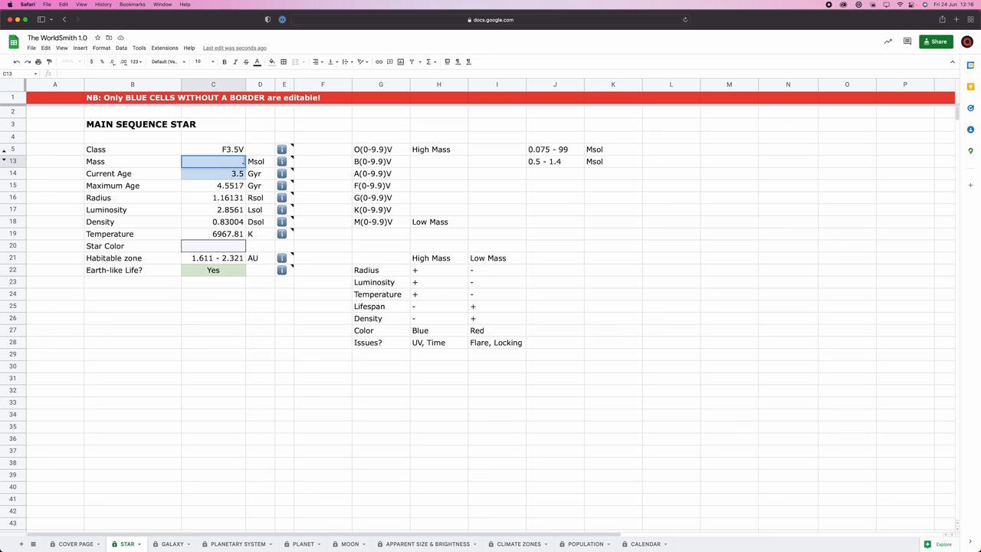
pyautogui.write('1.2')
pyautogui.click(213, 173)
pyautogui.write('4.2')
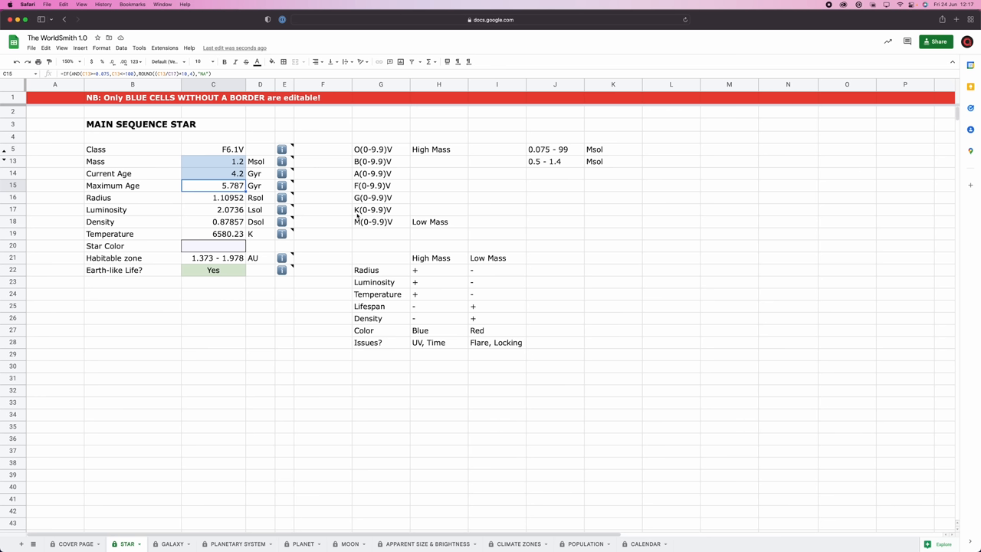
# Select the Mass cell to refine the value toward 1.2206 Msol.
pyautogui.click(213, 160)
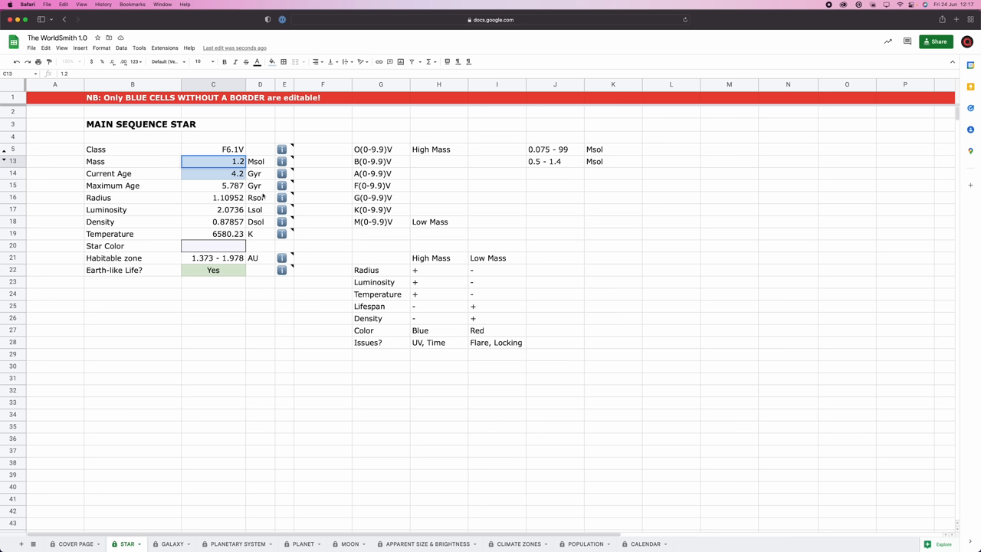
pyautogui.moveTo(282, 186)
pyautogui.write('206')
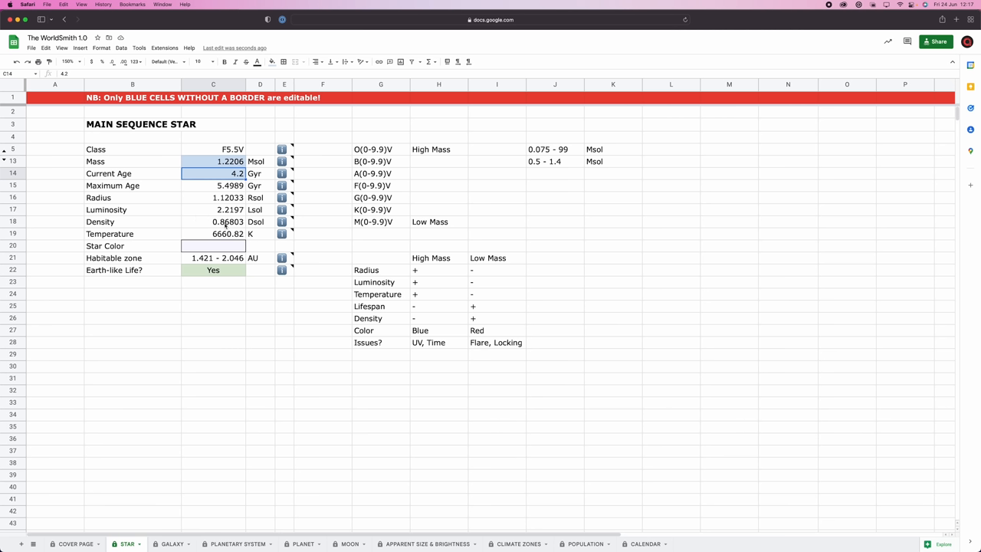
pyautogui.moveTo(122, 221)
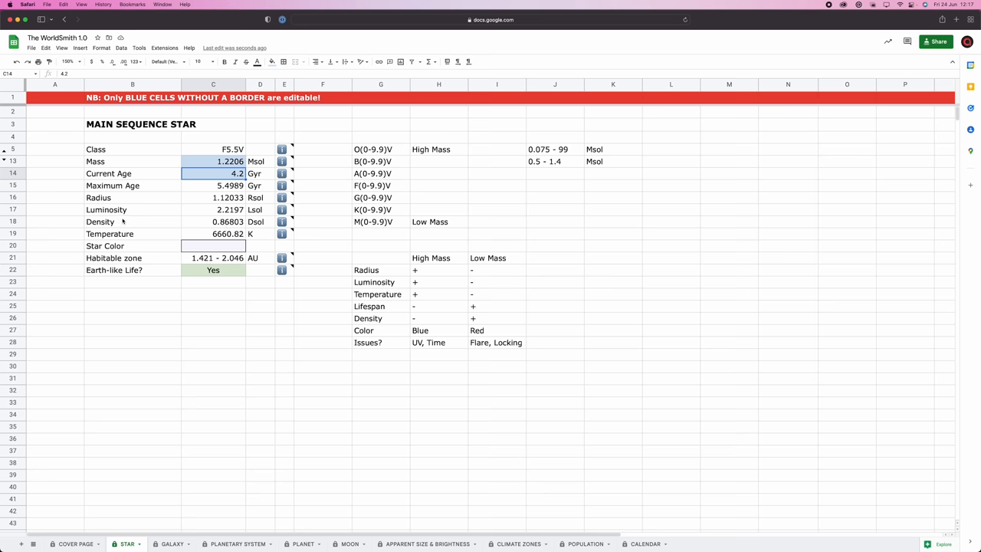
pyautogui.moveTo(181, 268)
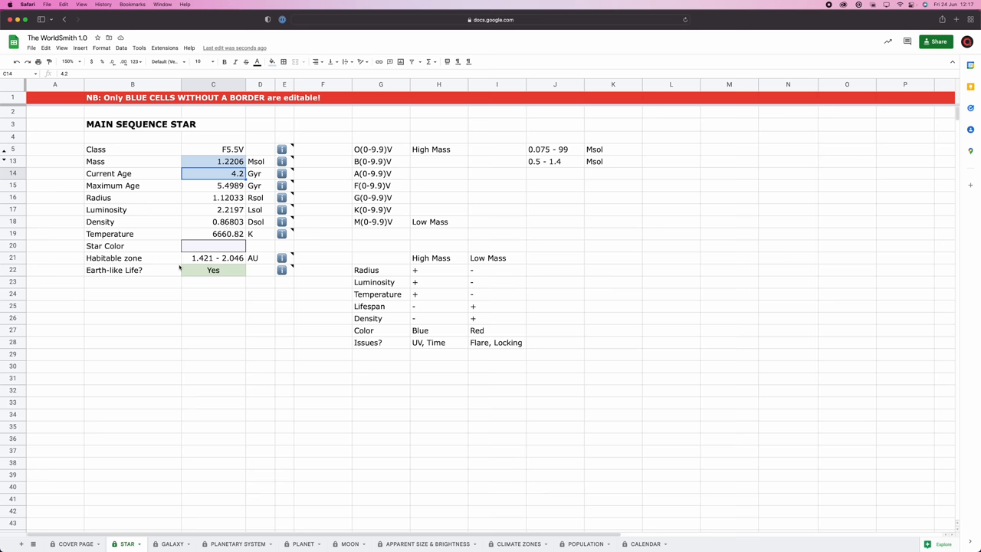
pyautogui.moveTo(161, 533)
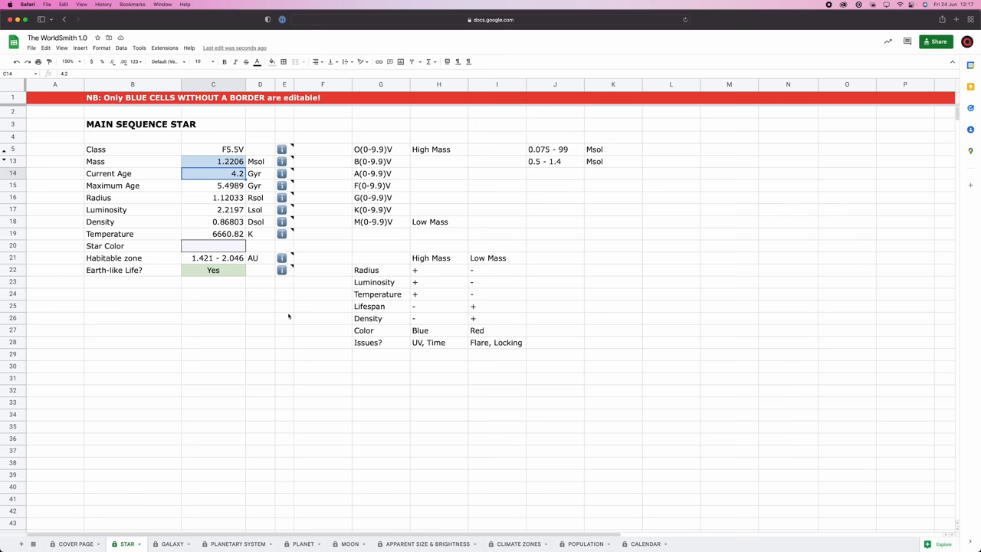
pyautogui.moveTo(195, 227)
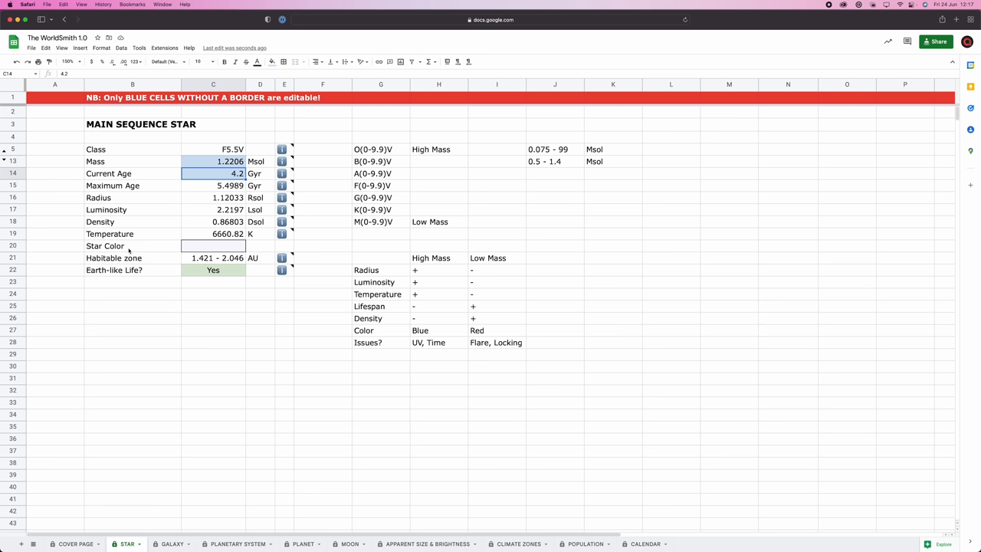
pyautogui.moveTo(159, 248)
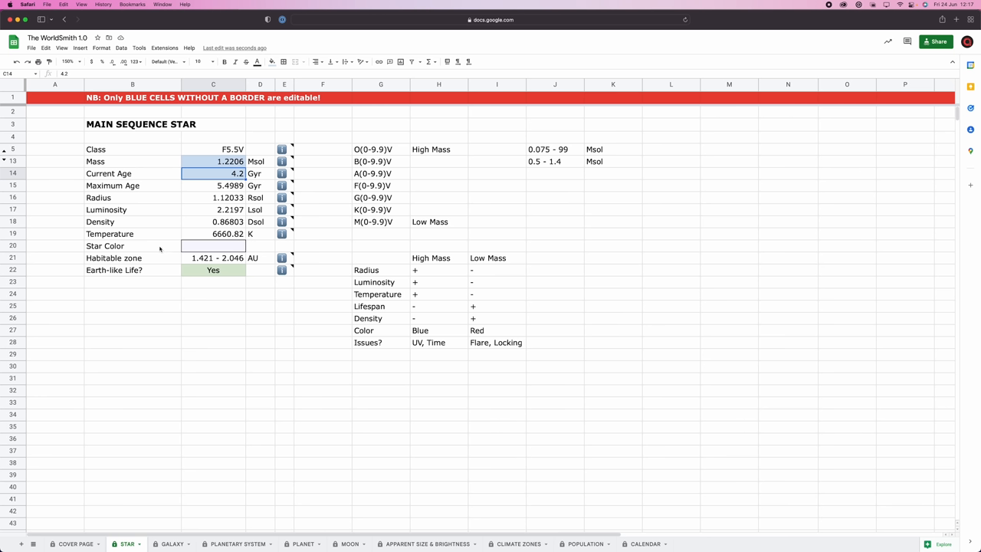
pyautogui.moveTo(245, 247)
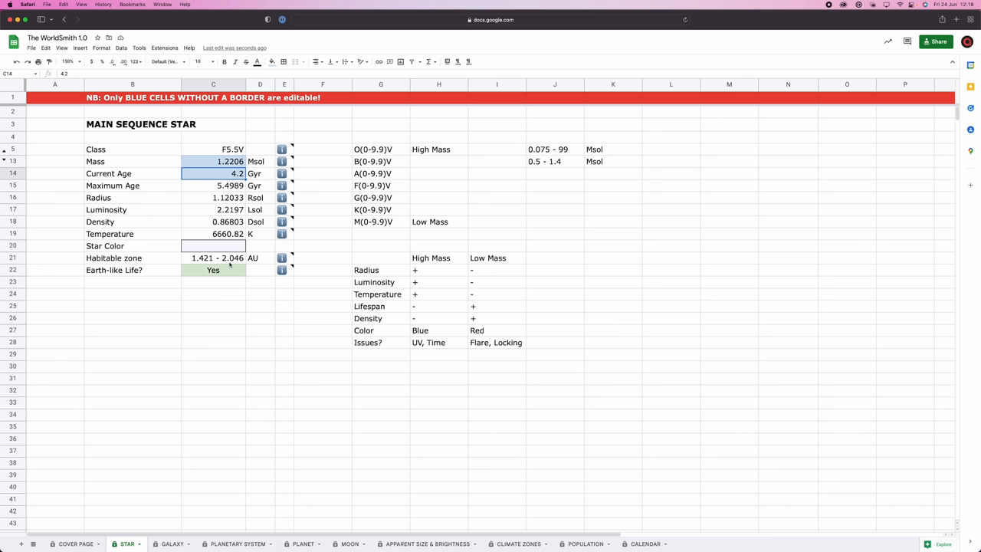
pyautogui.moveTo(136, 279)
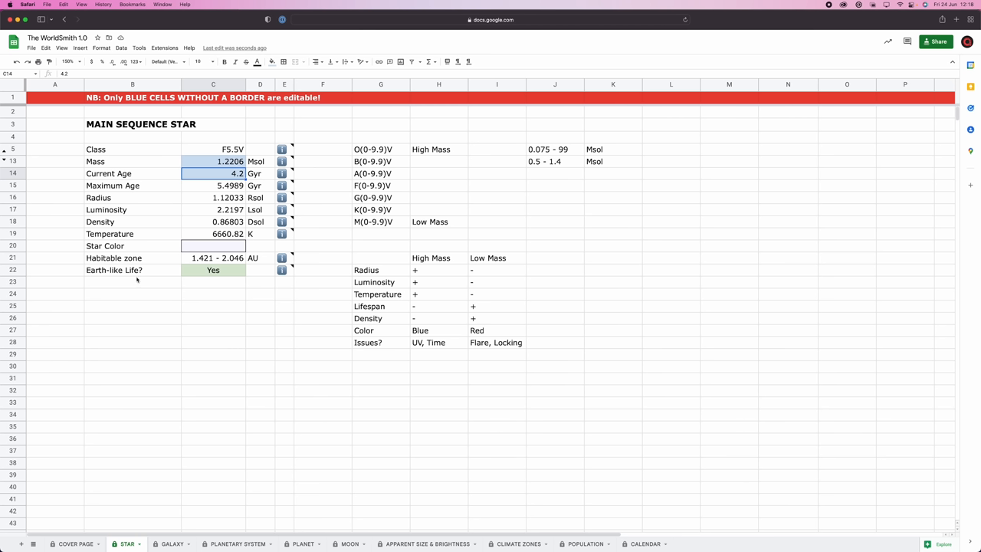
pyautogui.moveTo(576, 165)
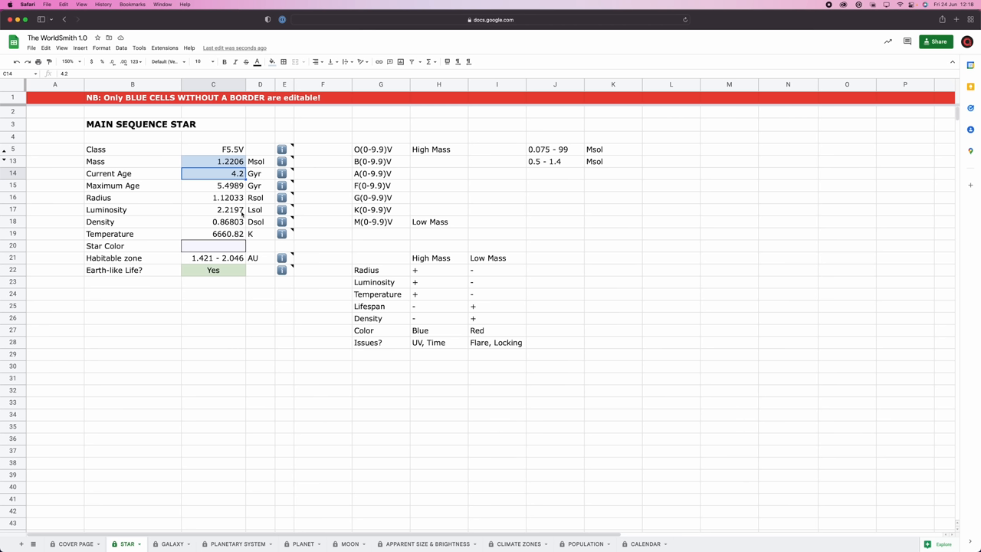
pyautogui.moveTo(165, 298)
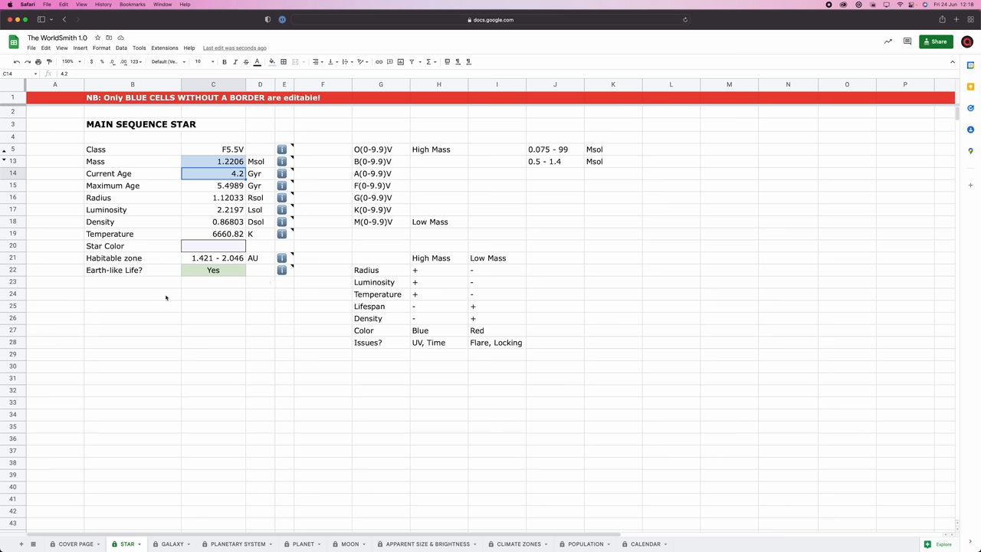
# Add a 'Current Age (Star)' row reading 4.2 Gyr below the star table.
pyautogui.click(131, 294)
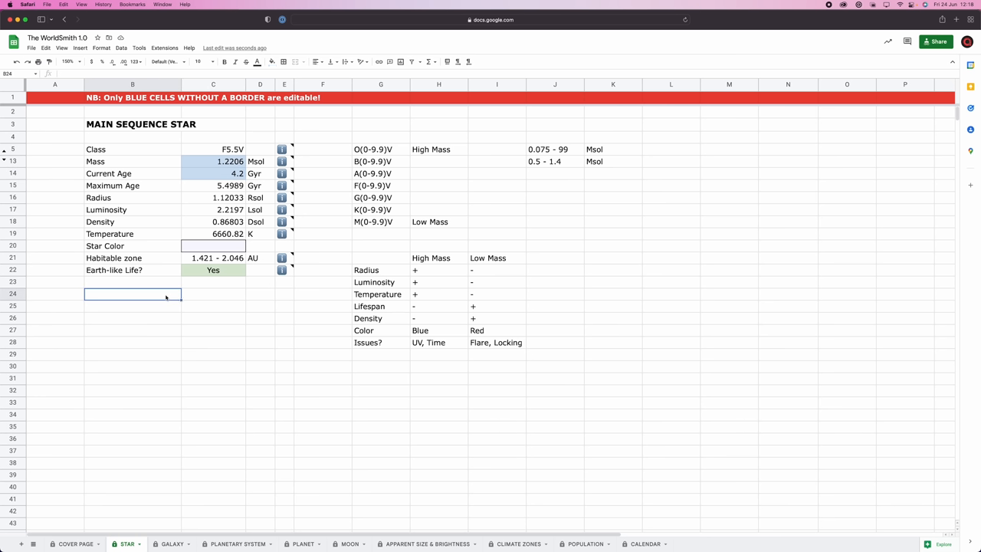
pyautogui.moveTo(164, 187)
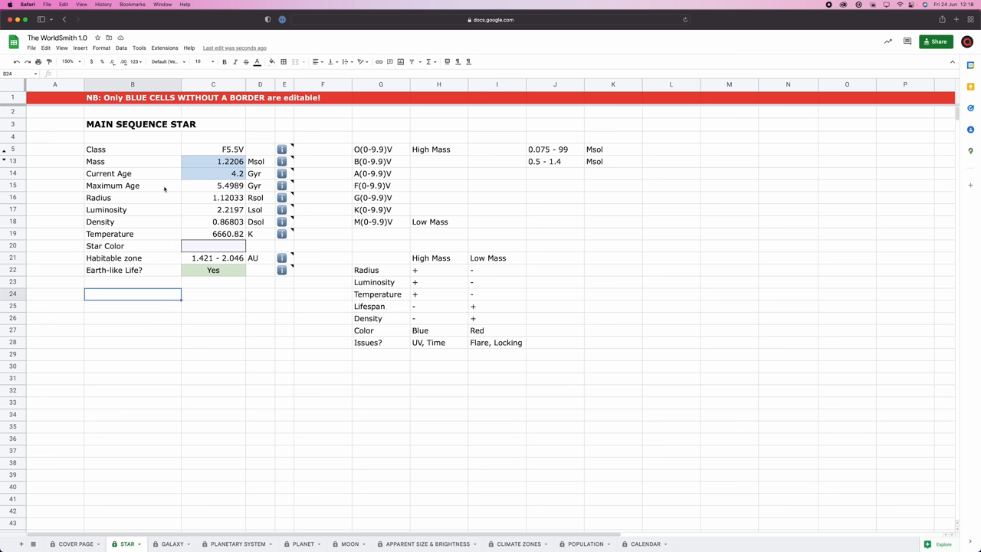
pyautogui.write('Current Age (')
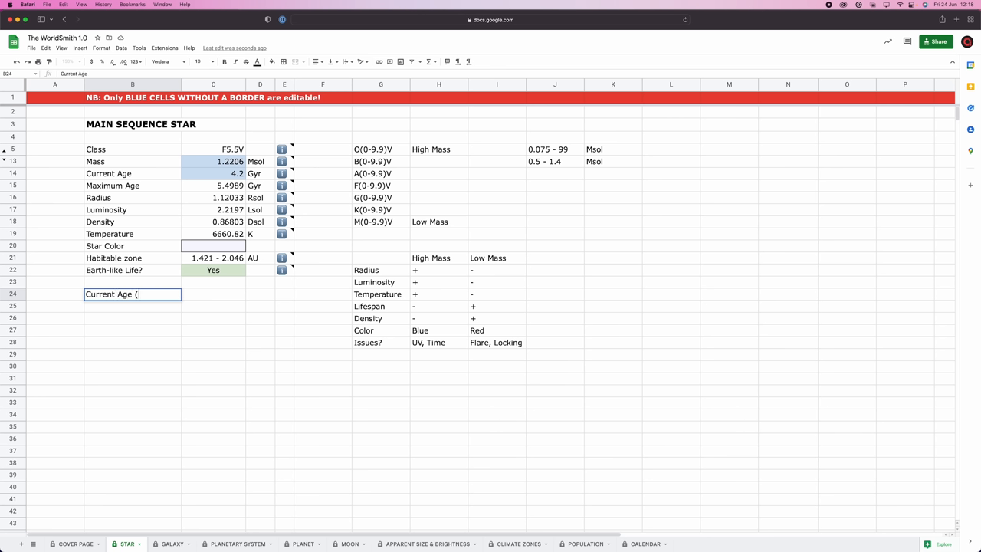
pyautogui.write('Star)')
pyautogui.click(213, 294)
pyautogui.write('4.2')
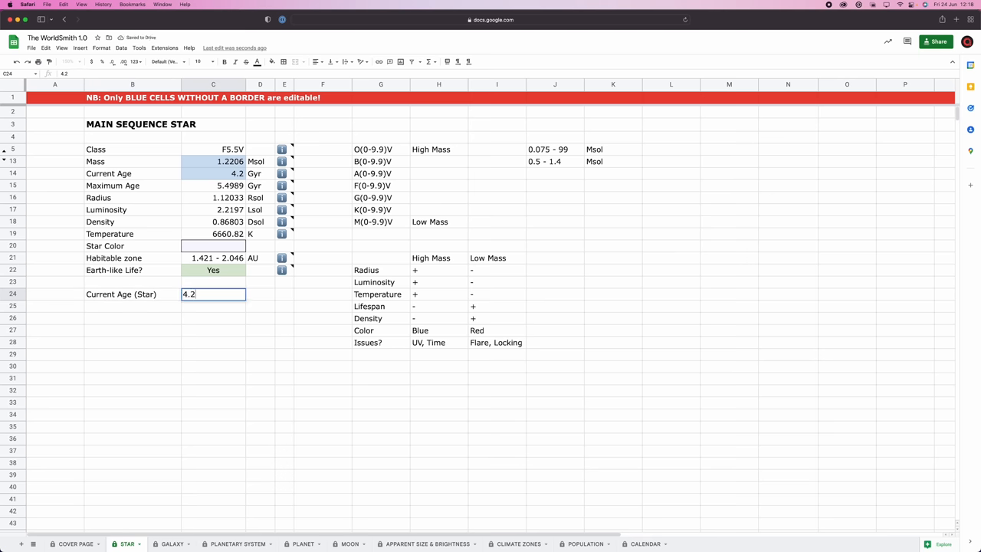
pyautogui.press('Return')
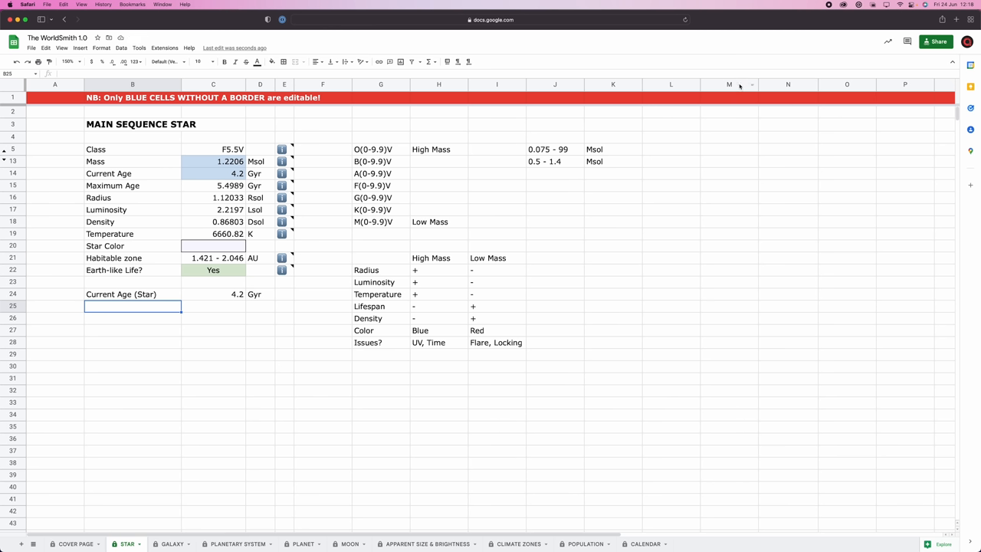
pyautogui.click(956, 19)
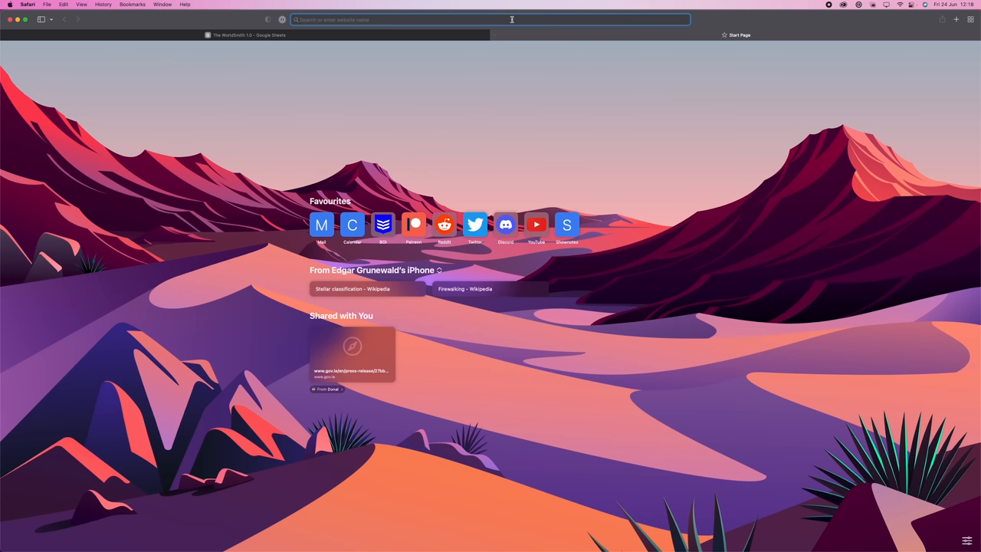
# Search Google for the Sun's age, then the Earth's age, and return to the sheet.
pyautogui.write('How old is th')
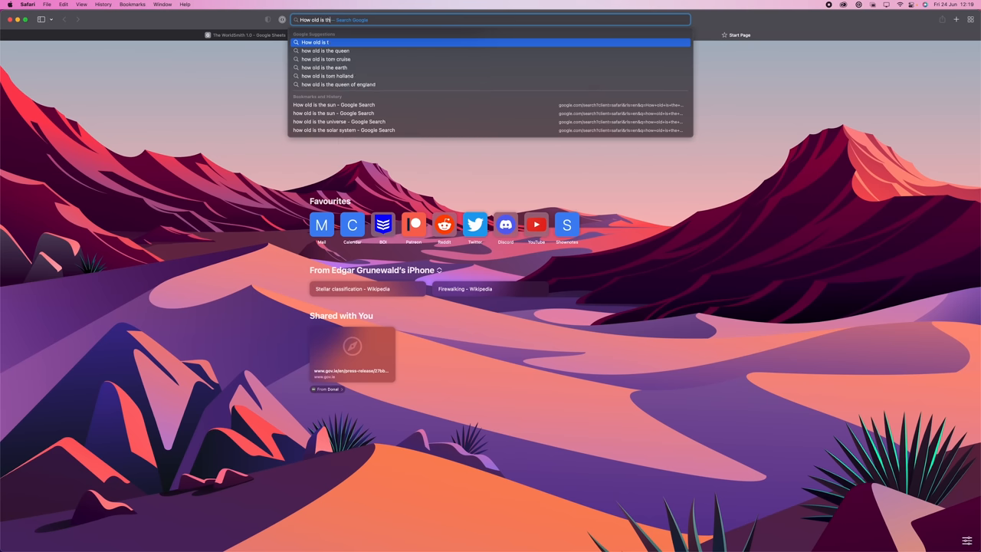
pyautogui.click(334, 105)
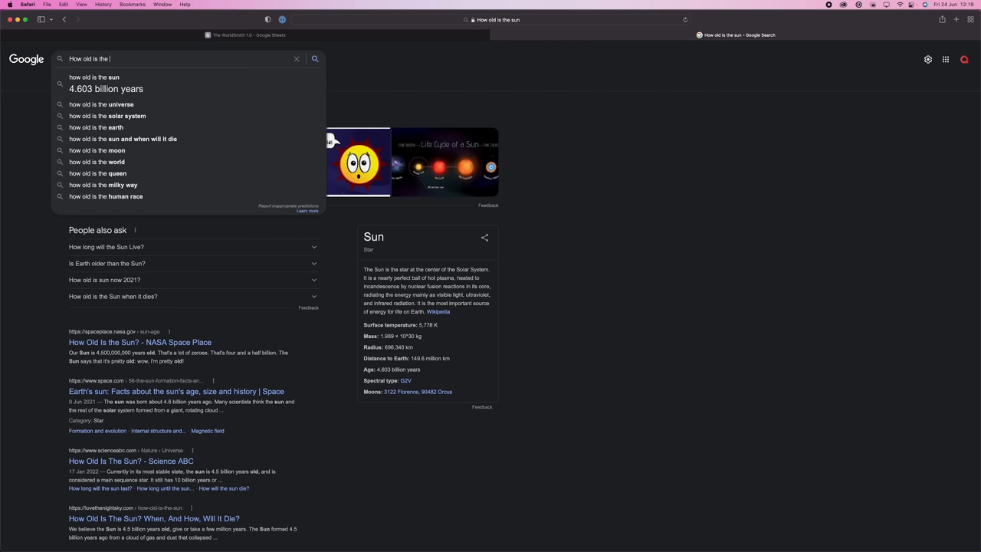
pyautogui.write('e')
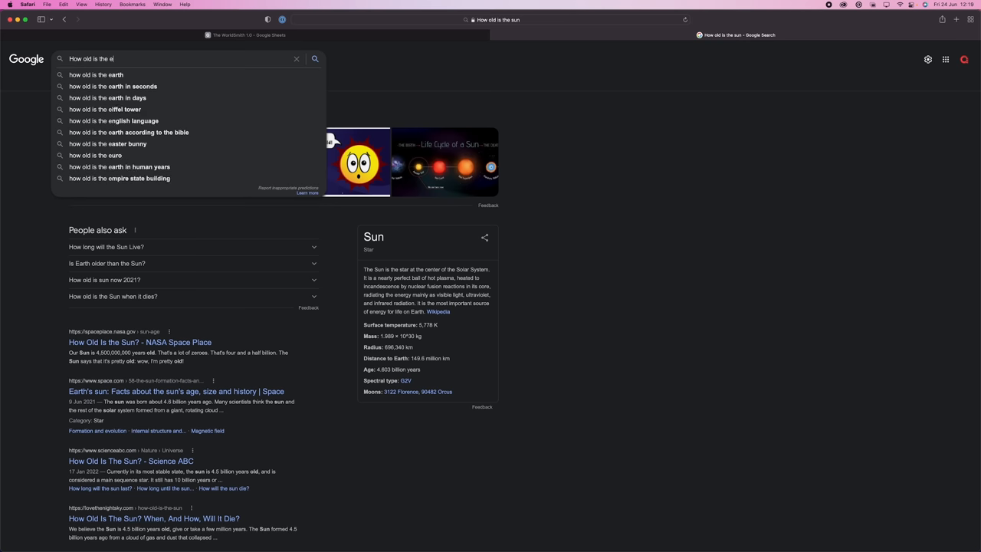
pyautogui.click(95, 74)
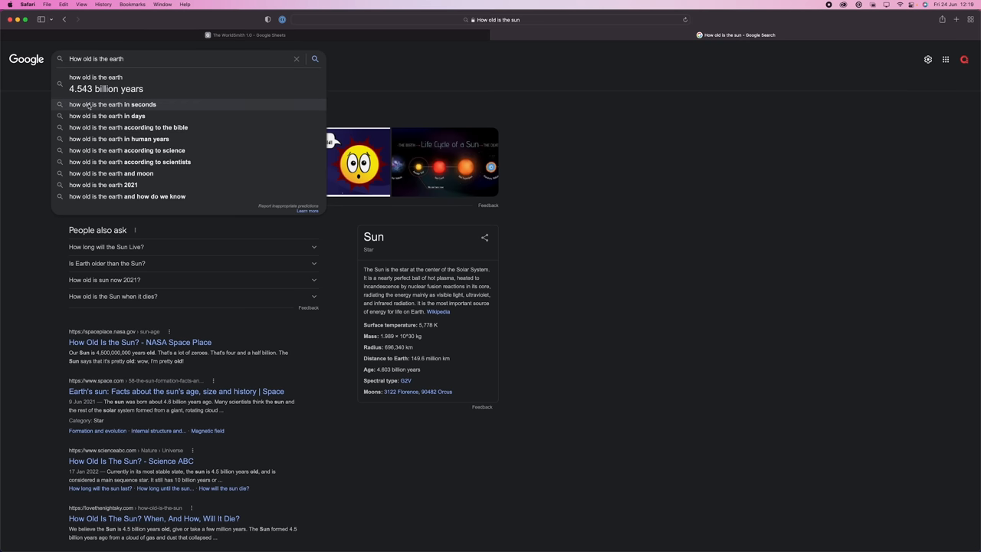
pyautogui.click(245, 33)
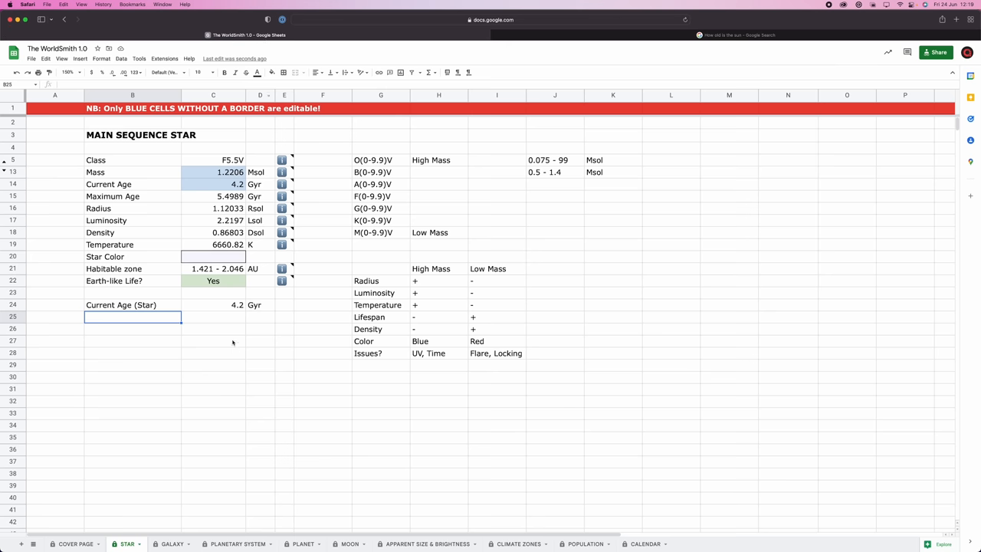
# Add a 'Current Age (Planet)' row reading 4.1 Gyr beneath the star's age.
pyautogui.click(131, 305)
pyautogui.write('Current Age (Planet')
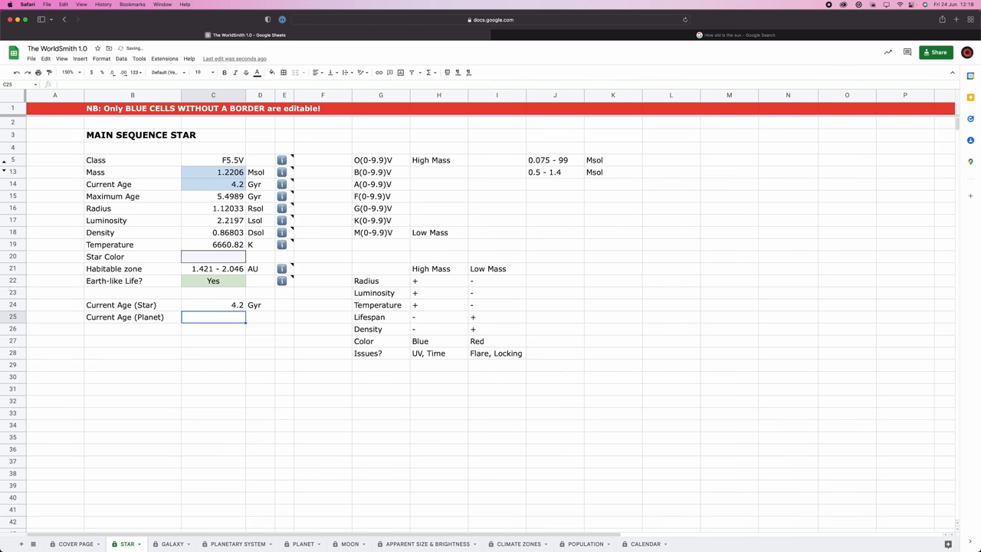
pyautogui.write('4.1')
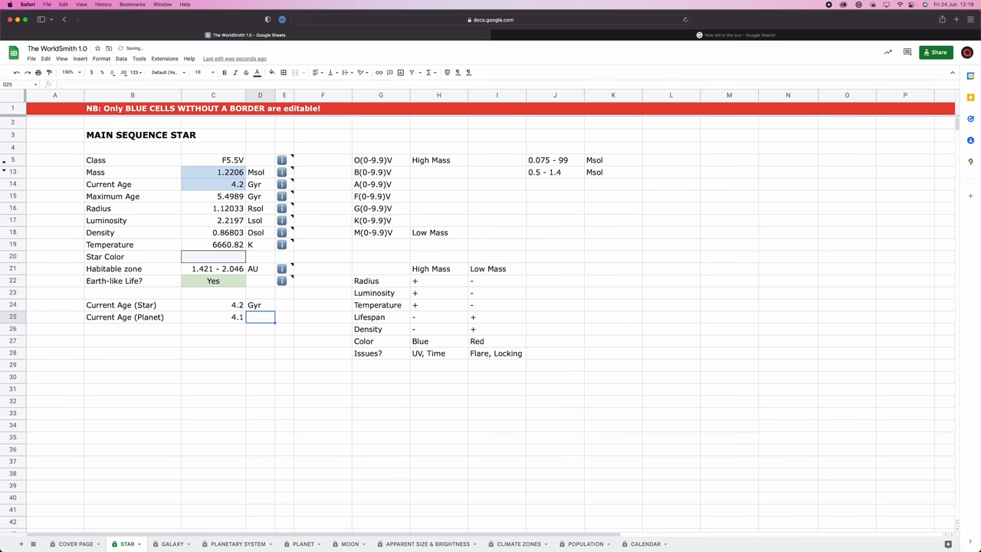
pyautogui.click(132, 402)
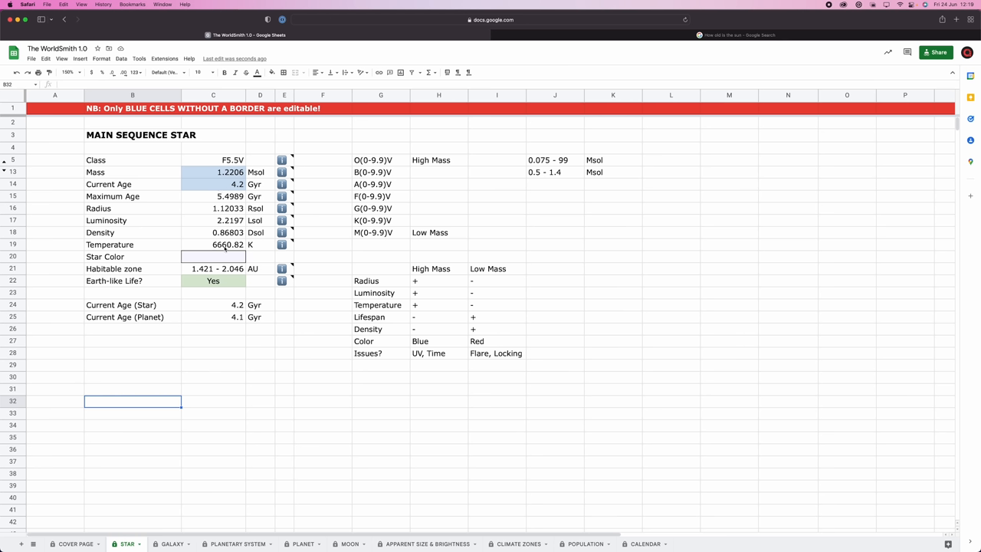
pyautogui.moveTo(356, 175)
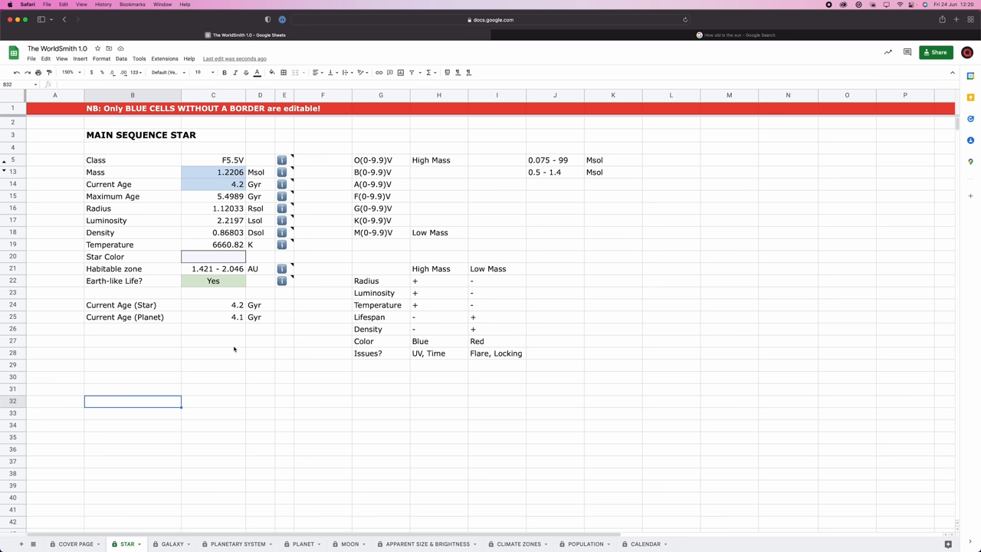
pyautogui.moveTo(251, 377)
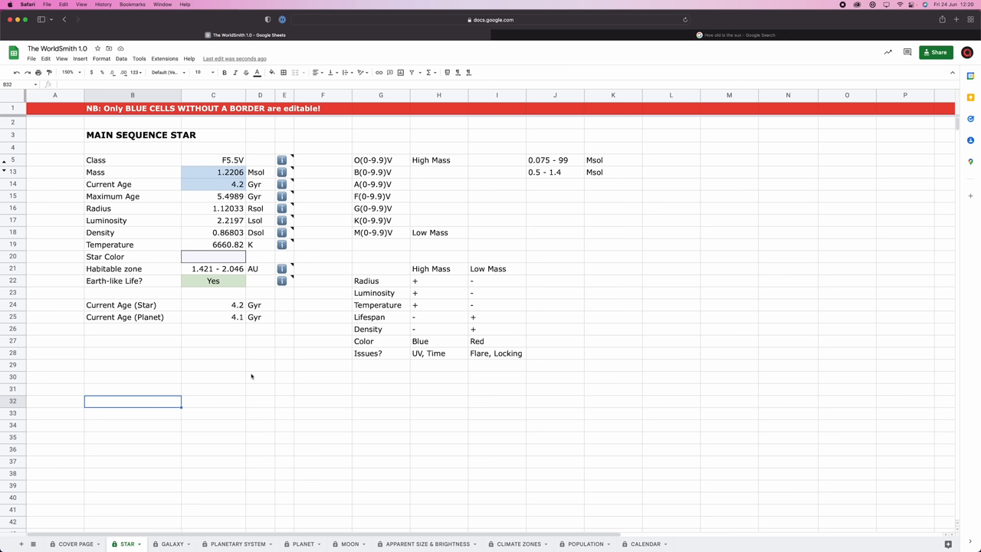
pyautogui.moveTo(553, 369)
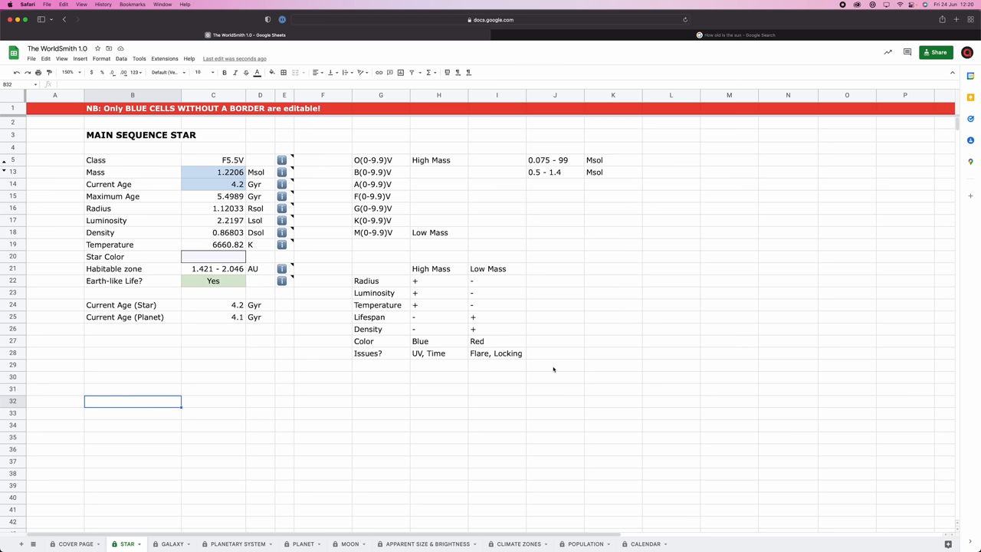
pyautogui.moveTo(426, 305)
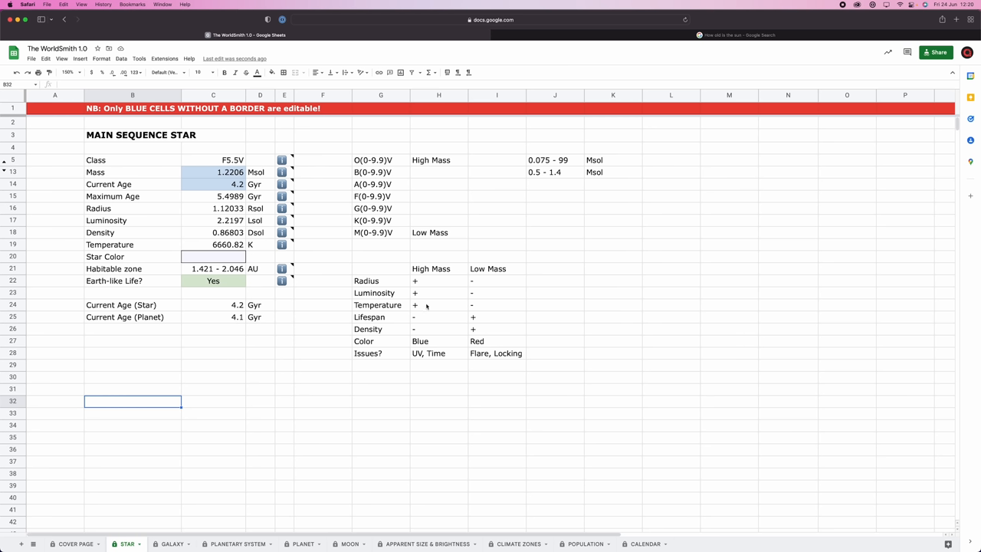